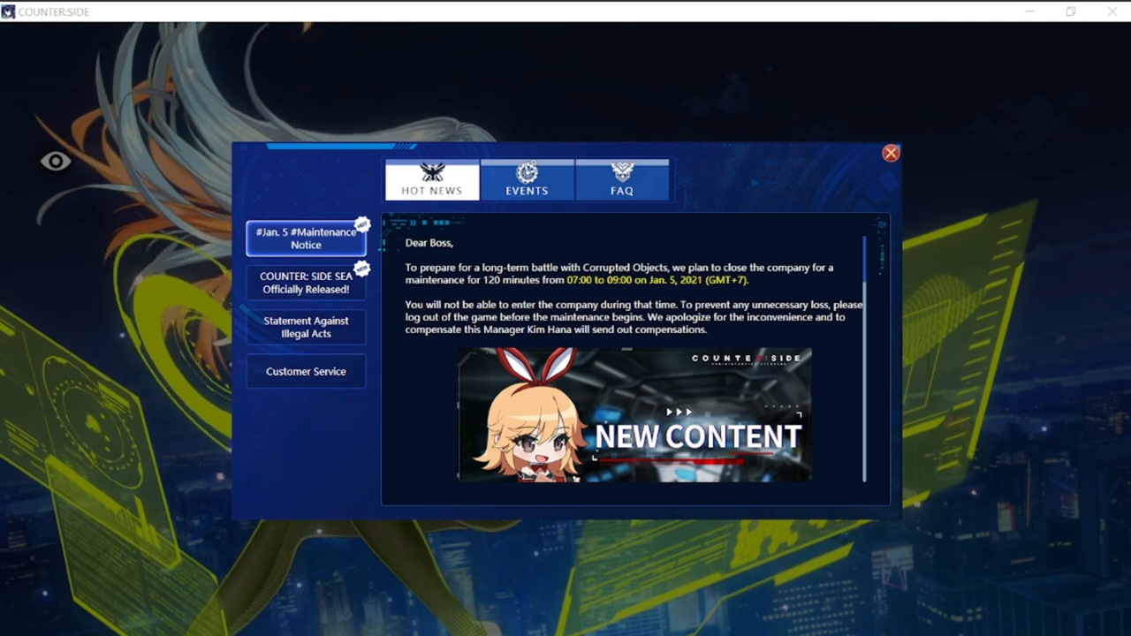
mouse_move(746, 374)
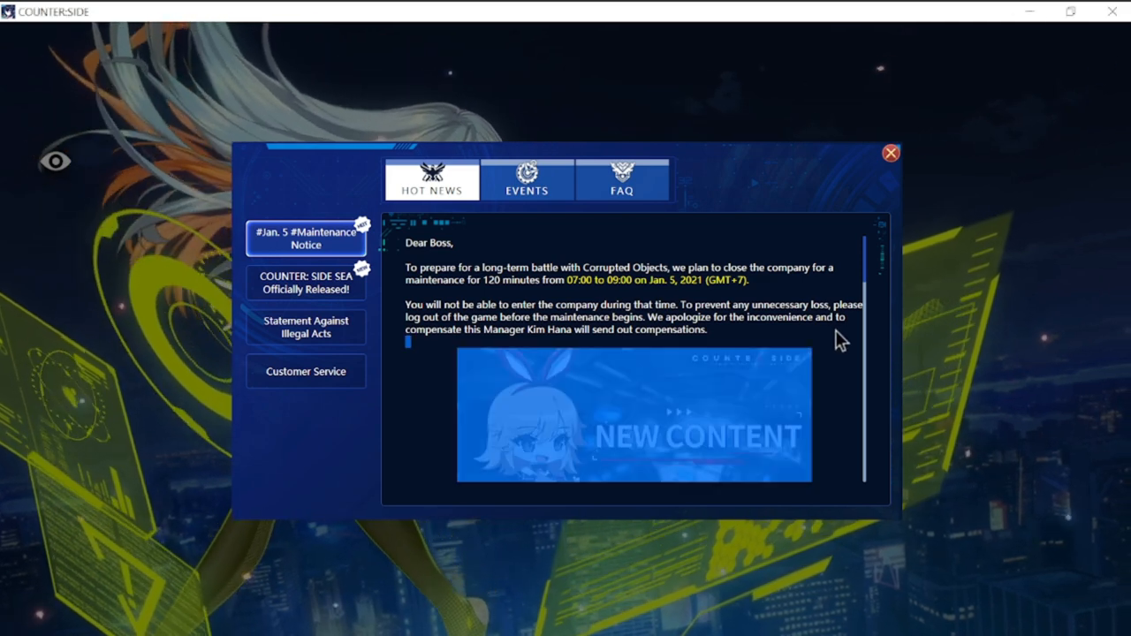
- Scroll the Jan. 5 notice past the banner to the maintenance time, compensation and New Content list
scroll(down, 3)
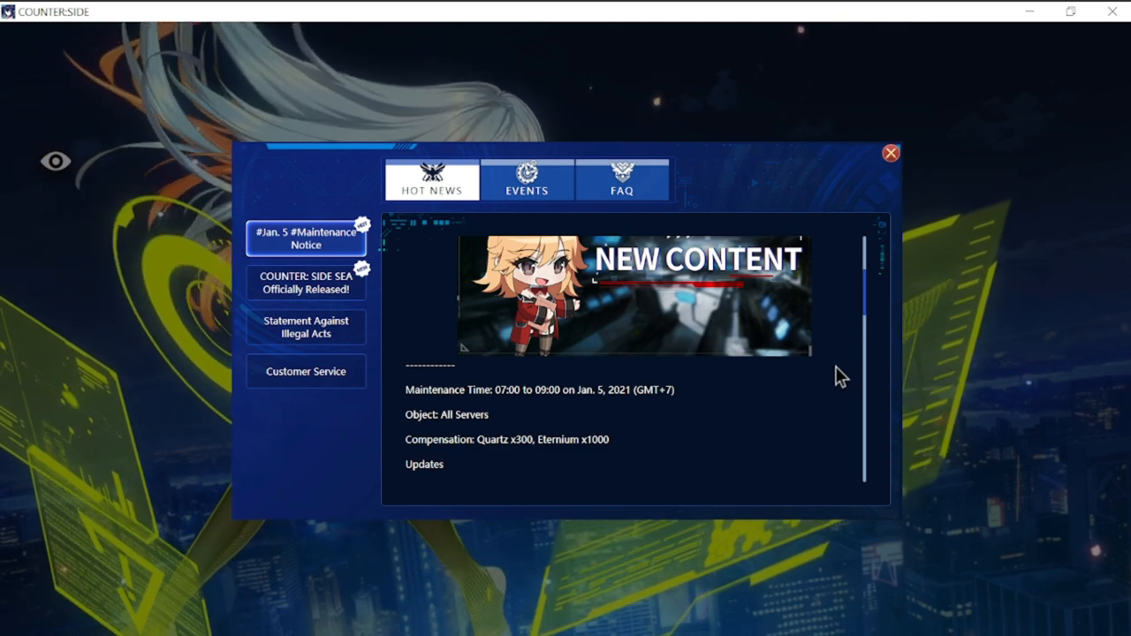
scroll(down, 3)
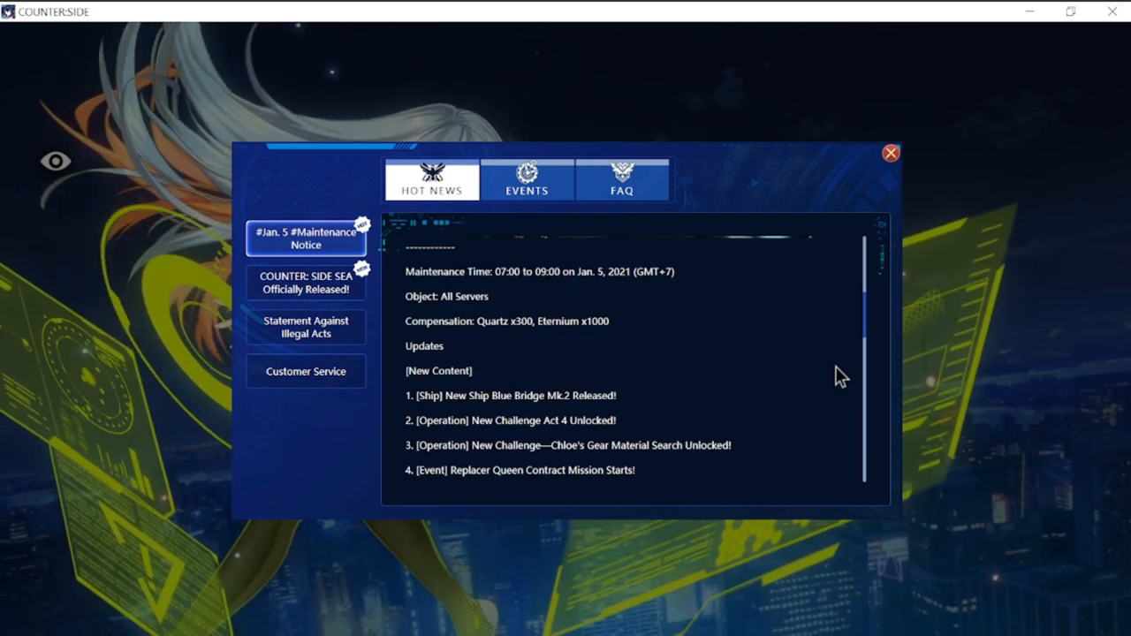
scroll(down, 3)
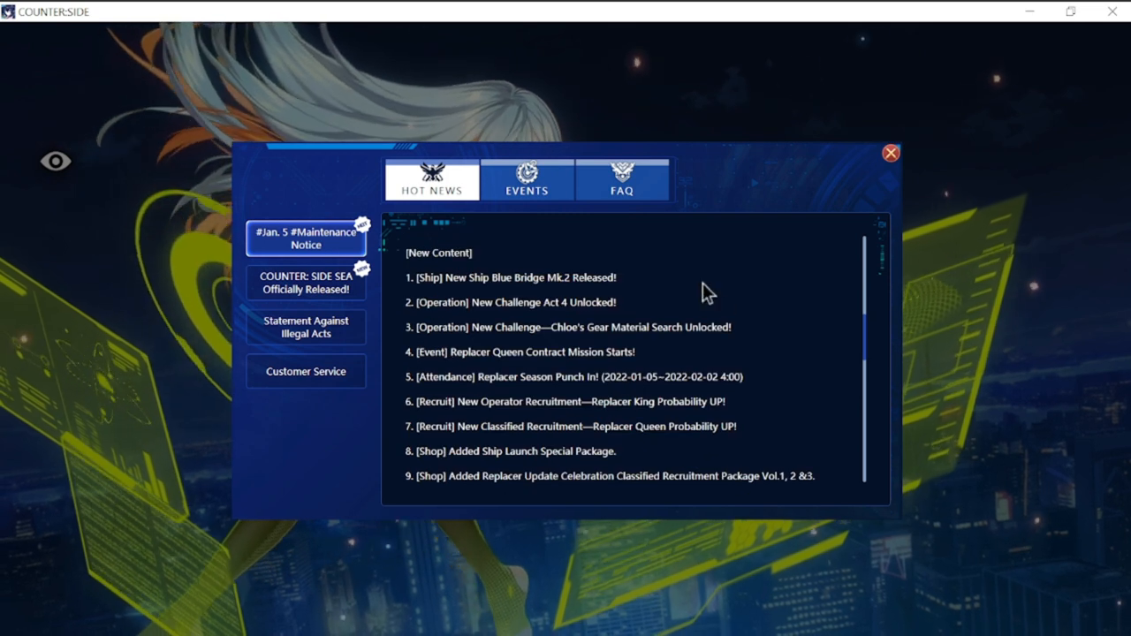
mouse_move(788, 318)
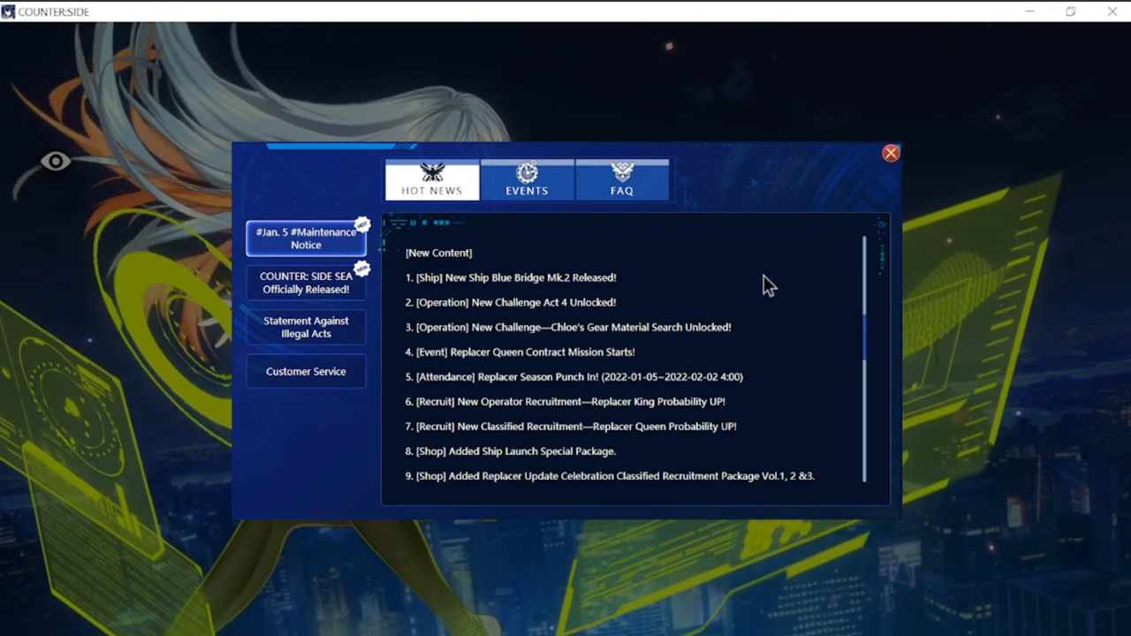
mouse_move(622, 315)
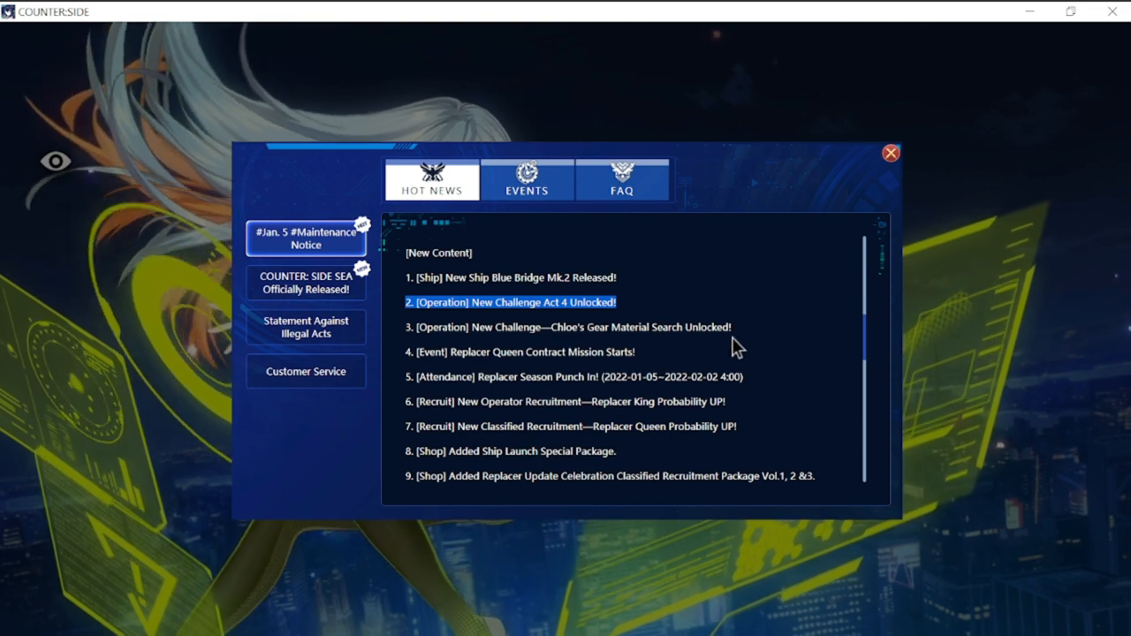
mouse_move(667, 374)
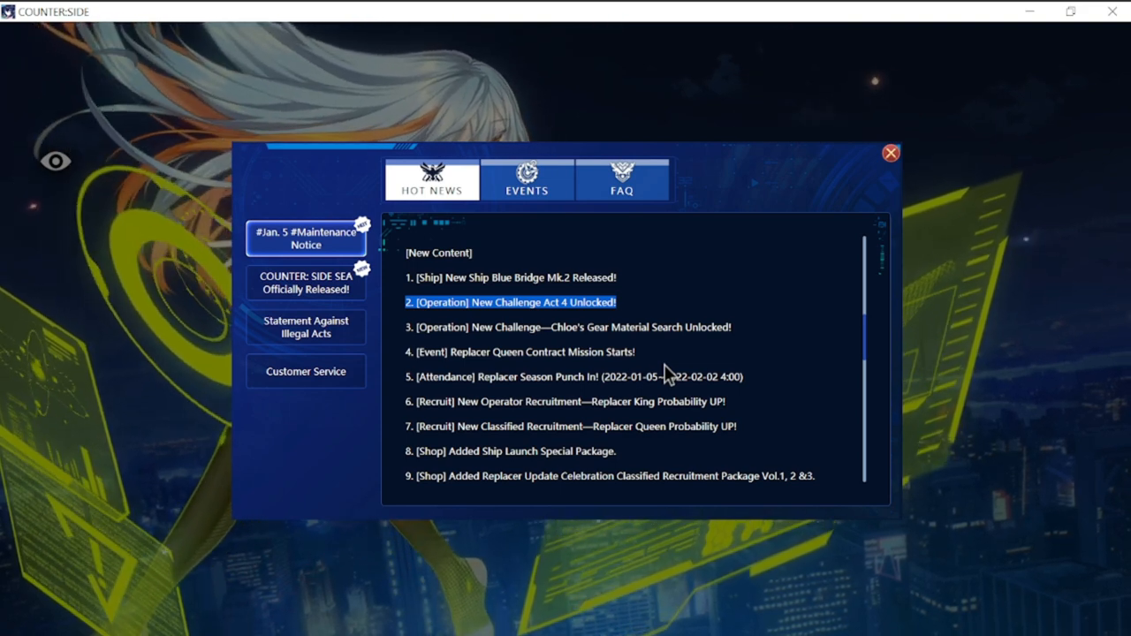
mouse_move(758, 327)
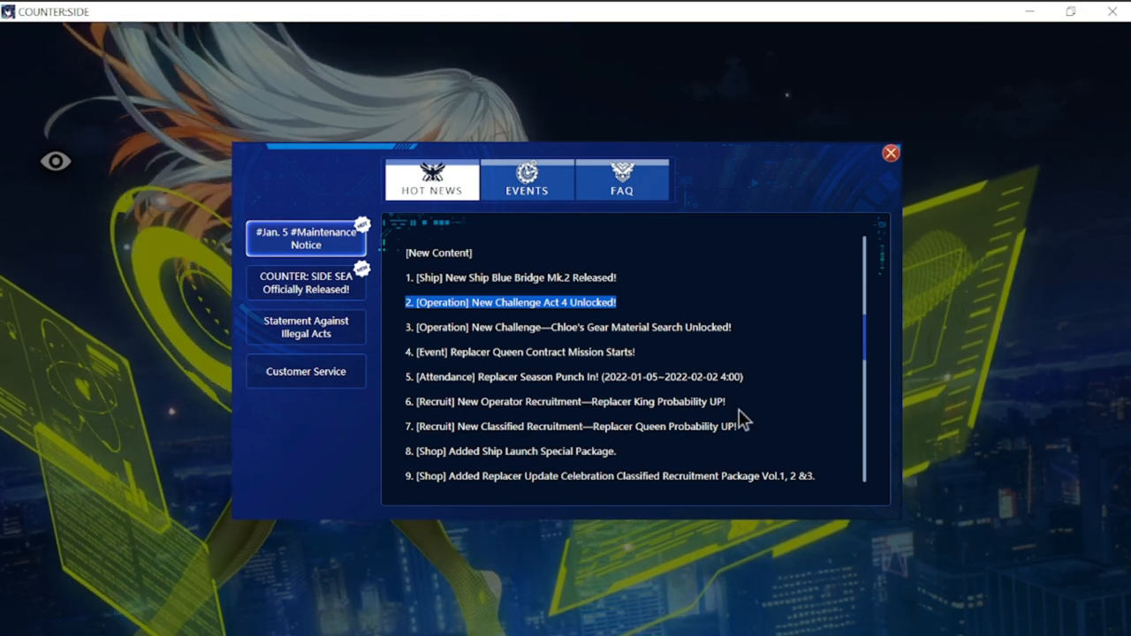
mouse_move(752, 431)
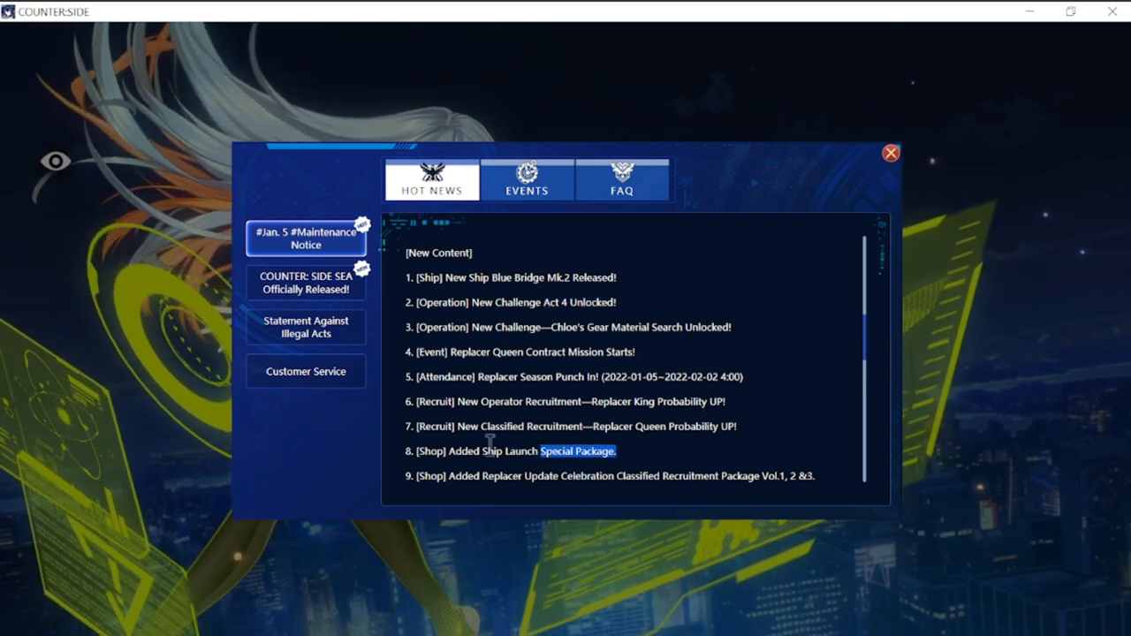
- Scroll past New Content to the Optimization section and Awakened Hilde's Adjusted Employees entry
scroll(down, 3)
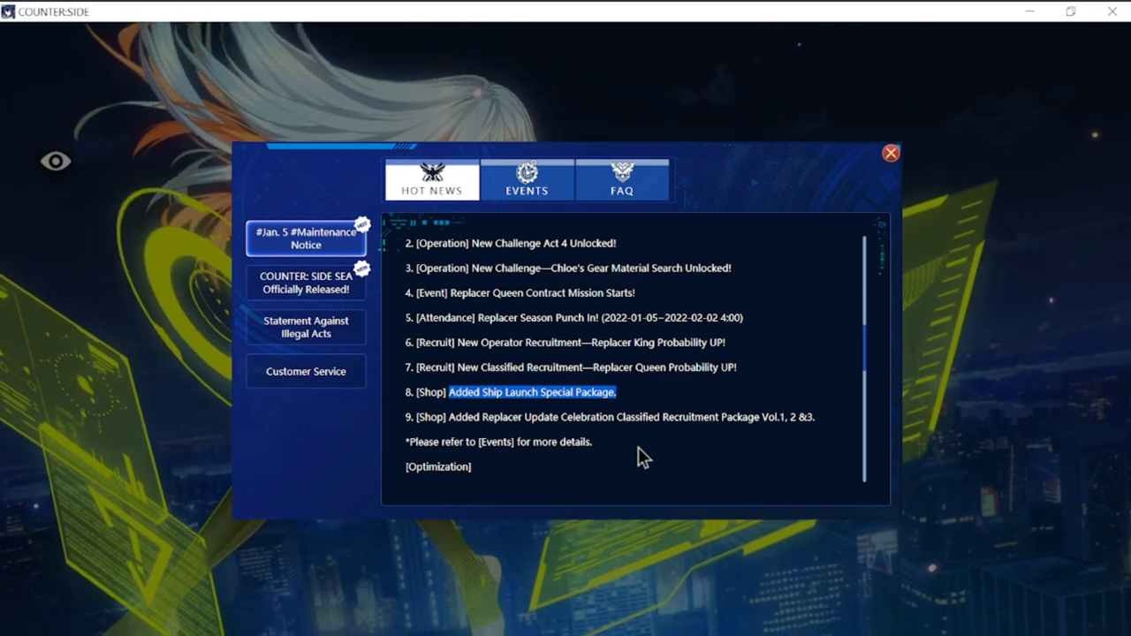
scroll(down, 3)
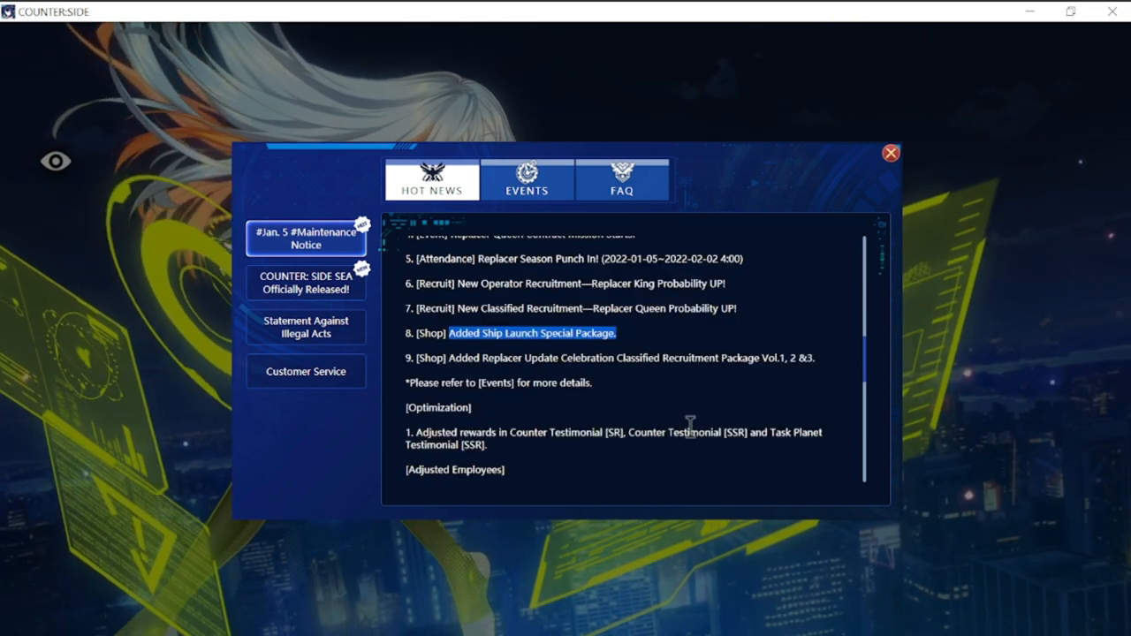
scroll(down, 3)
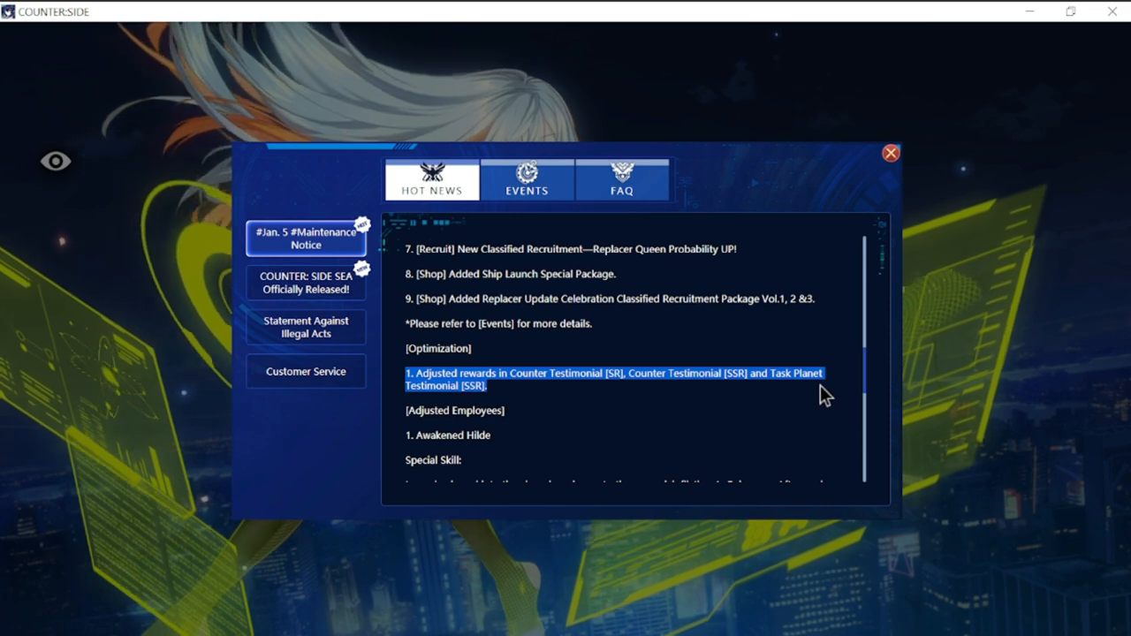
scroll(down, 3)
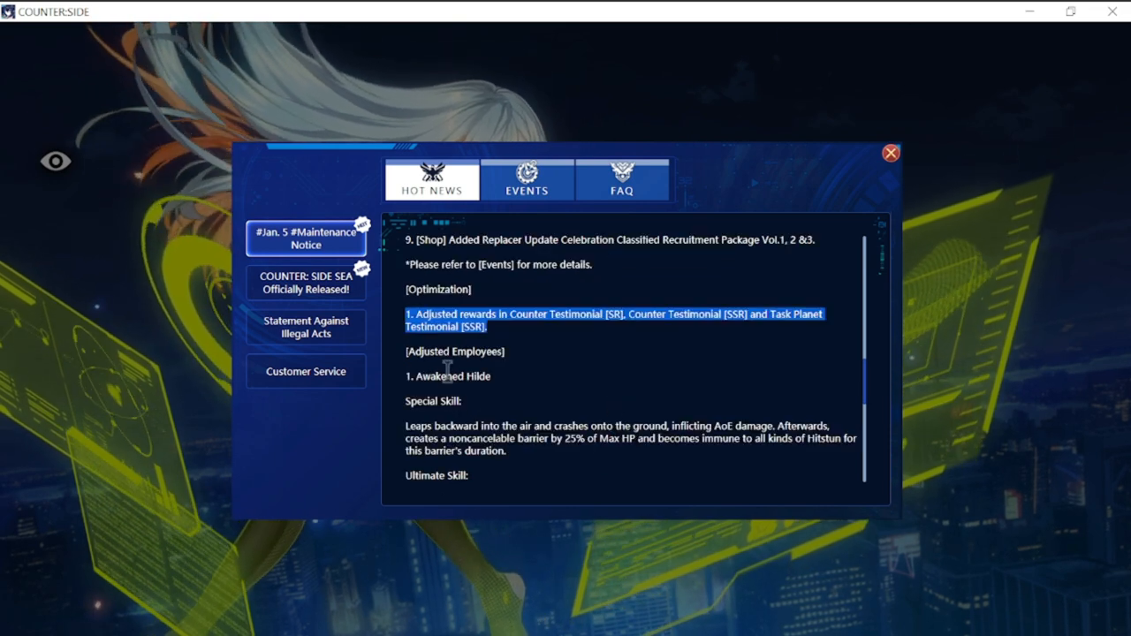
- Scroll through Awakened Hilde's skill changes down to Awakened Yoo Mina's Passive Skill entry
scroll(down, 3)
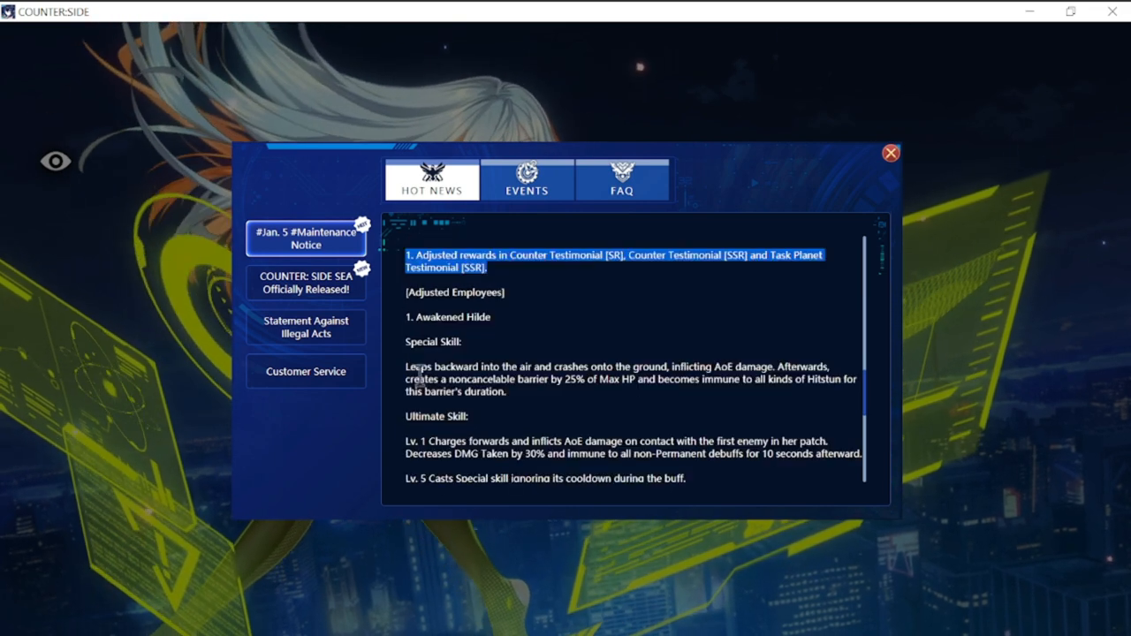
mouse_move(410, 329)
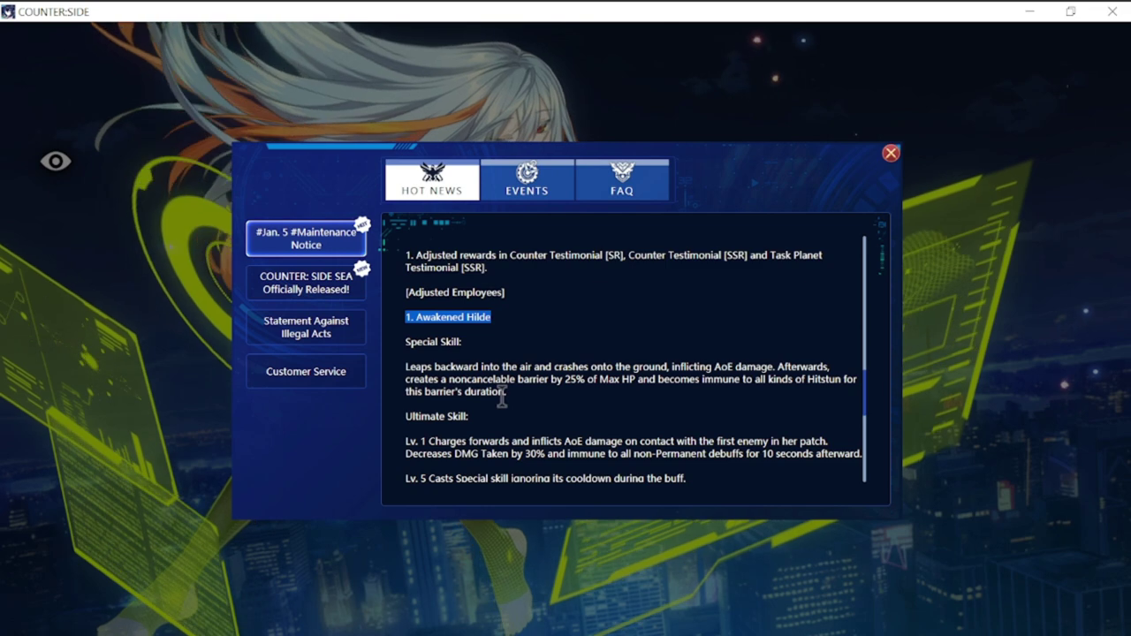
mouse_move(734, 417)
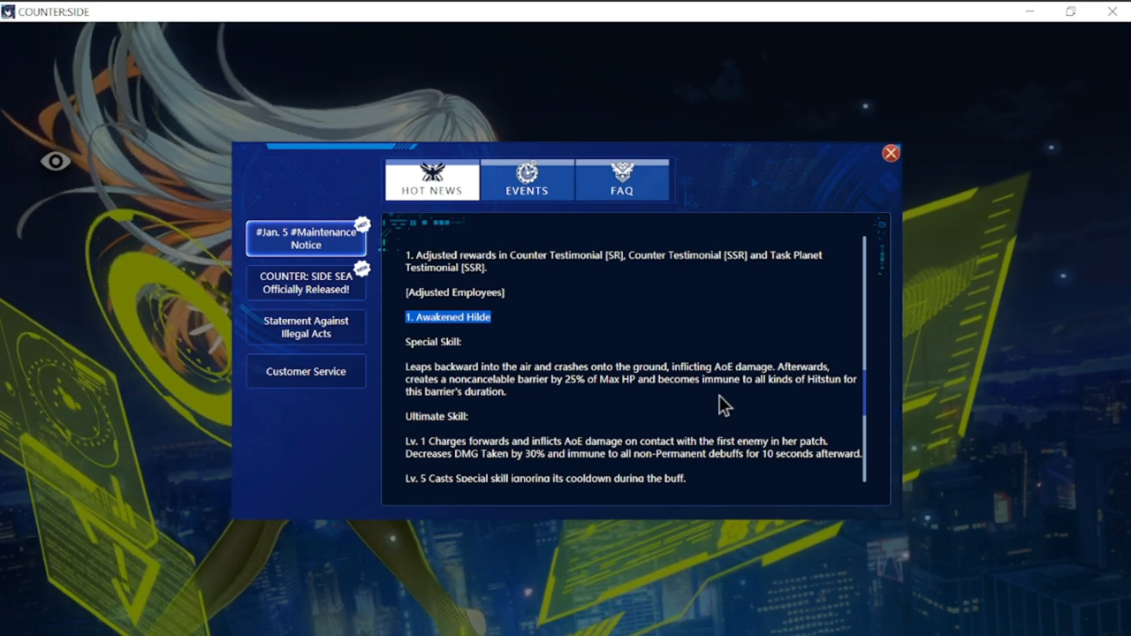
scroll(down, 3)
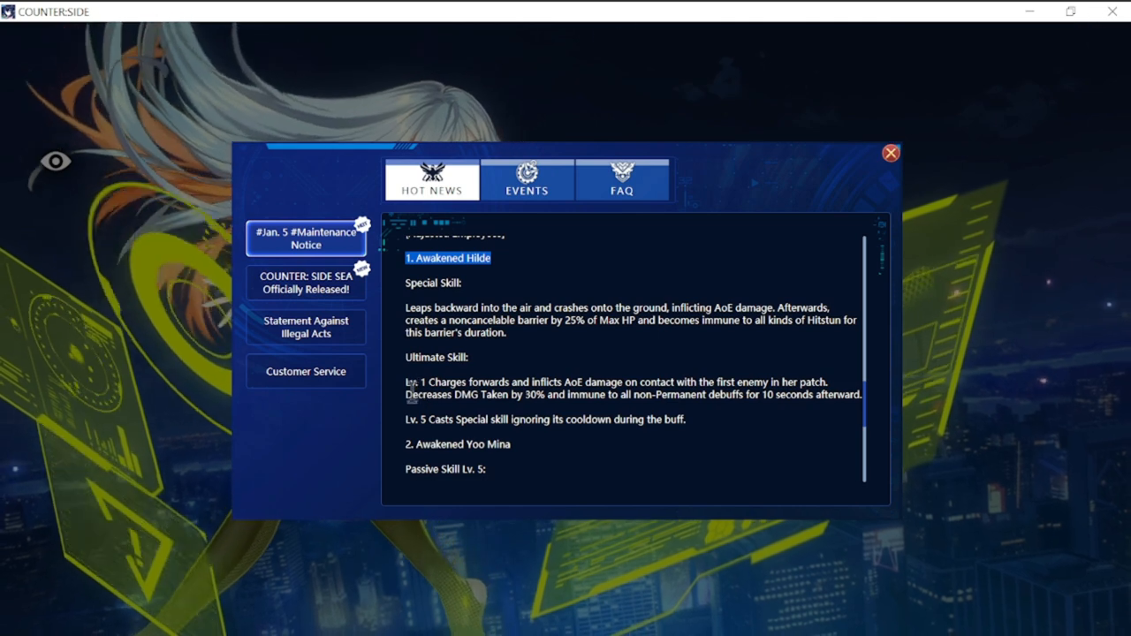
mouse_move(477, 424)
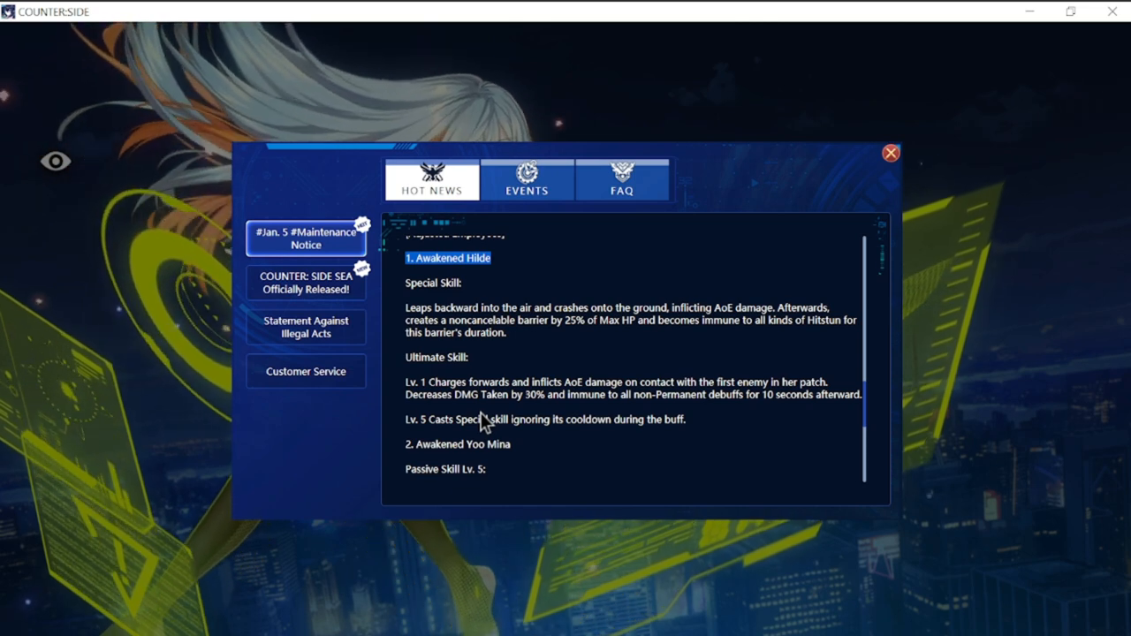
mouse_move(626, 445)
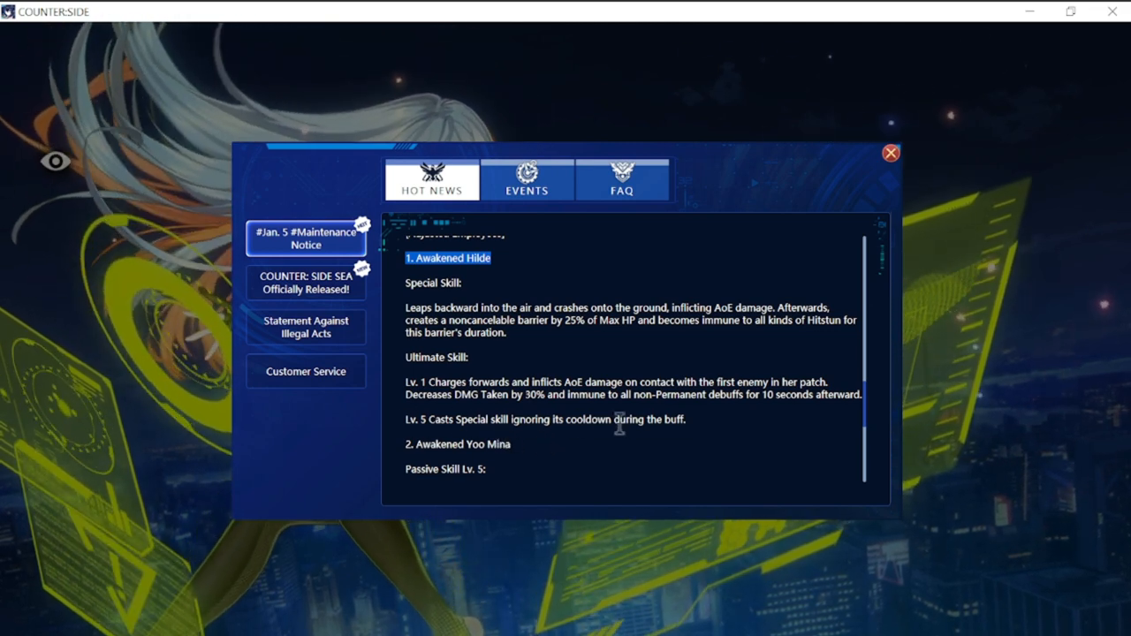
scroll(down, 3)
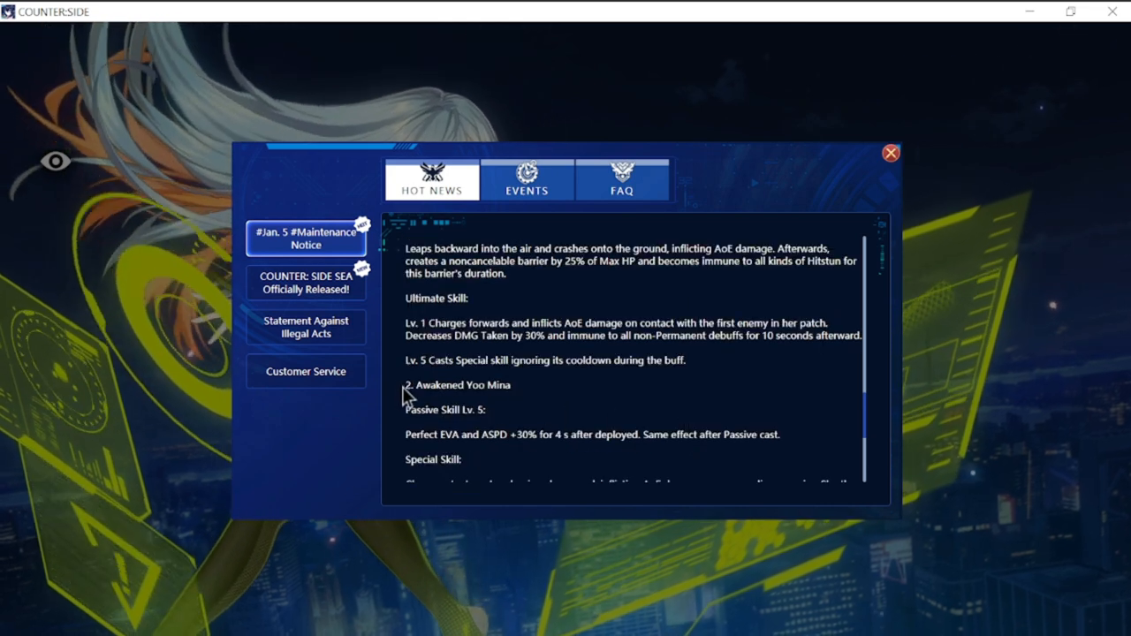
mouse_move(542, 403)
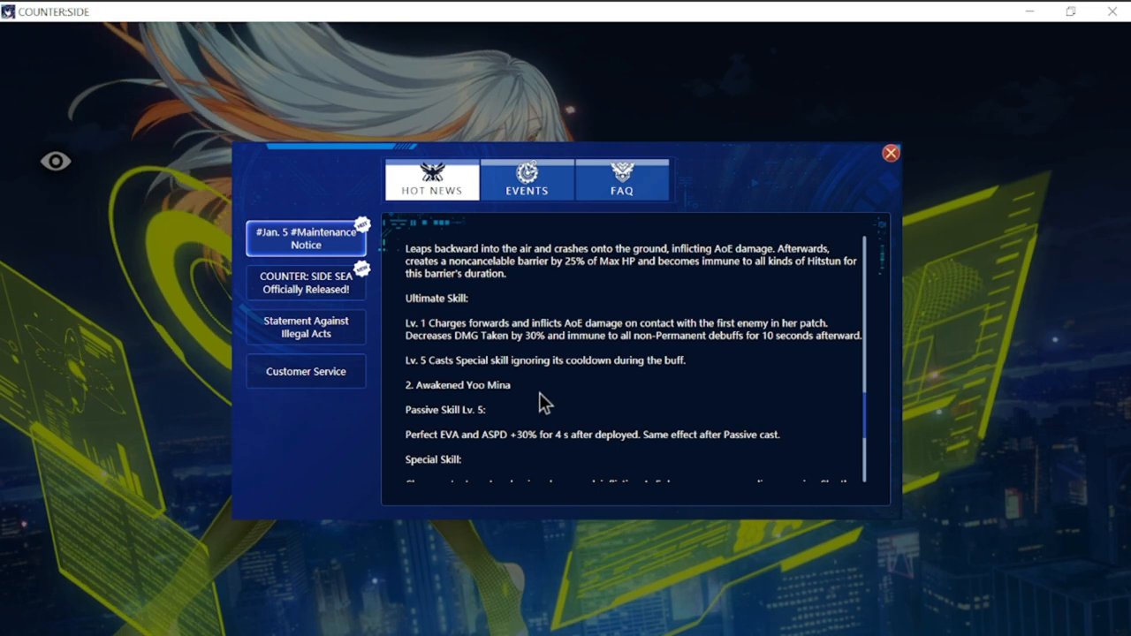
scroll(down, 3)
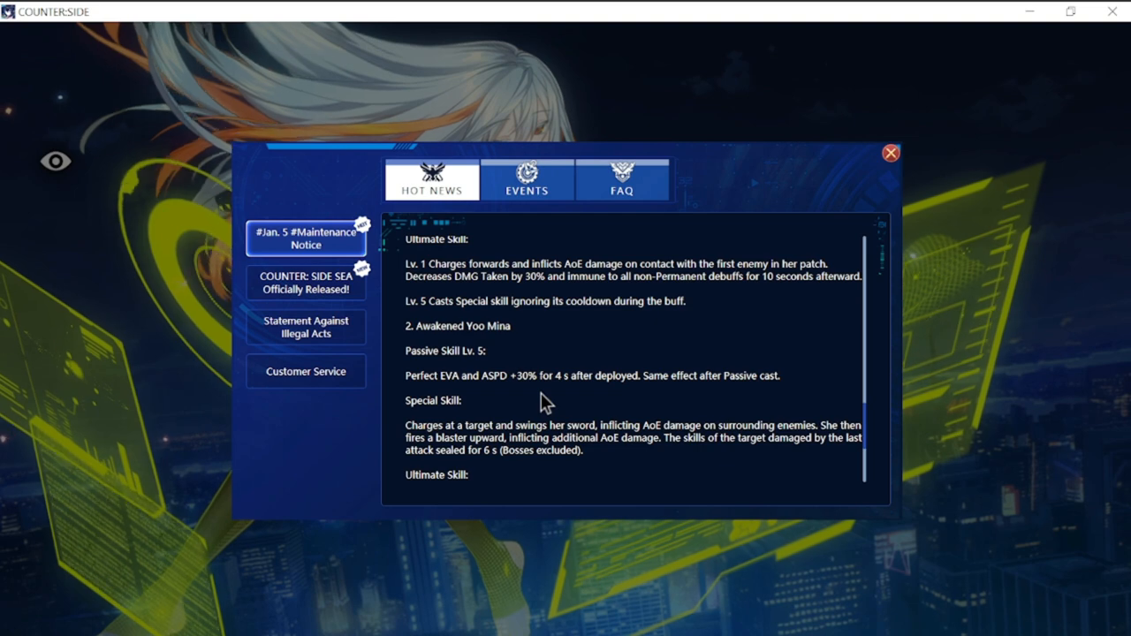
mouse_move(652, 408)
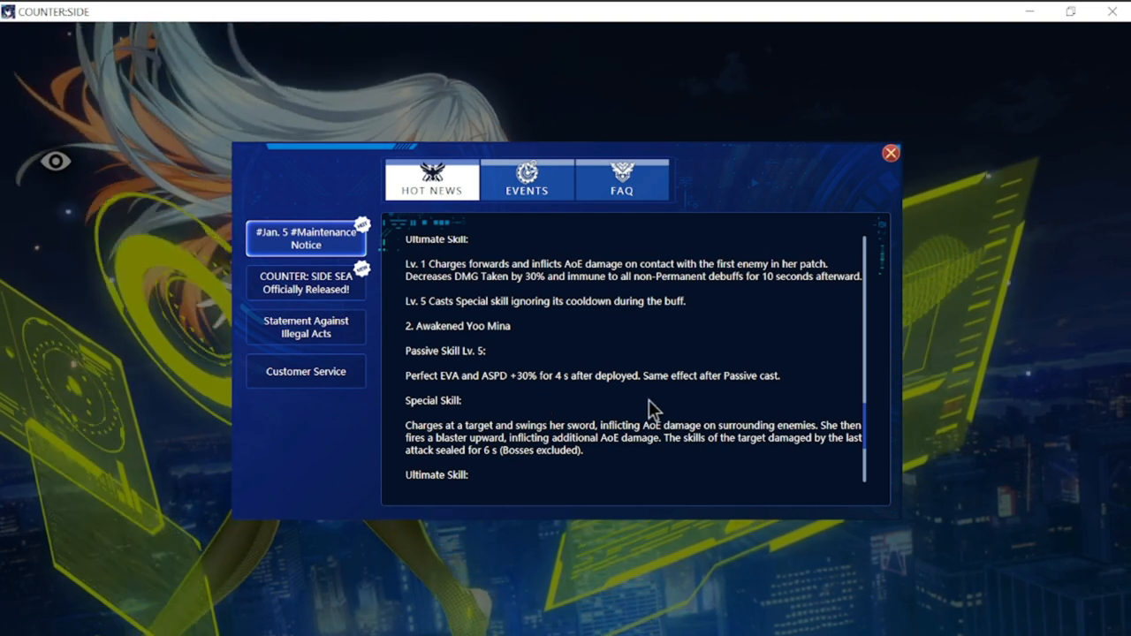
scroll(down, 3)
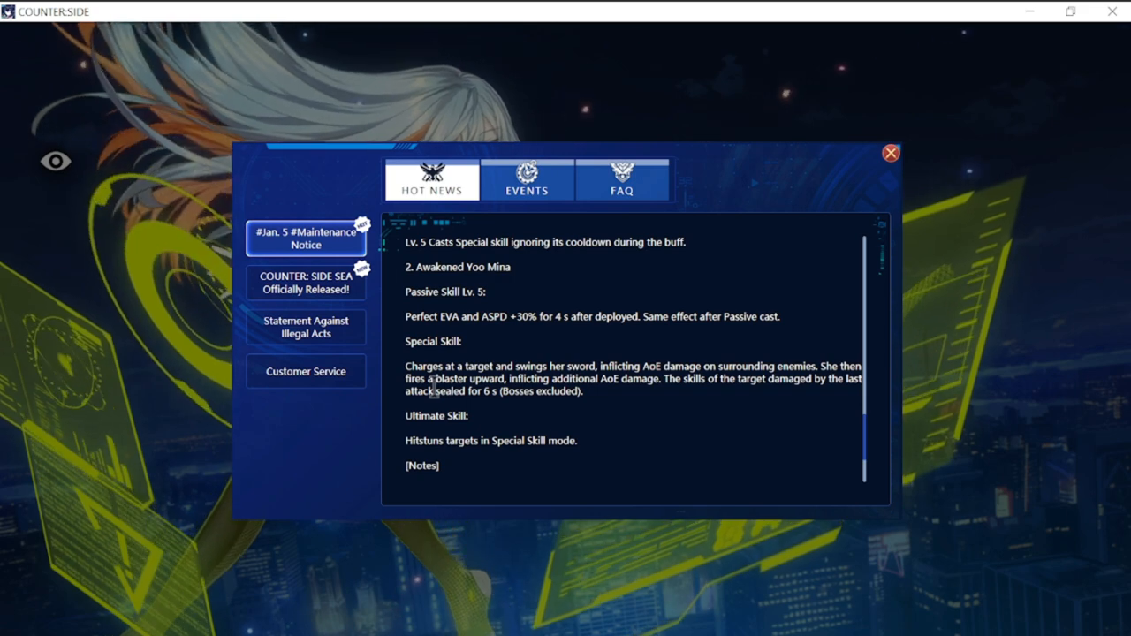
mouse_move(654, 403)
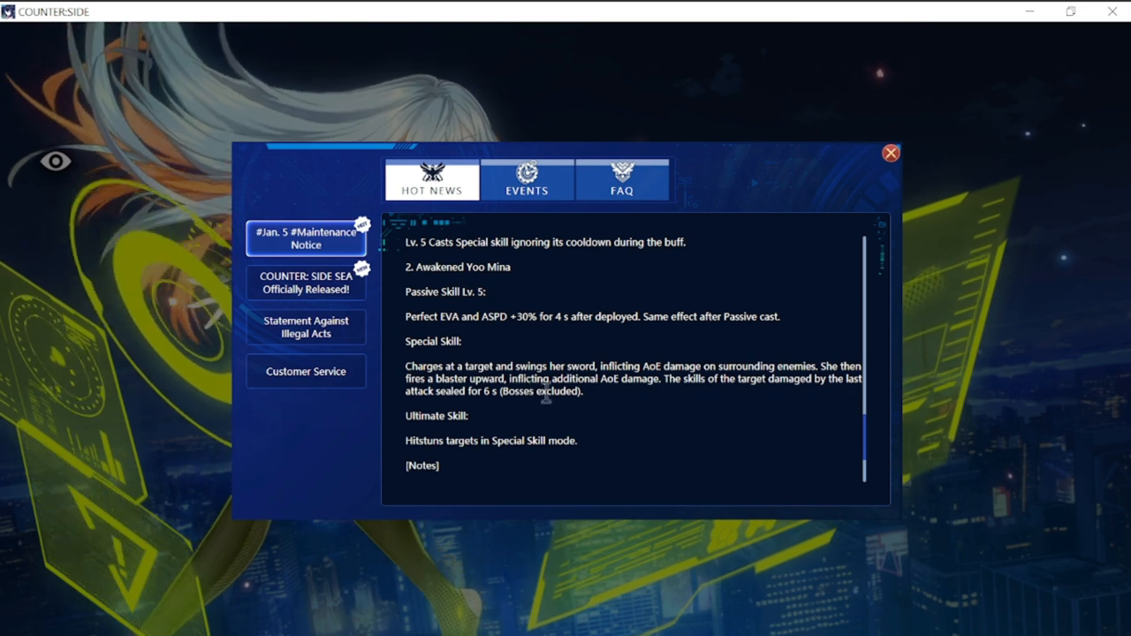
mouse_move(665, 407)
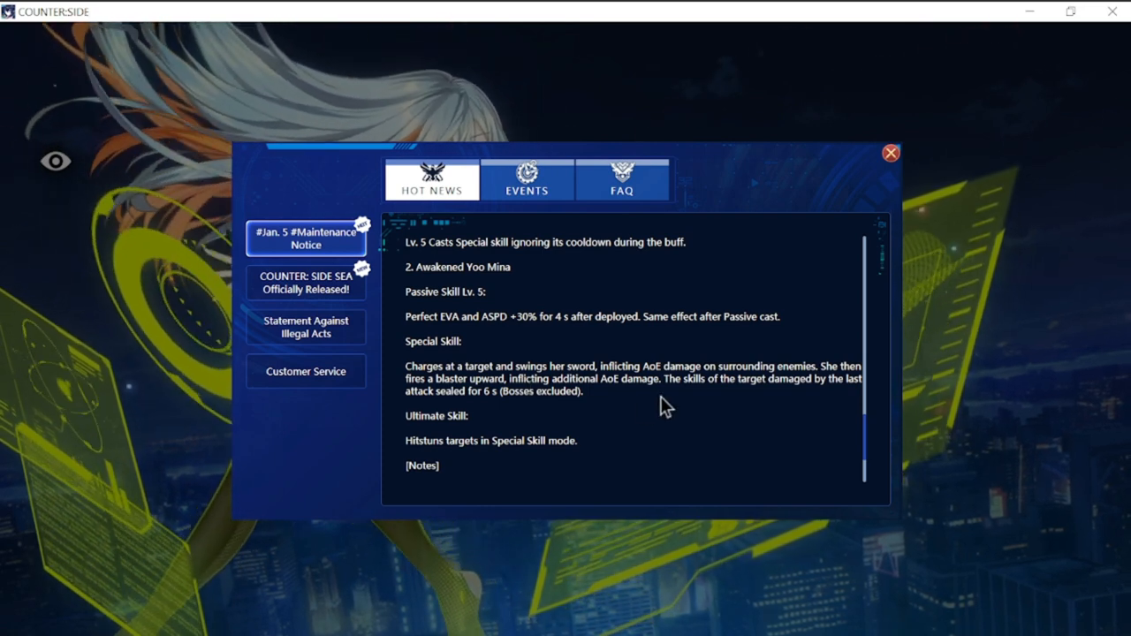
scroll(down, 3)
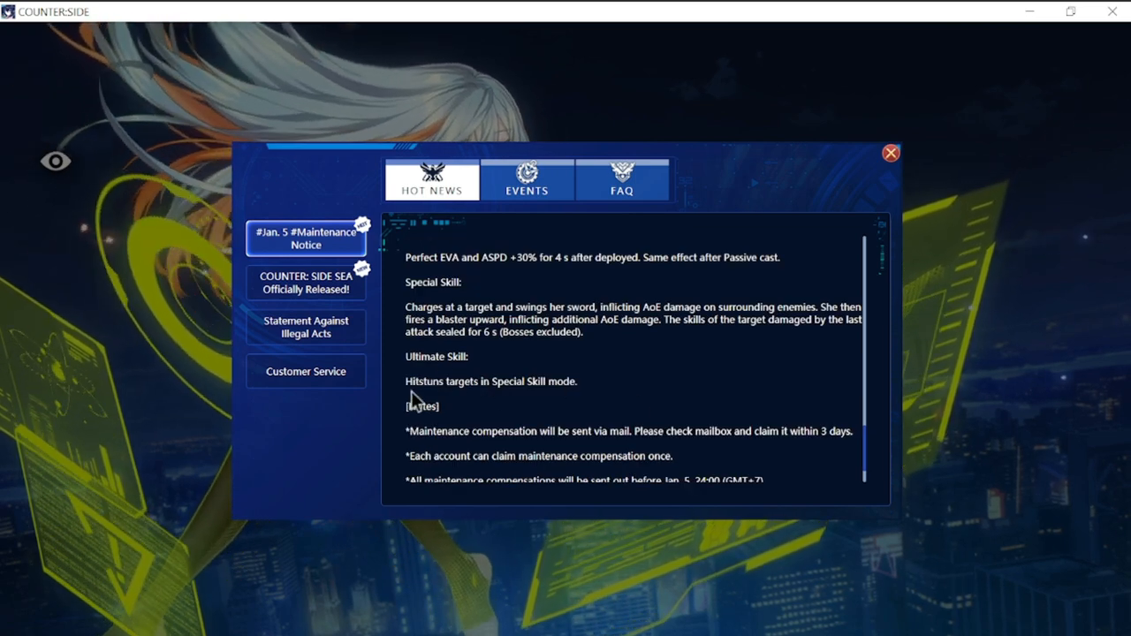
scroll(down, 3)
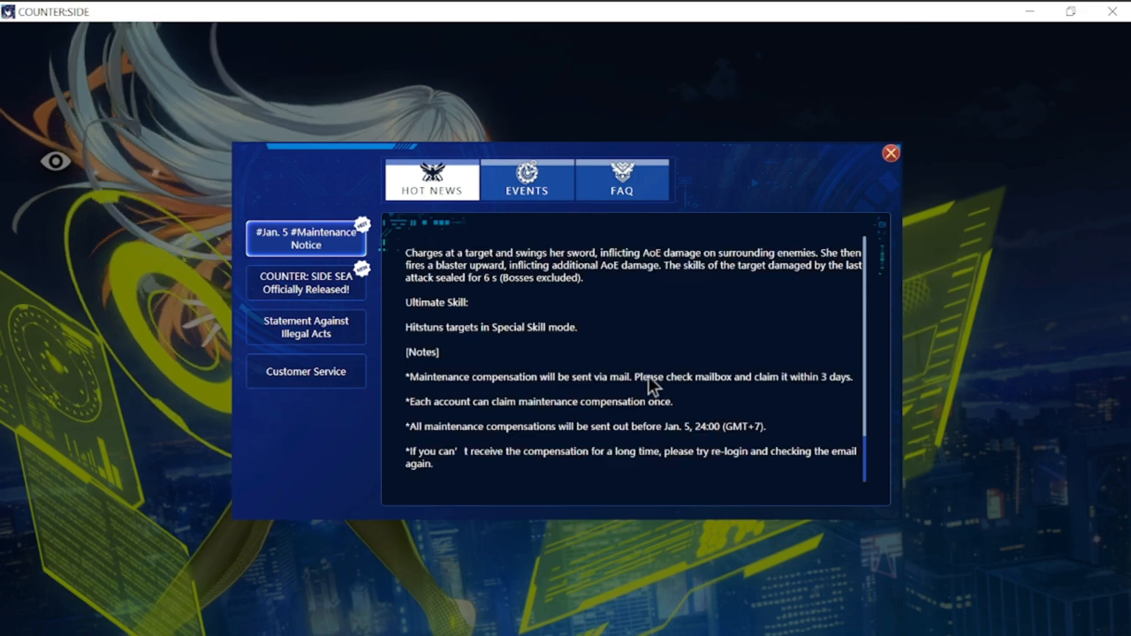
scroll(up, 3)
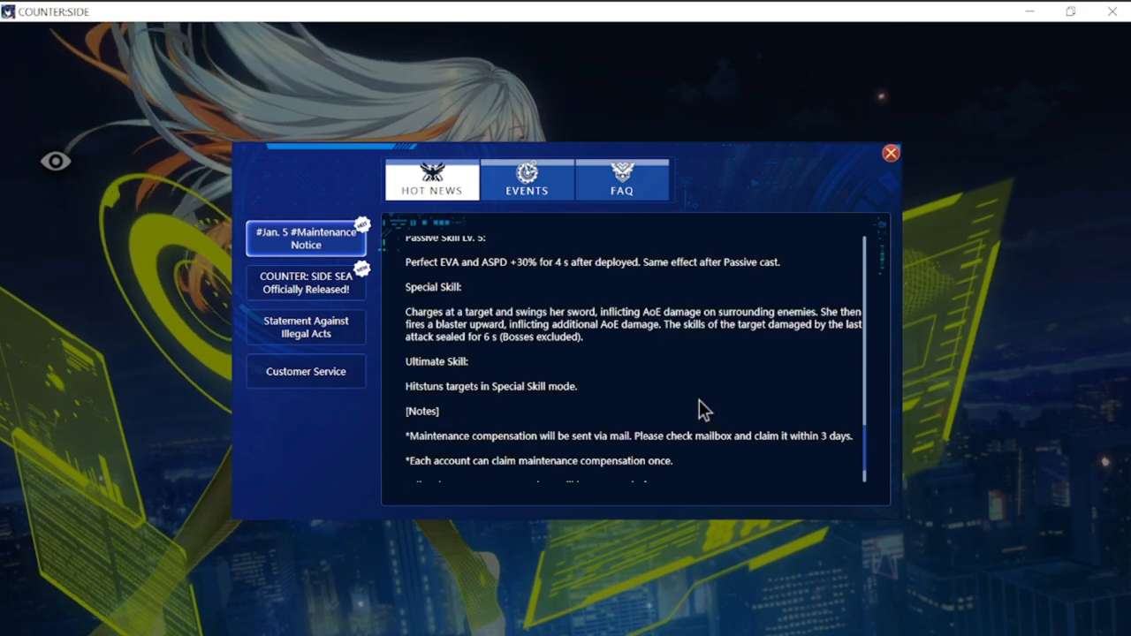
scroll(up, 3)
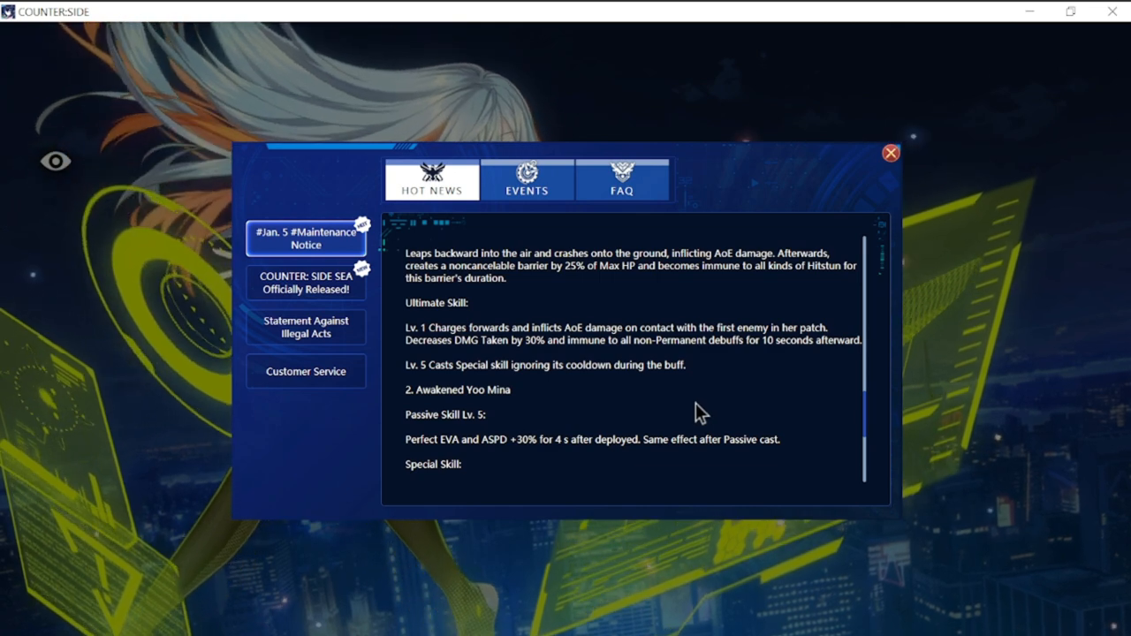
scroll(up, 3)
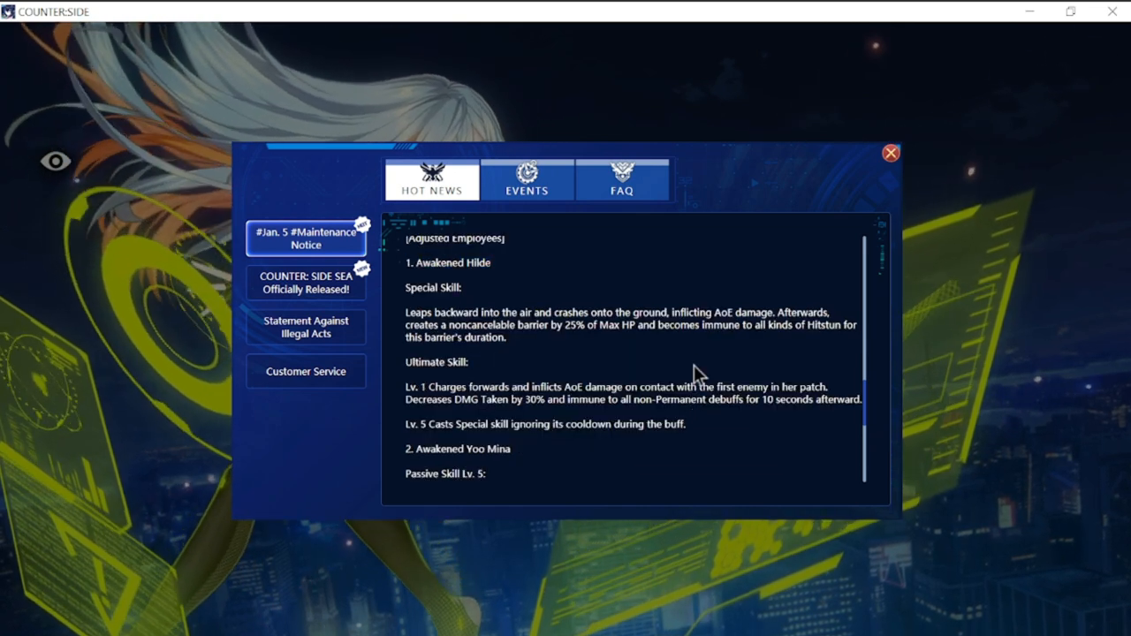
mouse_move(698, 446)
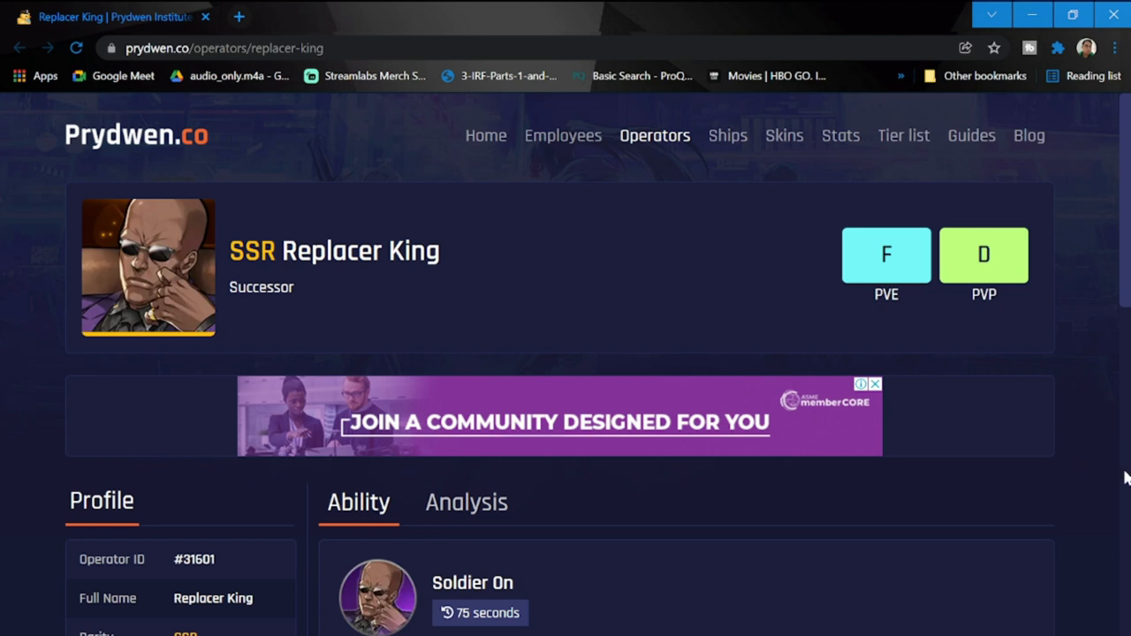
mouse_move(965, 404)
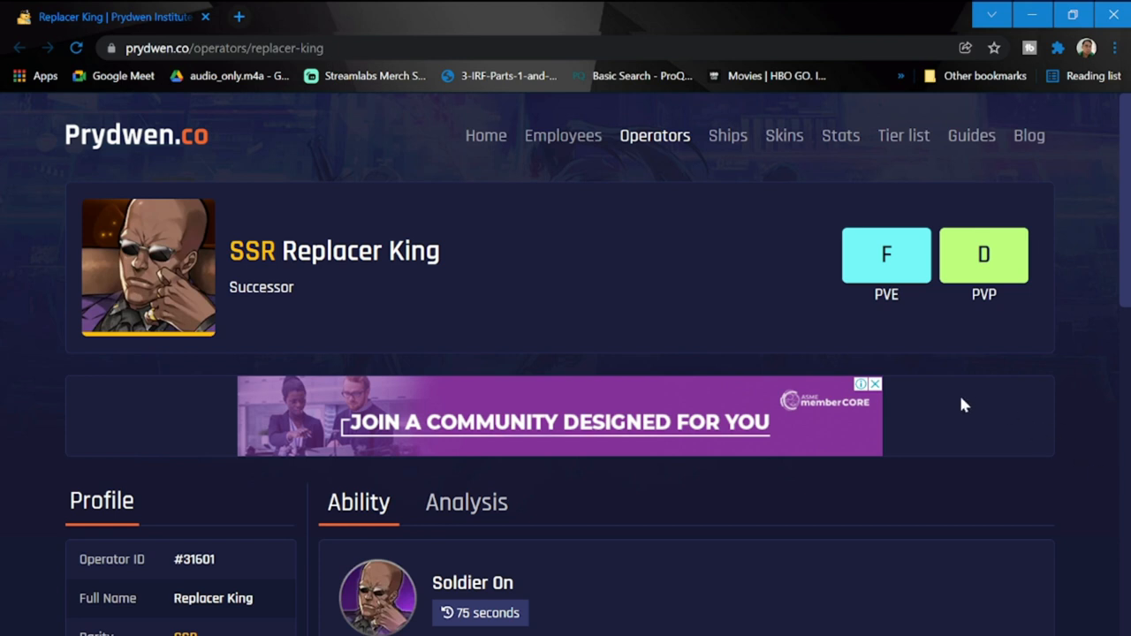
mouse_move(916, 357)
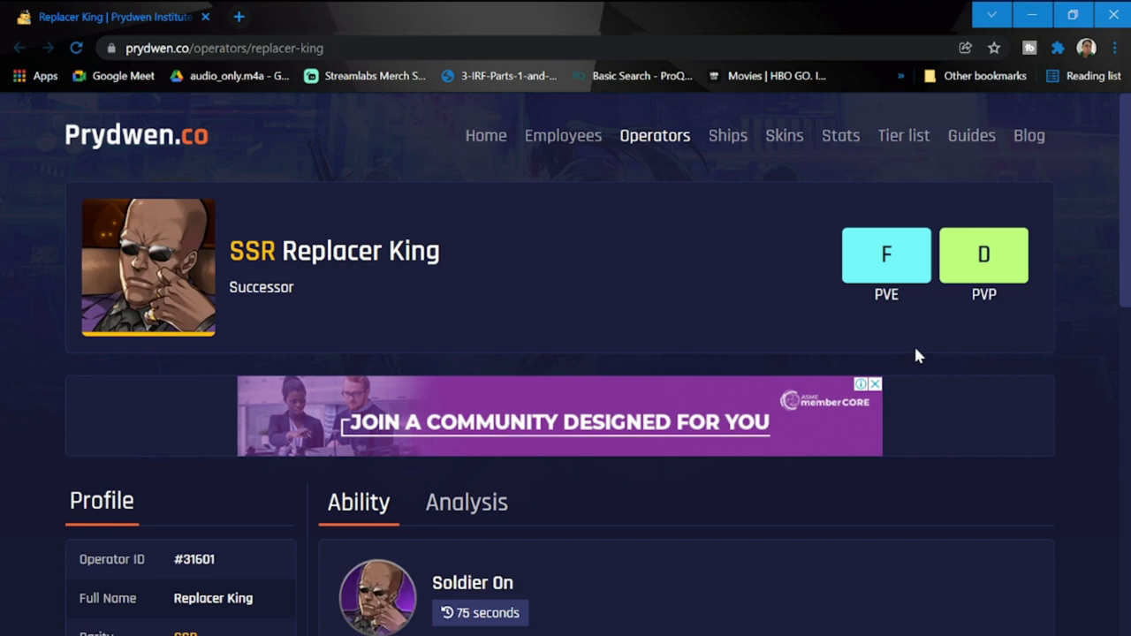
mouse_move(926, 440)
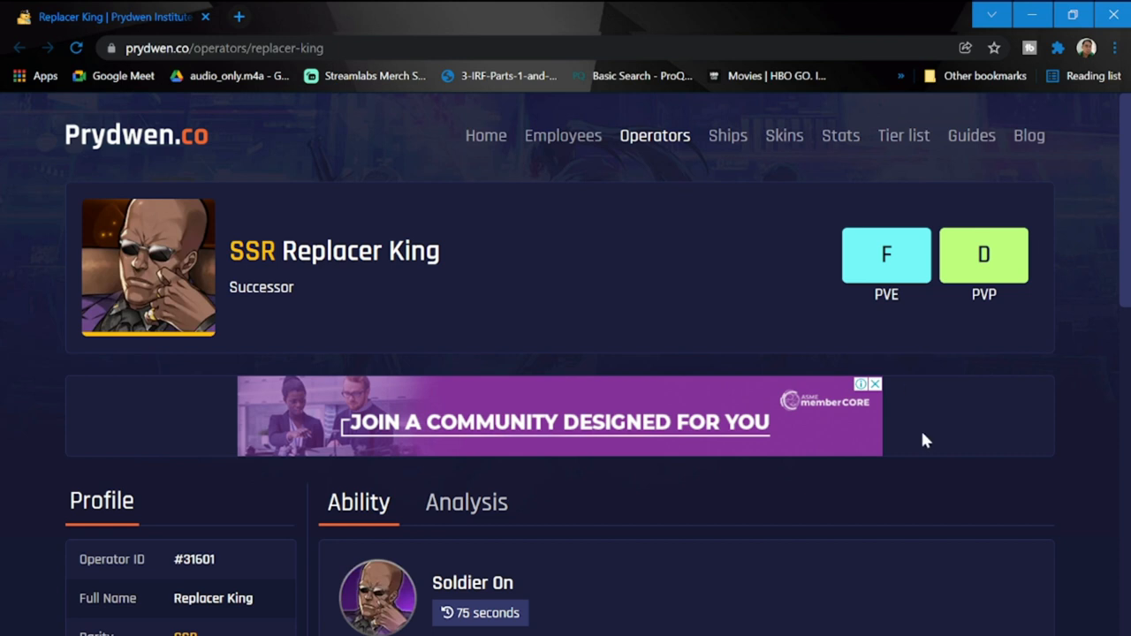
- Scroll the Replacer King page to the Soldier On ability with its level 1 and 8 effects
scroll(down, 3)
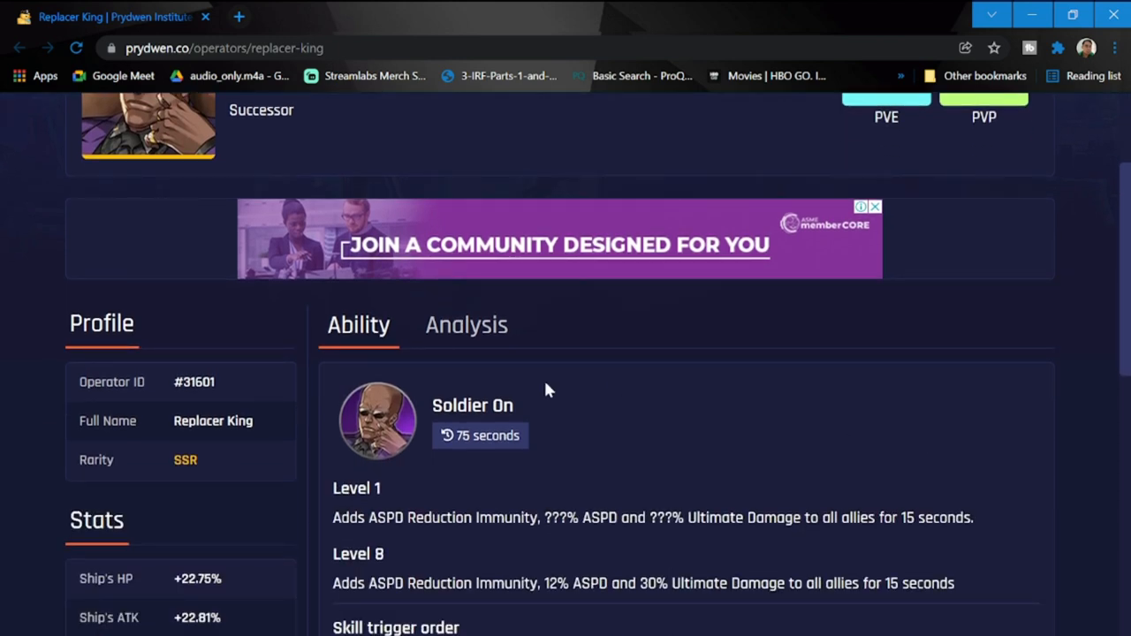
scroll(down, 3)
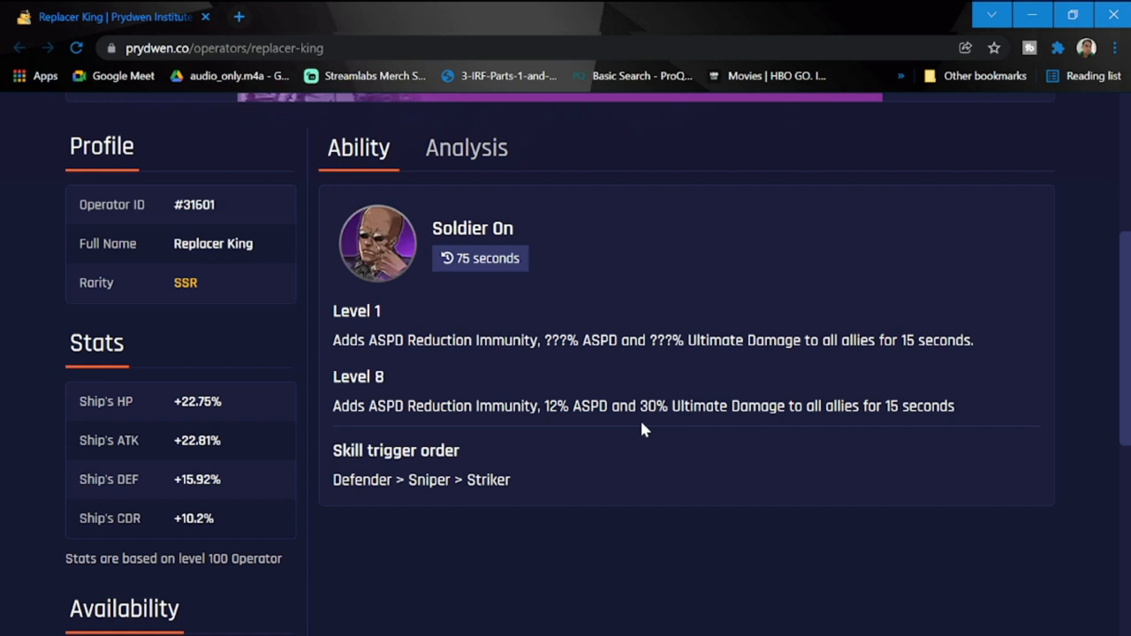
mouse_move(652, 400)
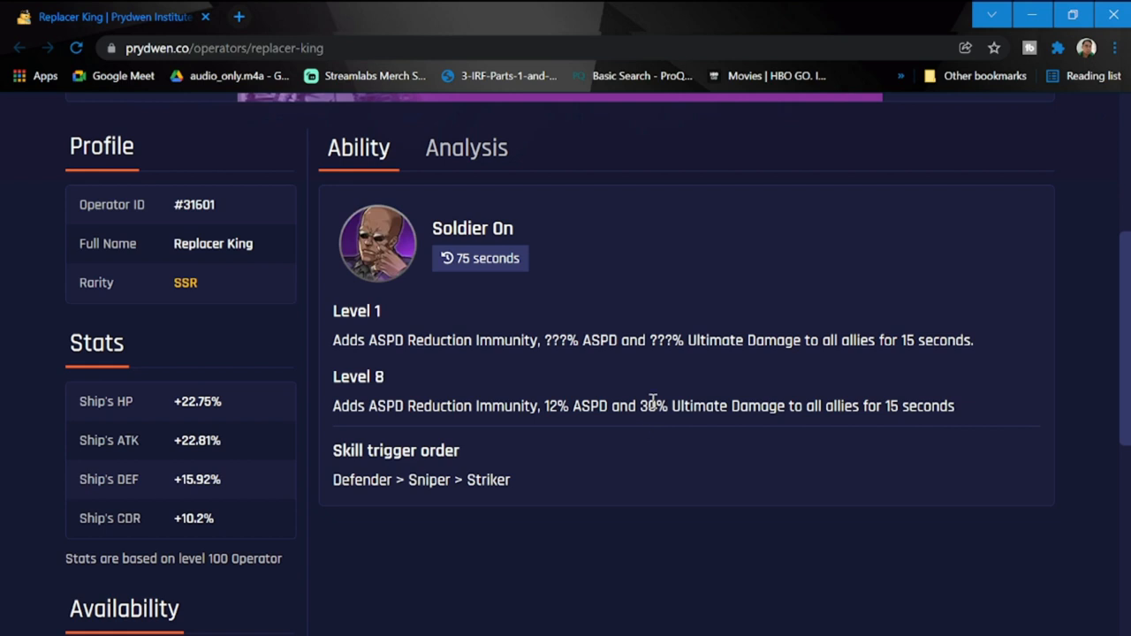
mouse_move(591, 509)
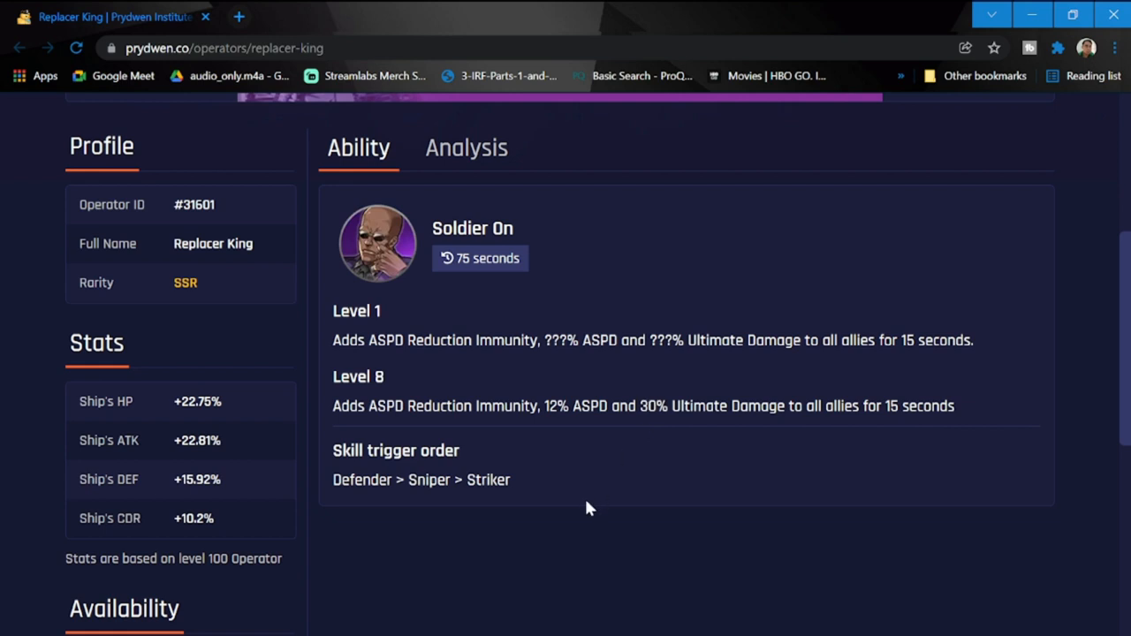
mouse_move(951, 433)
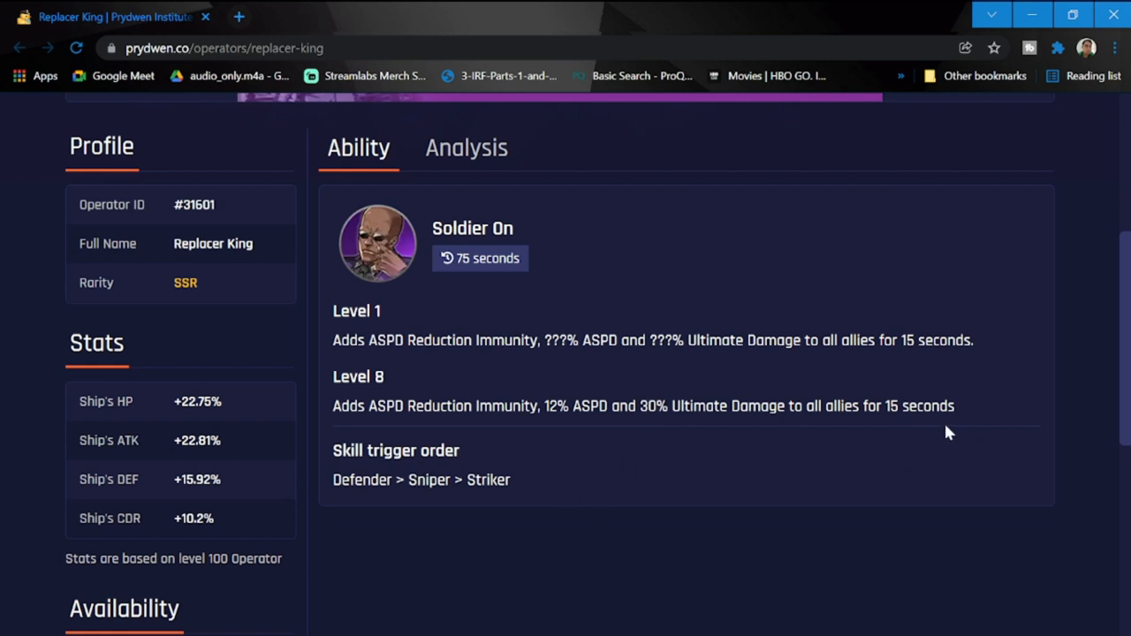
mouse_move(937, 438)
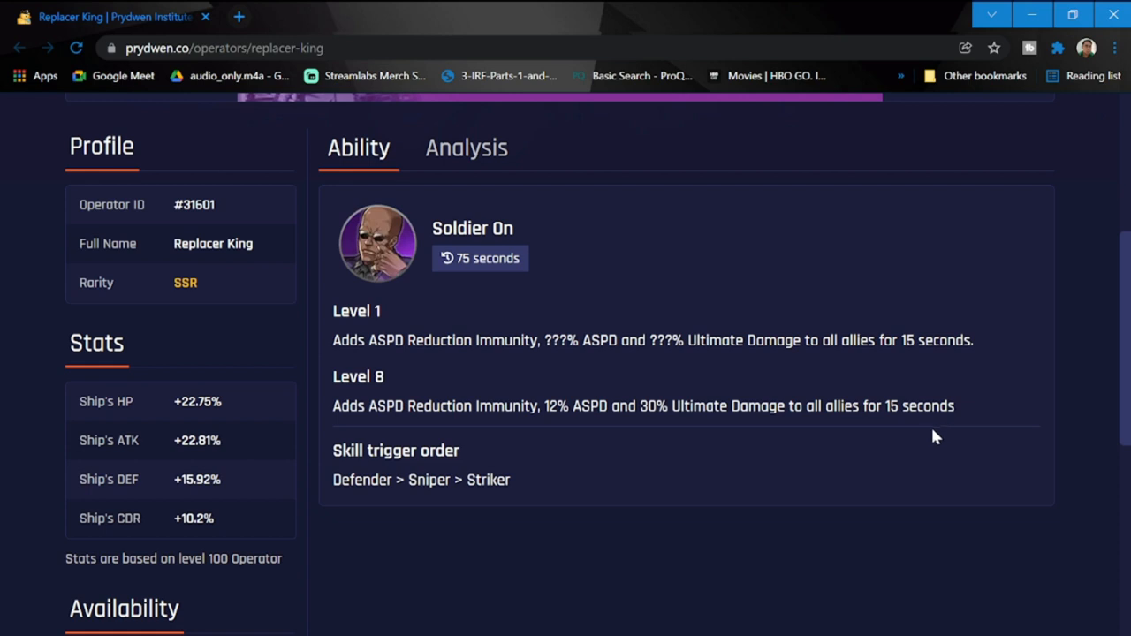
mouse_move(392, 516)
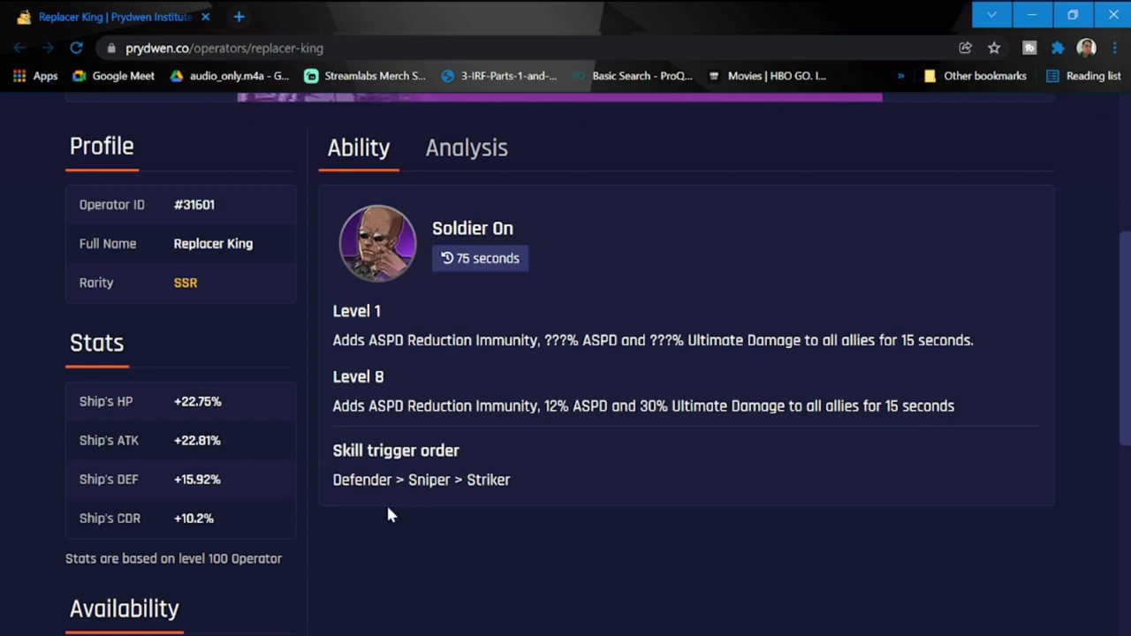
mouse_move(442, 499)
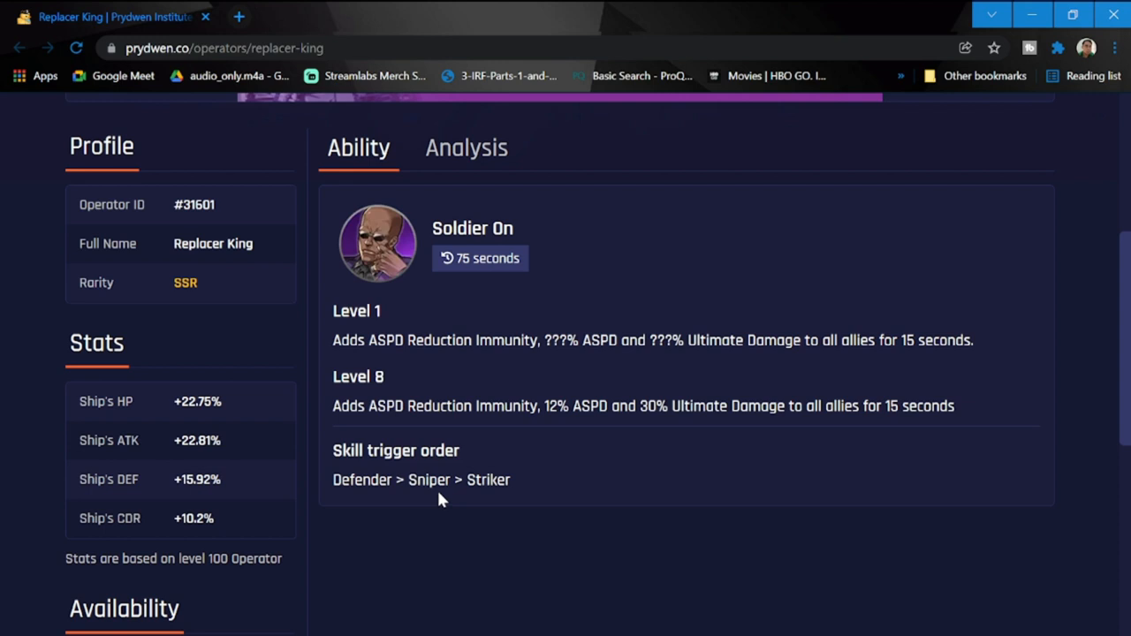
scroll(up, 3)
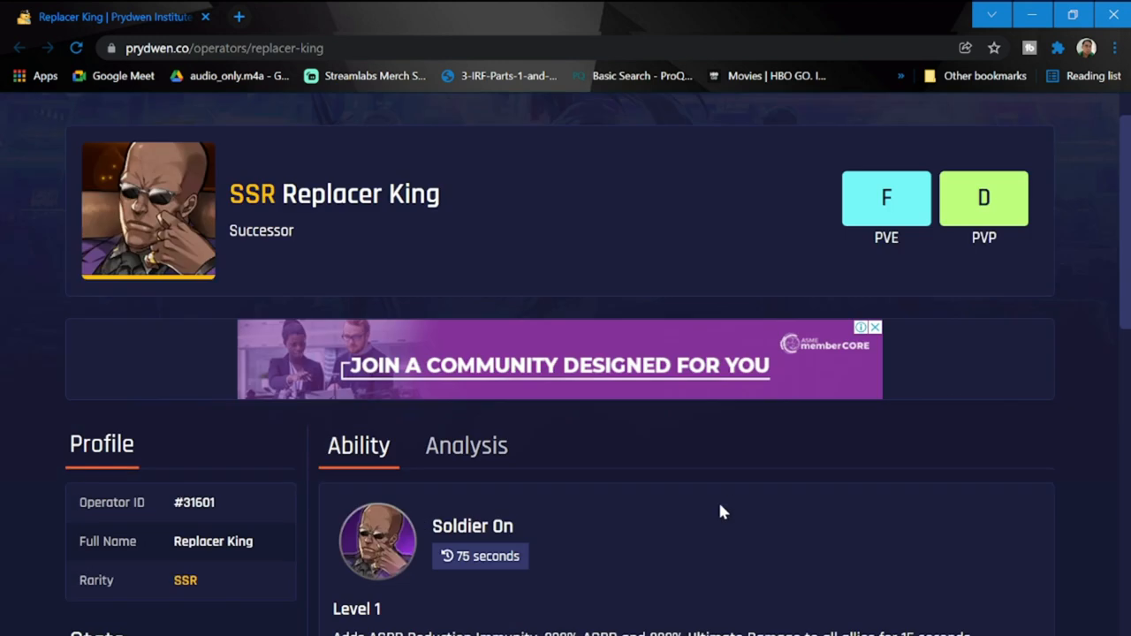
click(467, 446)
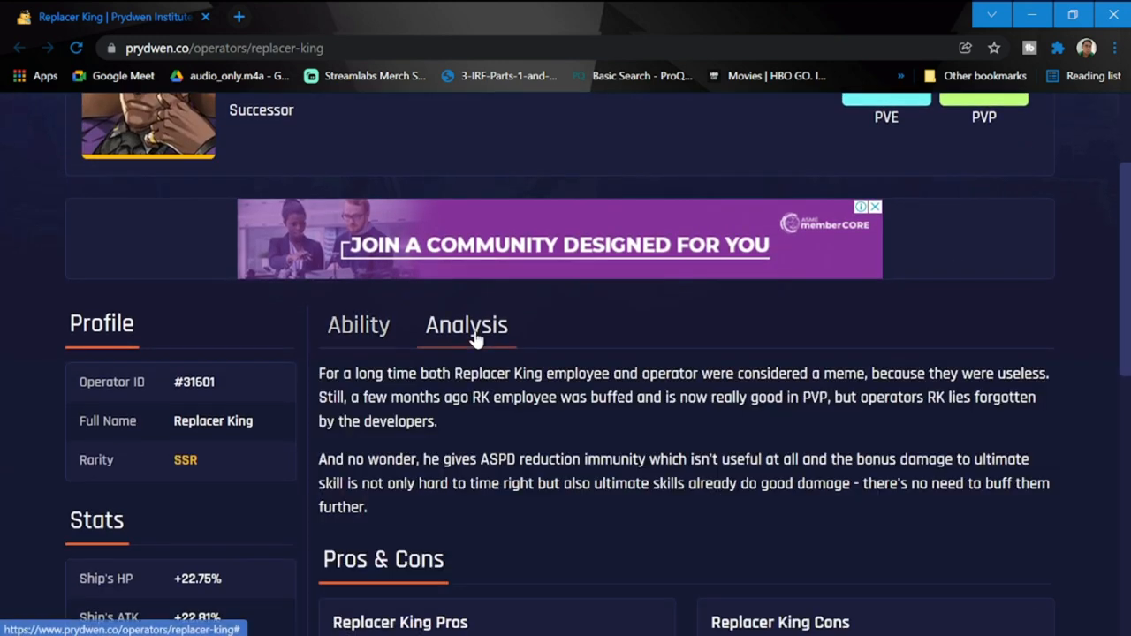
scroll(down, 3)
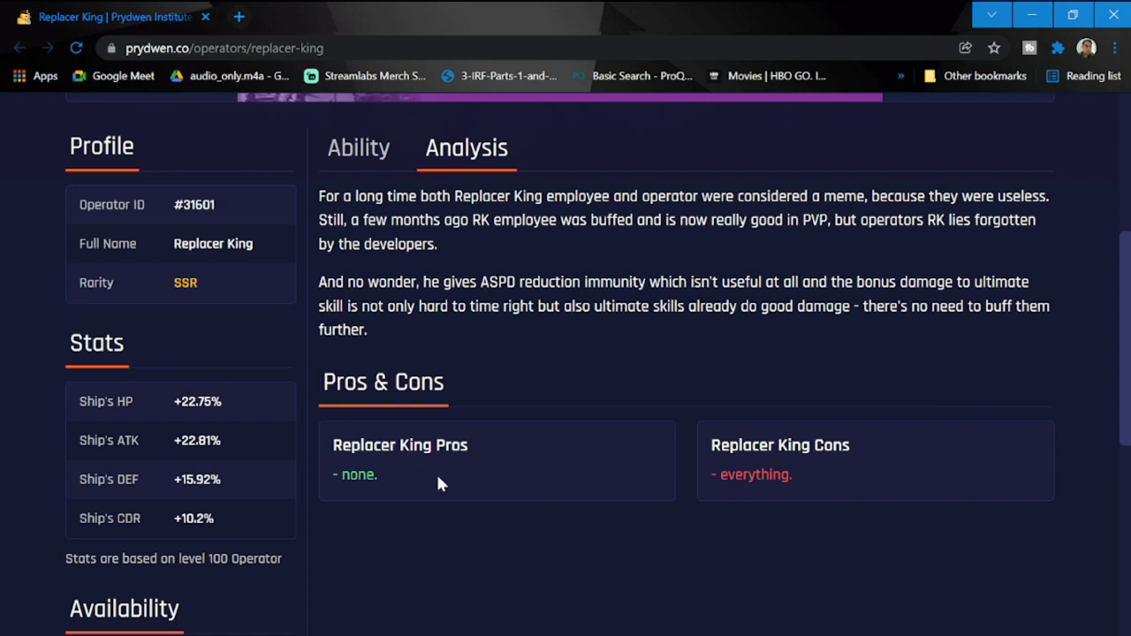
mouse_move(813, 498)
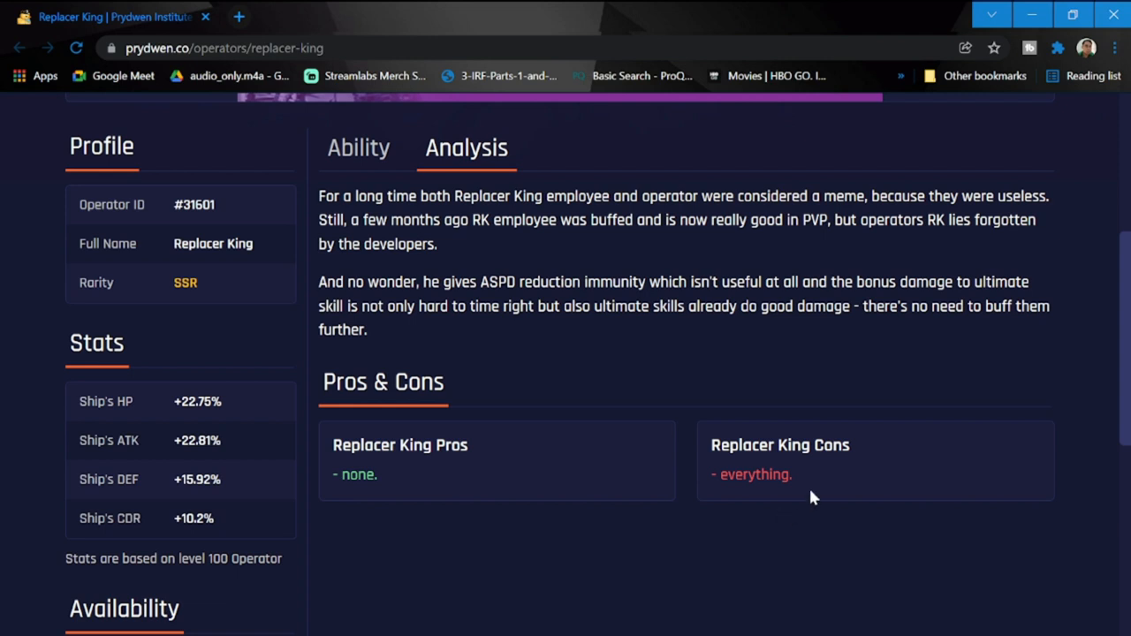
scroll(up, 3)
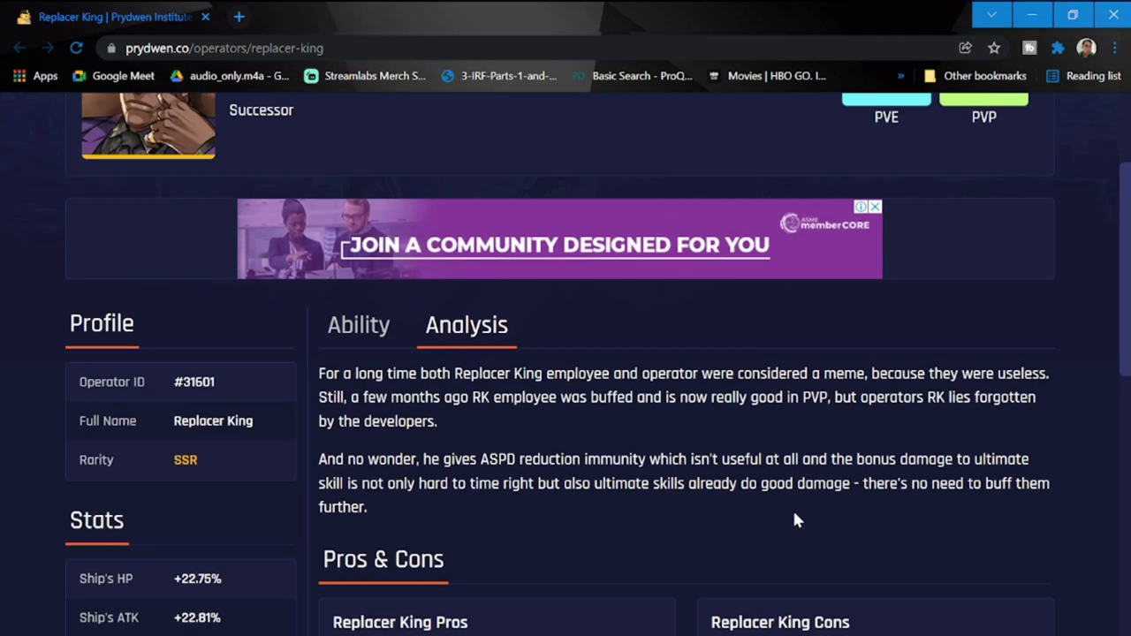
click(357, 325)
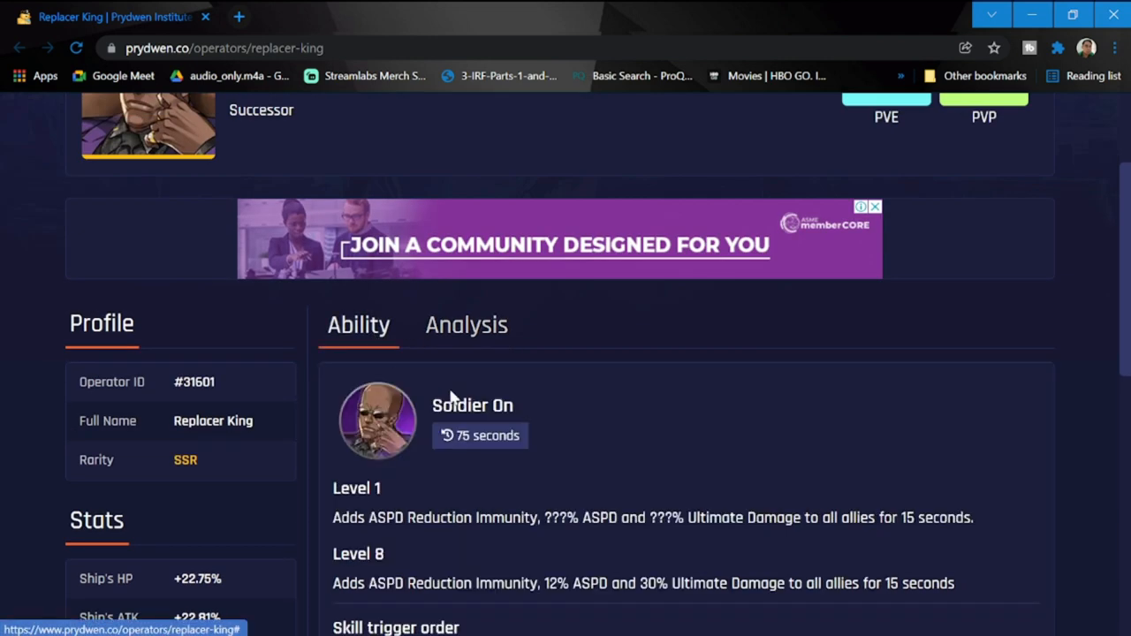
scroll(down, 3)
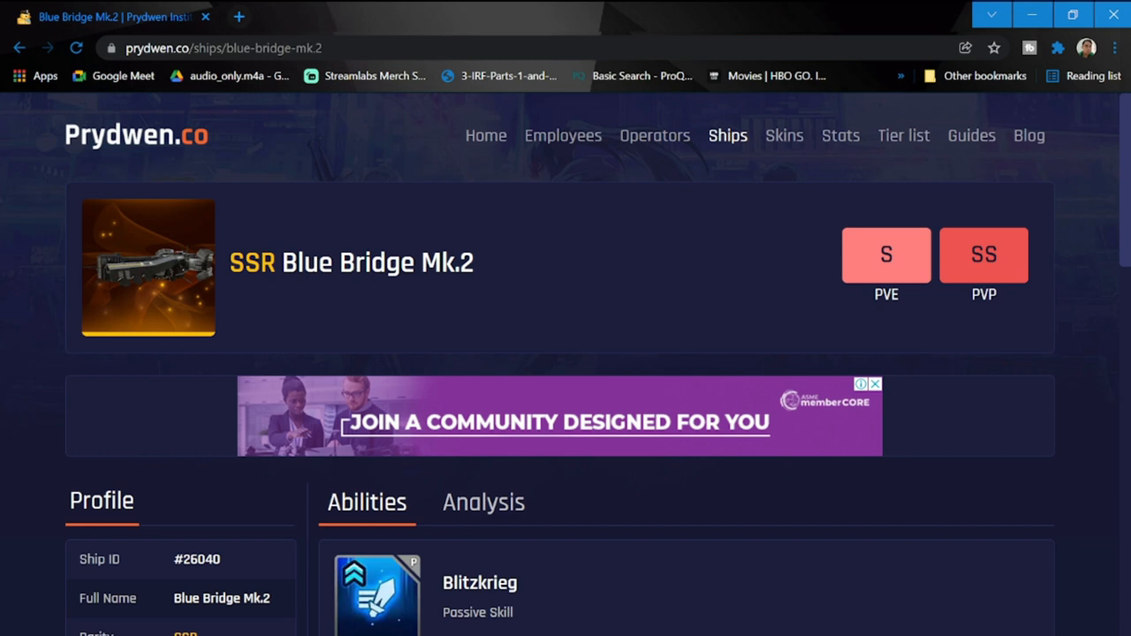
mouse_move(905, 350)
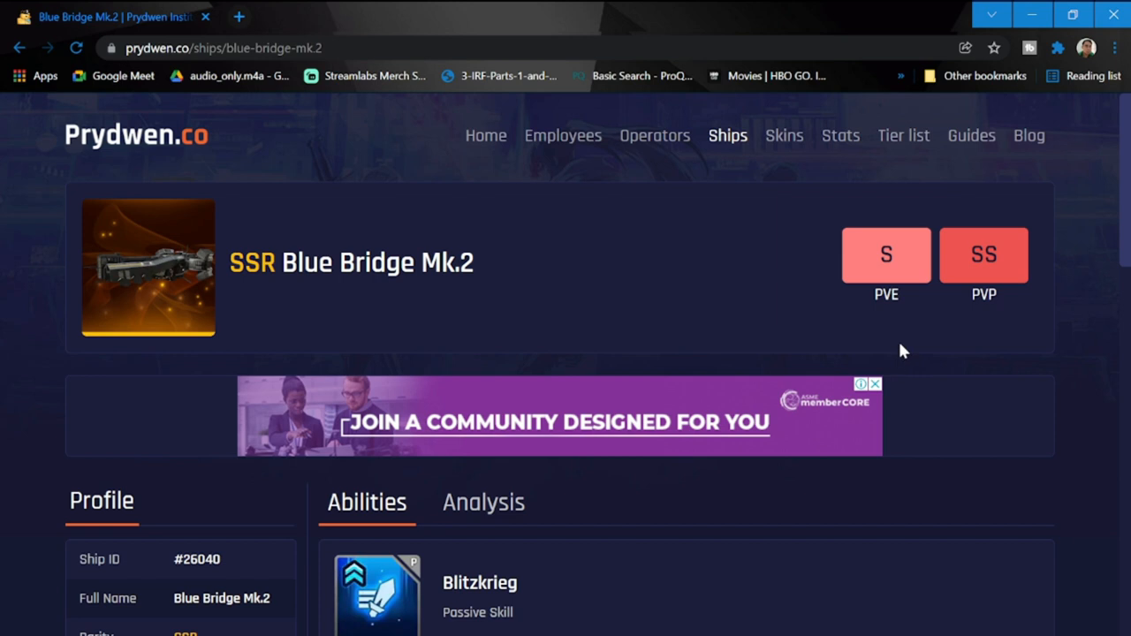
- Scroll the Blue Bridge Mk.2 page down to the Blitzkrieg and Adv. Forward Base skill descriptions
scroll(down, 3)
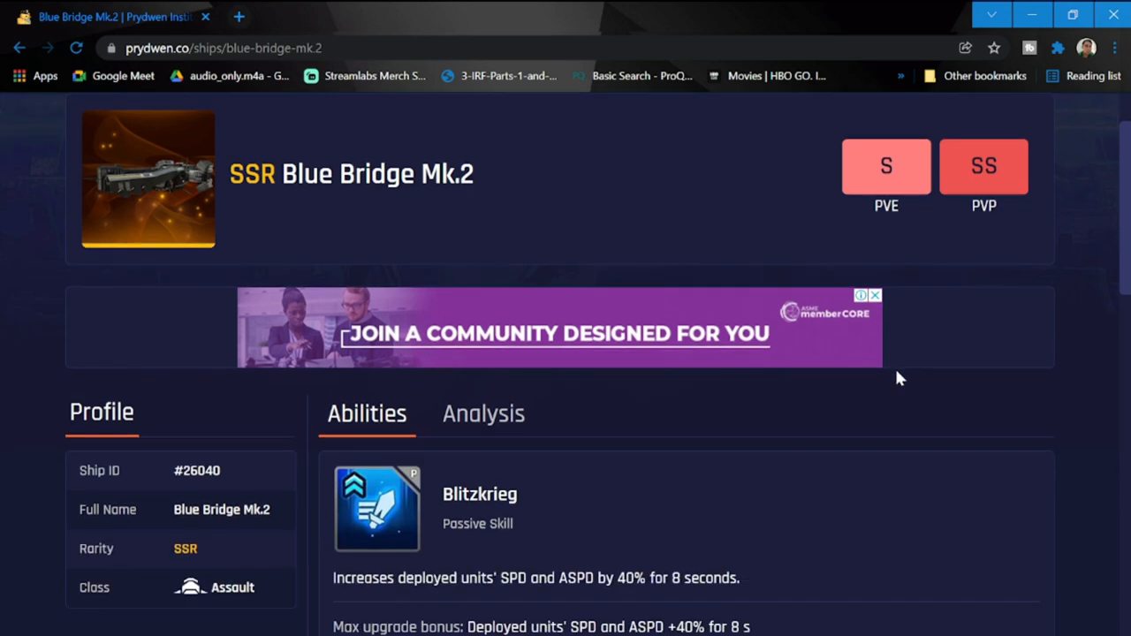
scroll(down, 3)
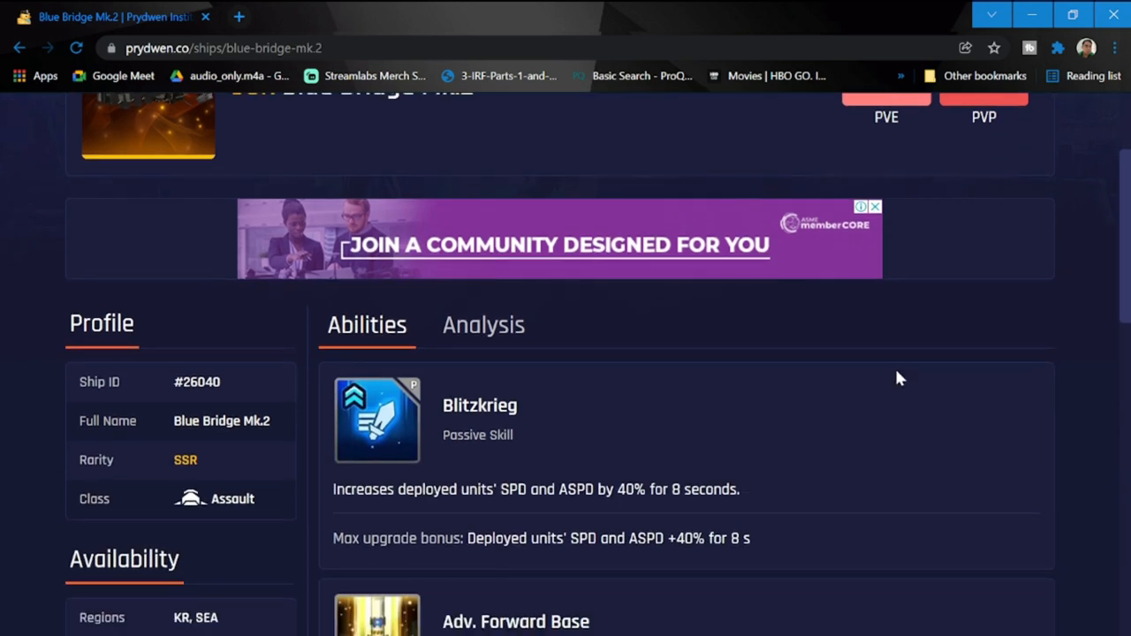
scroll(down, 3)
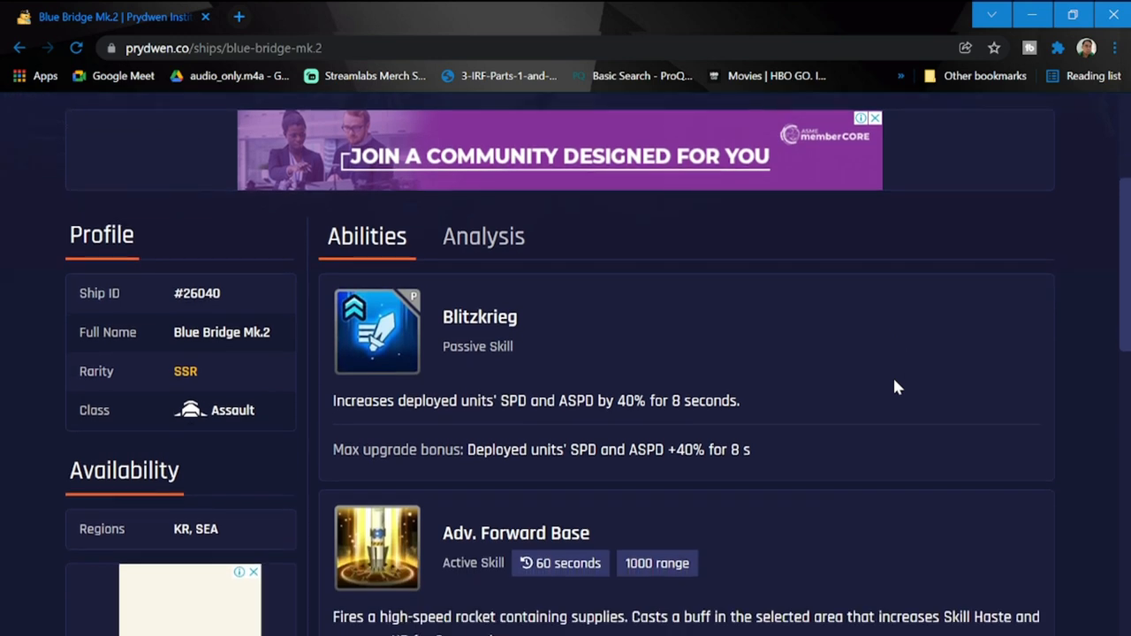
mouse_move(742, 382)
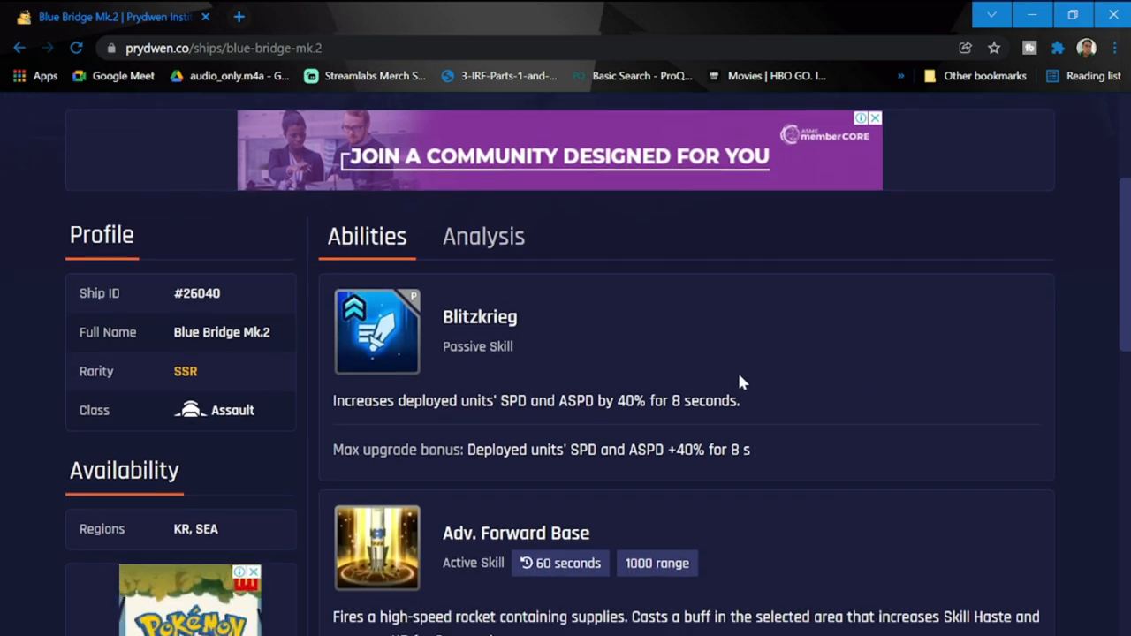
scroll(down, 3)
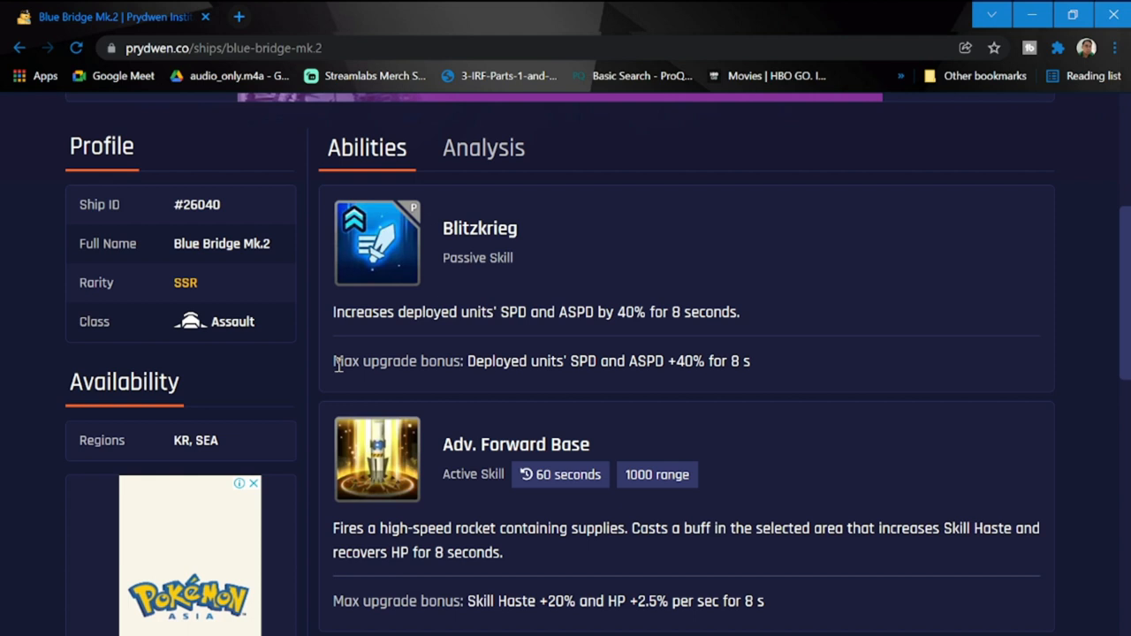
mouse_move(583, 396)
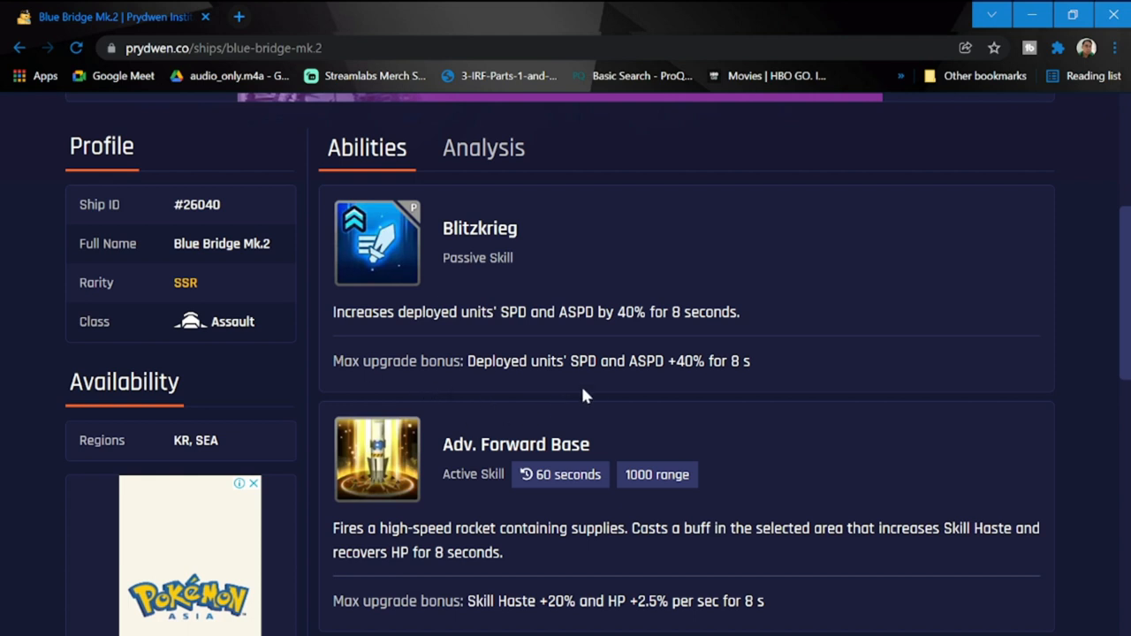
mouse_move(781, 394)
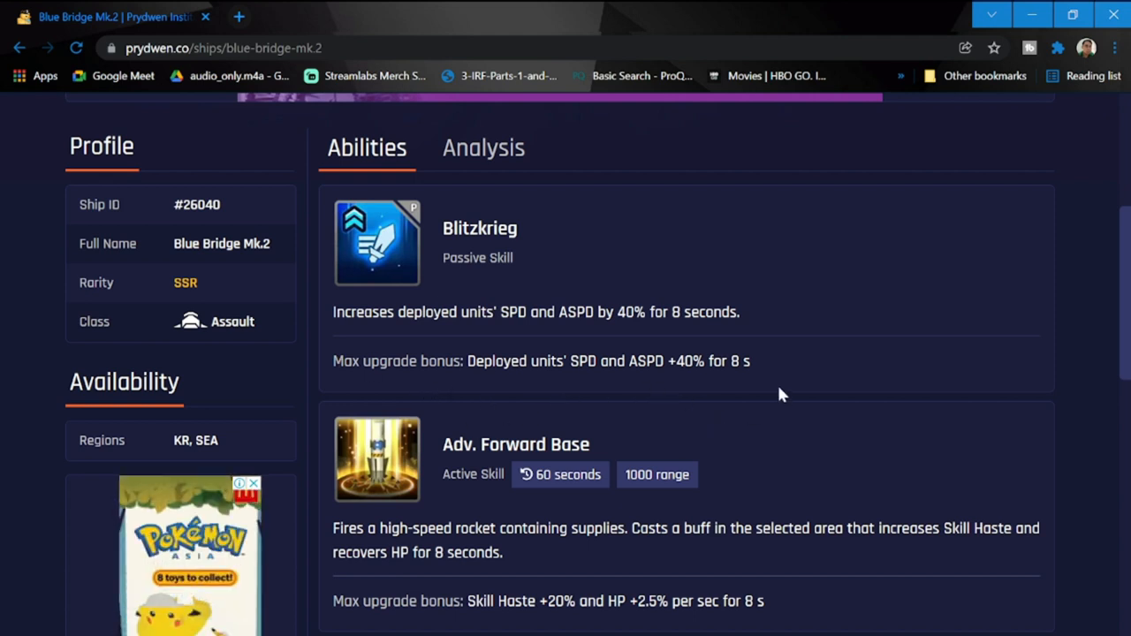
scroll(down, 3)
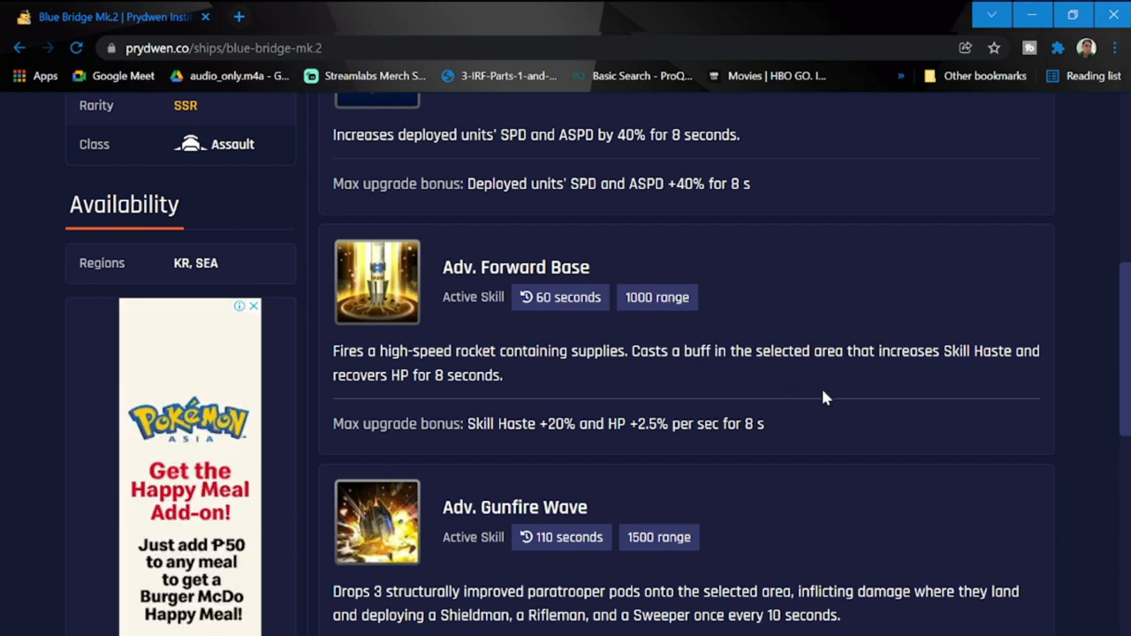
scroll(up, 3)
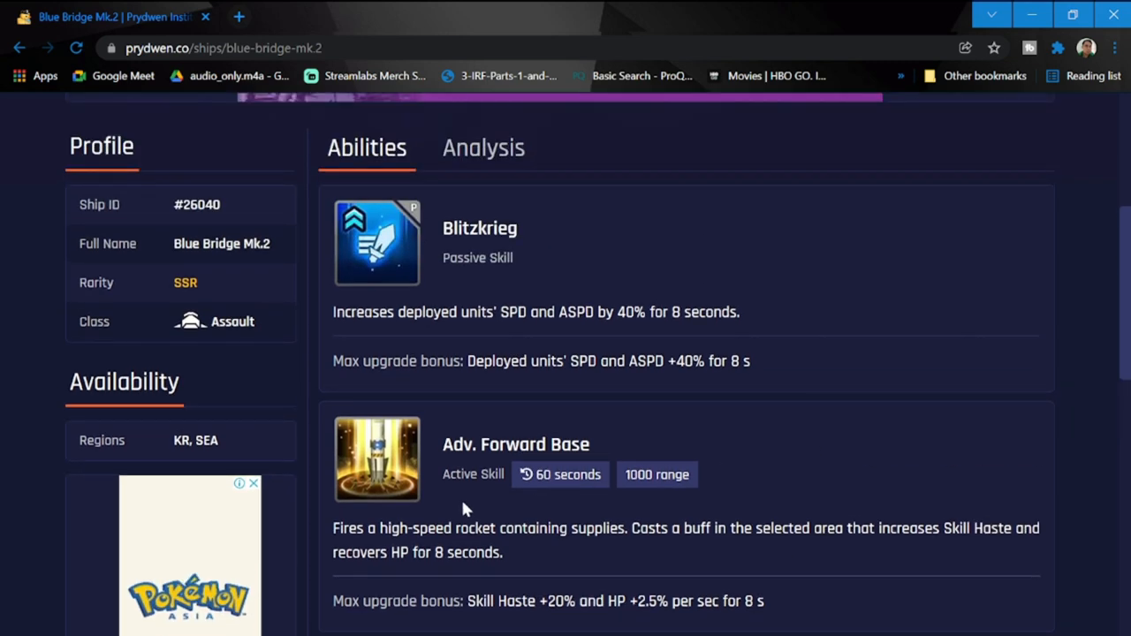
mouse_move(673, 417)
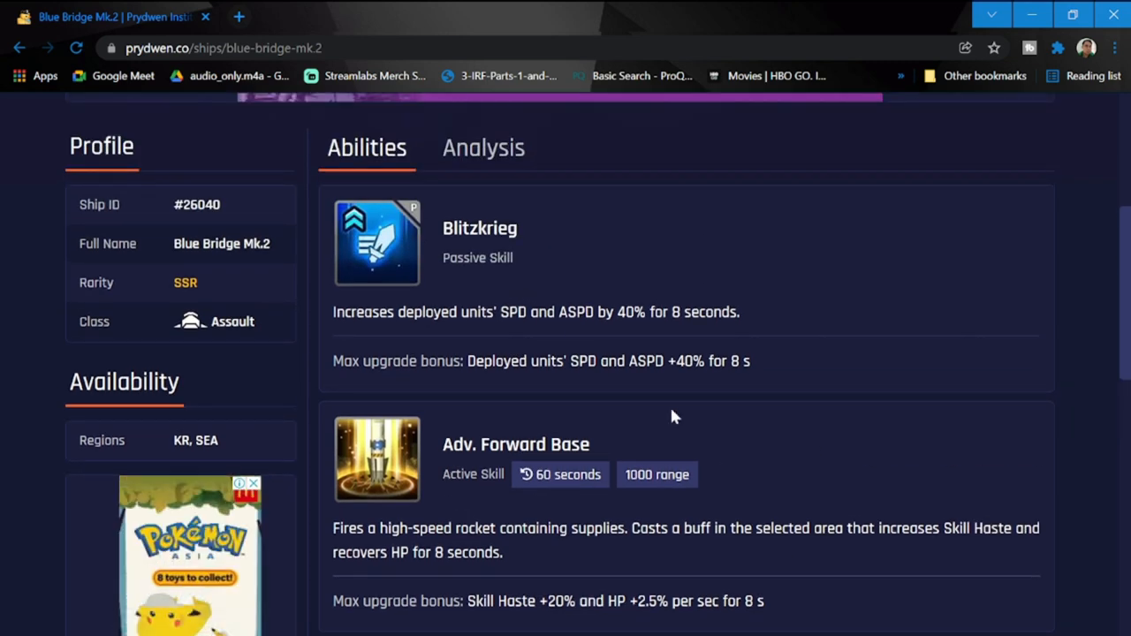
scroll(down, 3)
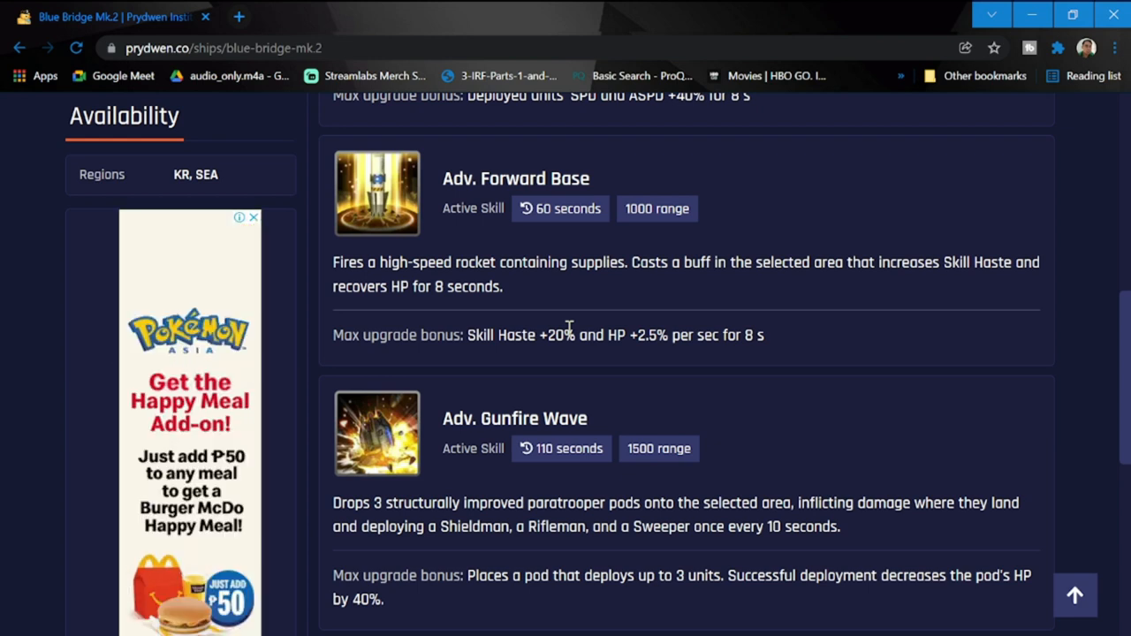
mouse_move(539, 322)
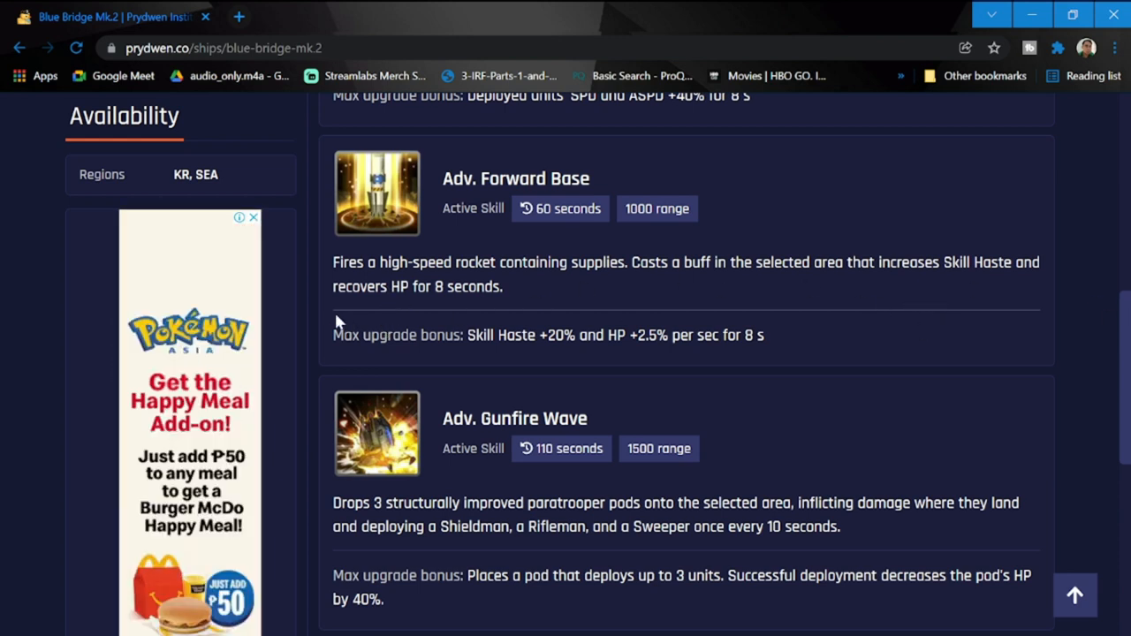
mouse_move(433, 352)
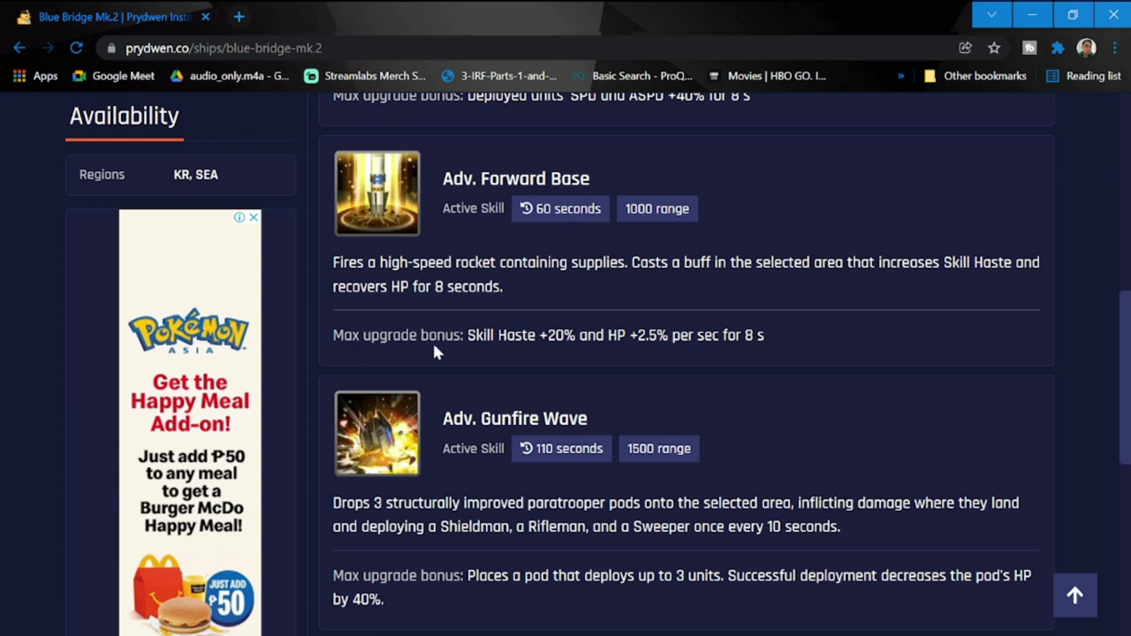
mouse_move(600, 385)
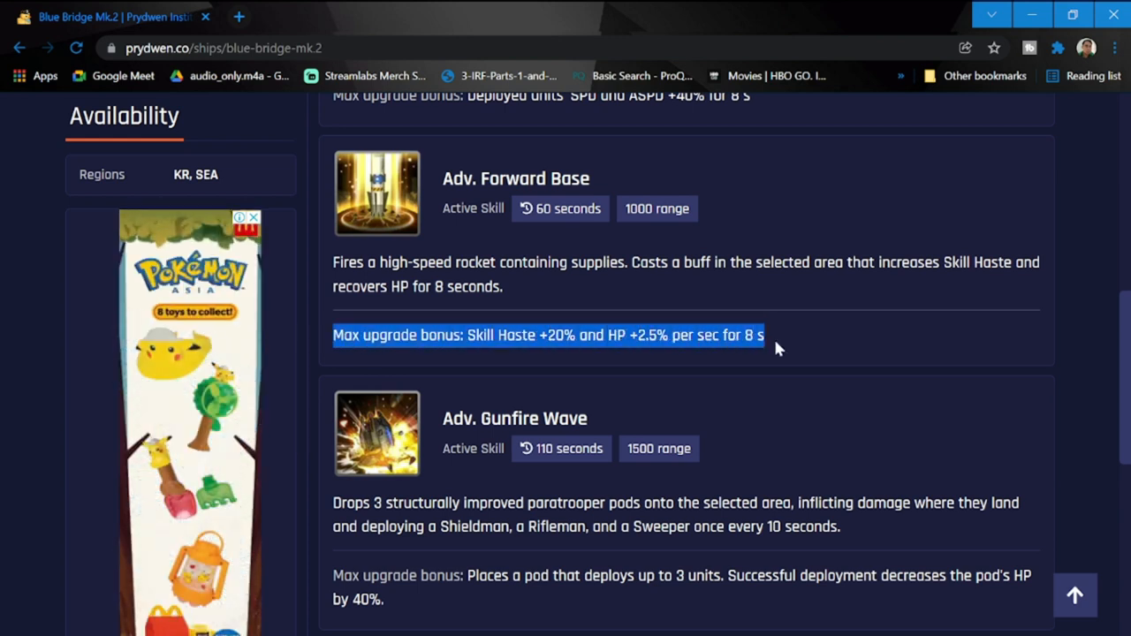
scroll(down, 3)
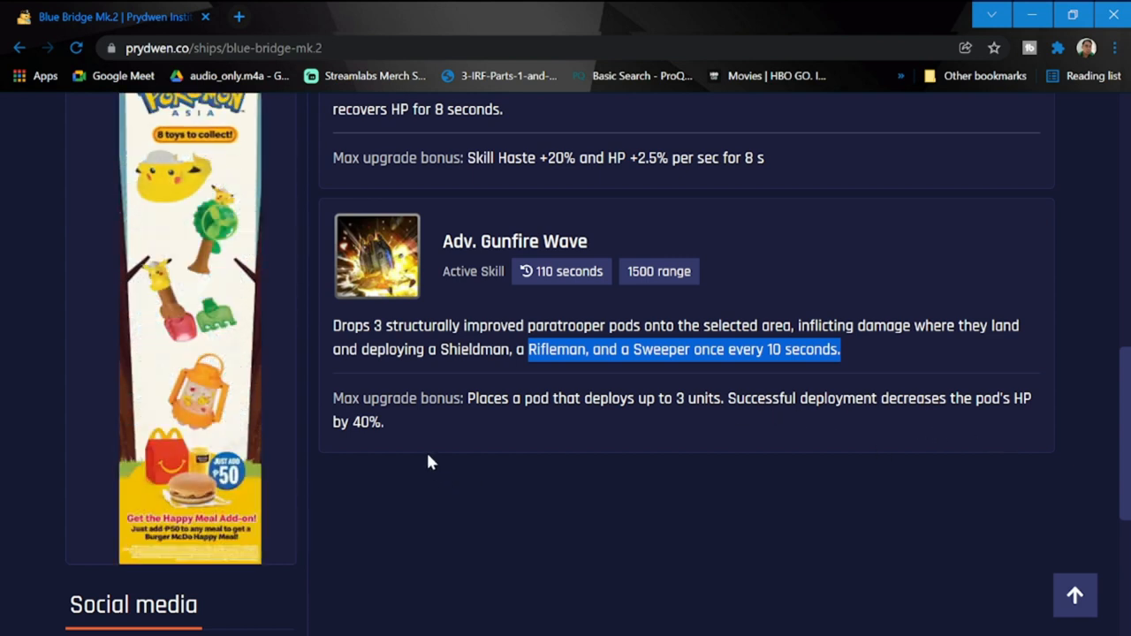
- Scroll back to the top of the Blue Bridge Mk.2 page and go to the Replacer Queen employee page
scroll(up, 3)
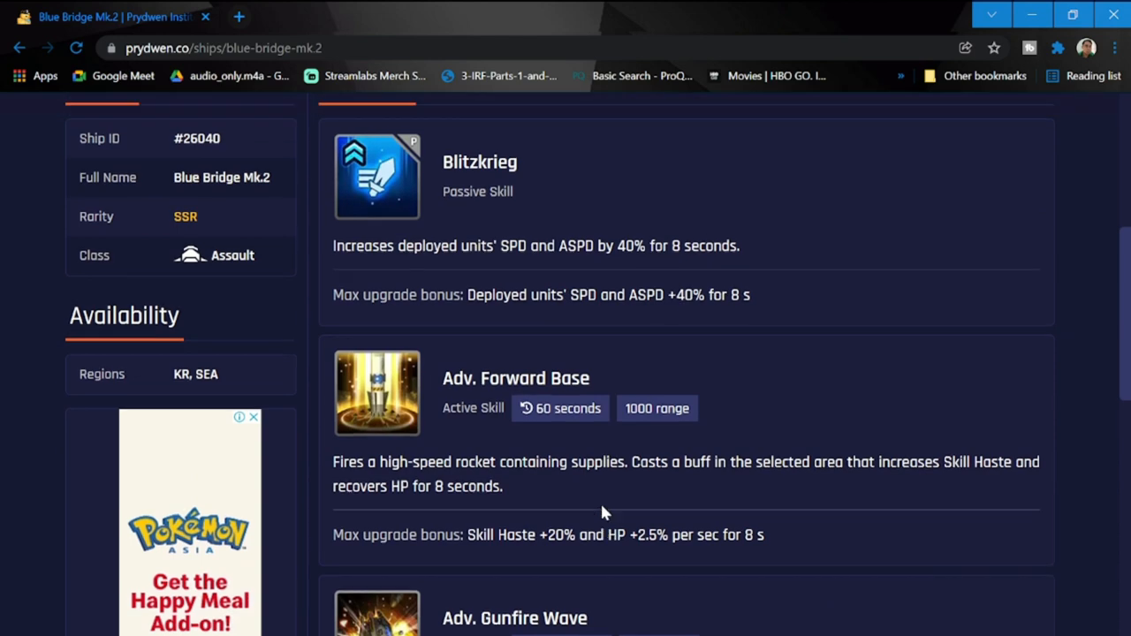
scroll(down, 3)
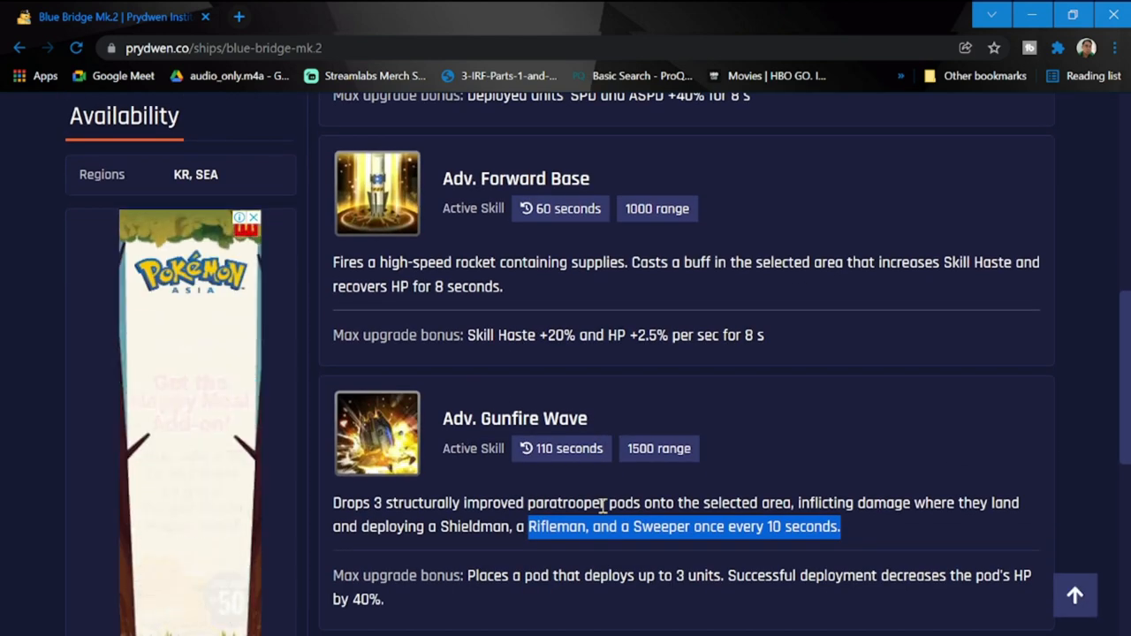
scroll(up, 3)
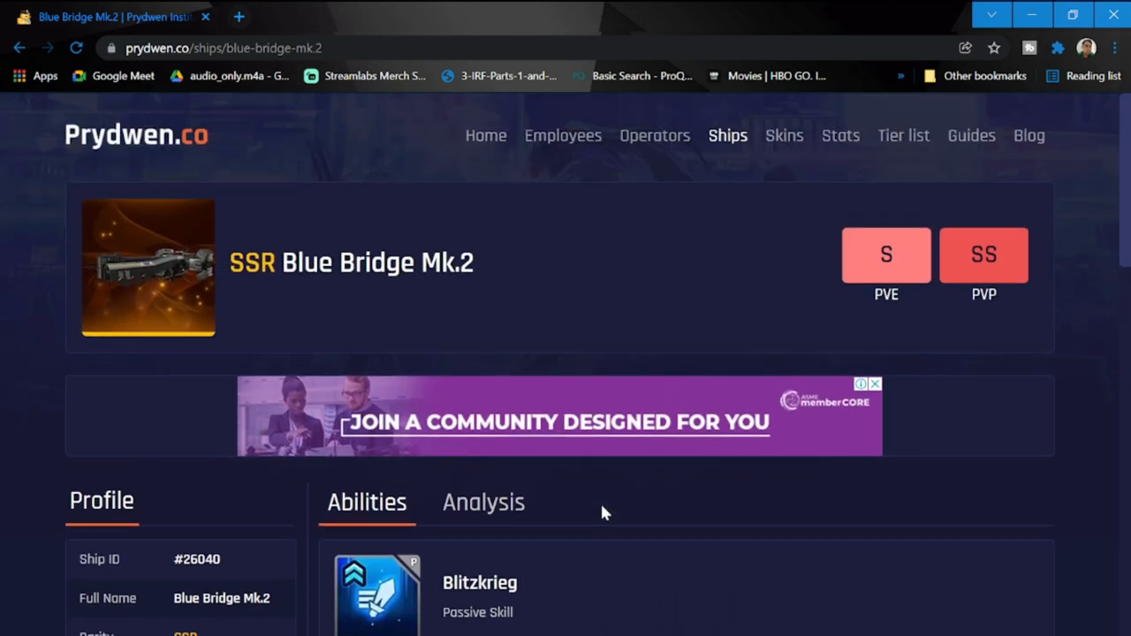
scroll(down, 3)
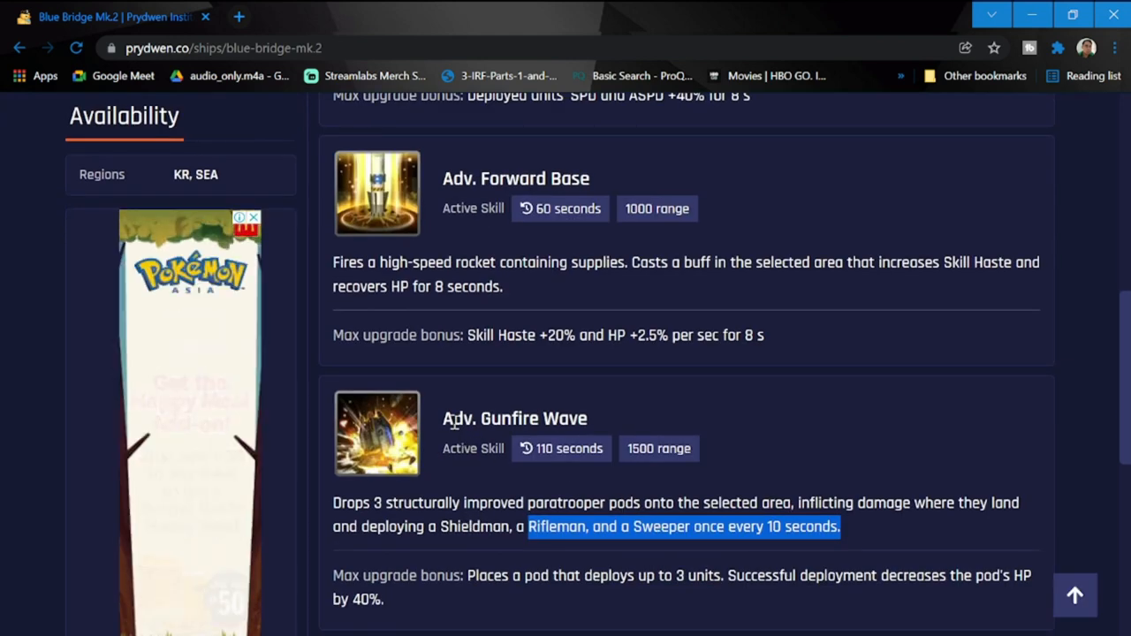
scroll(up, 3)
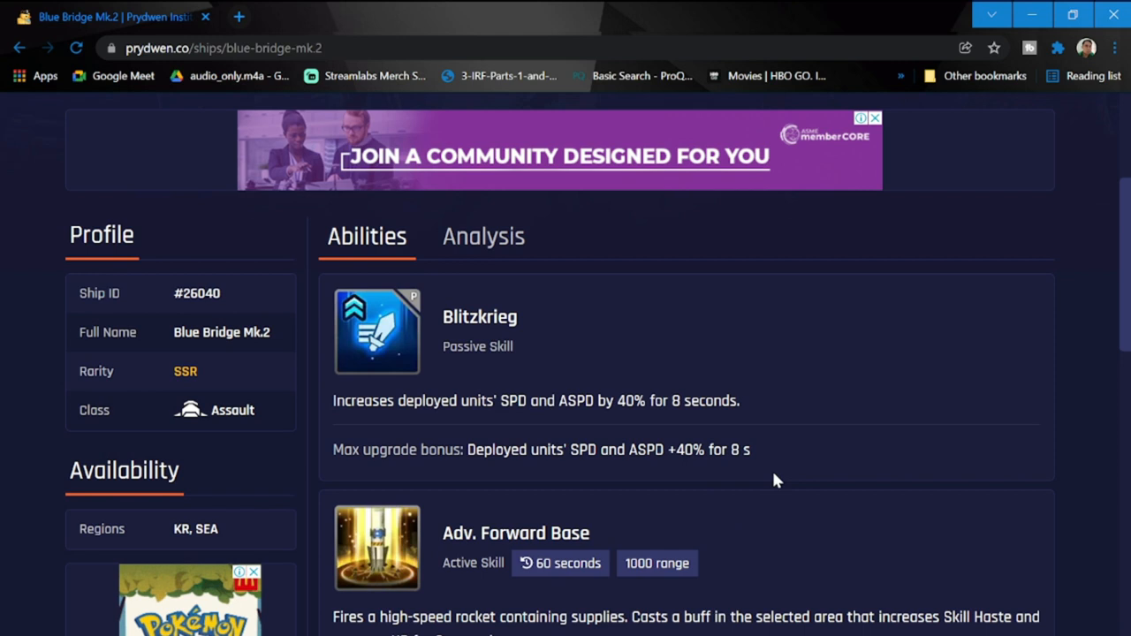
scroll(up, 3)
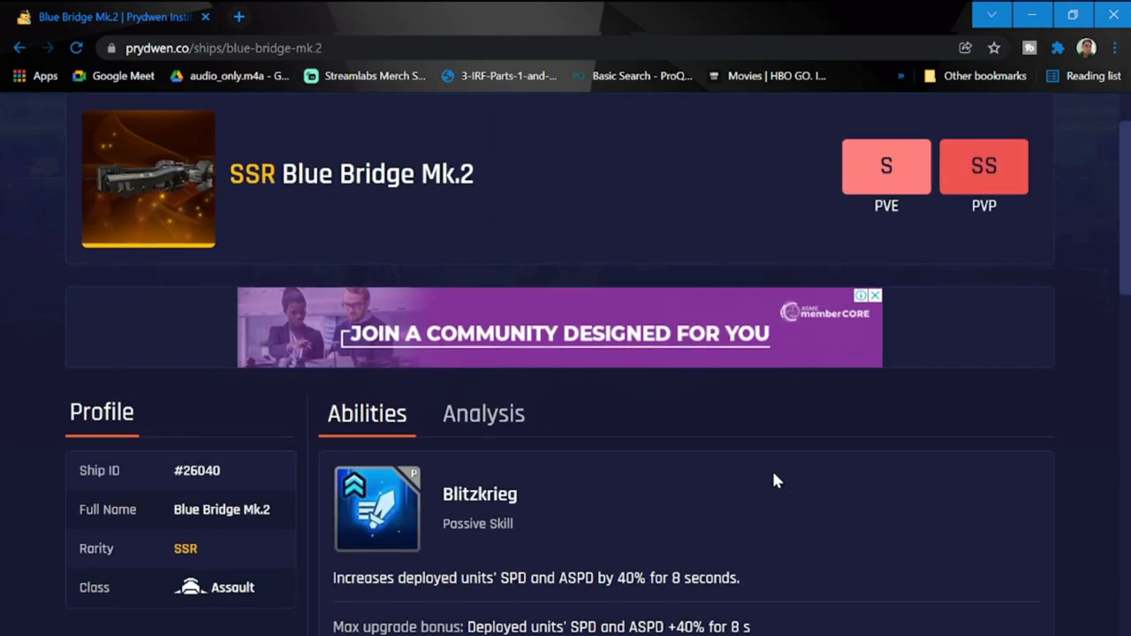
mouse_move(761, 484)
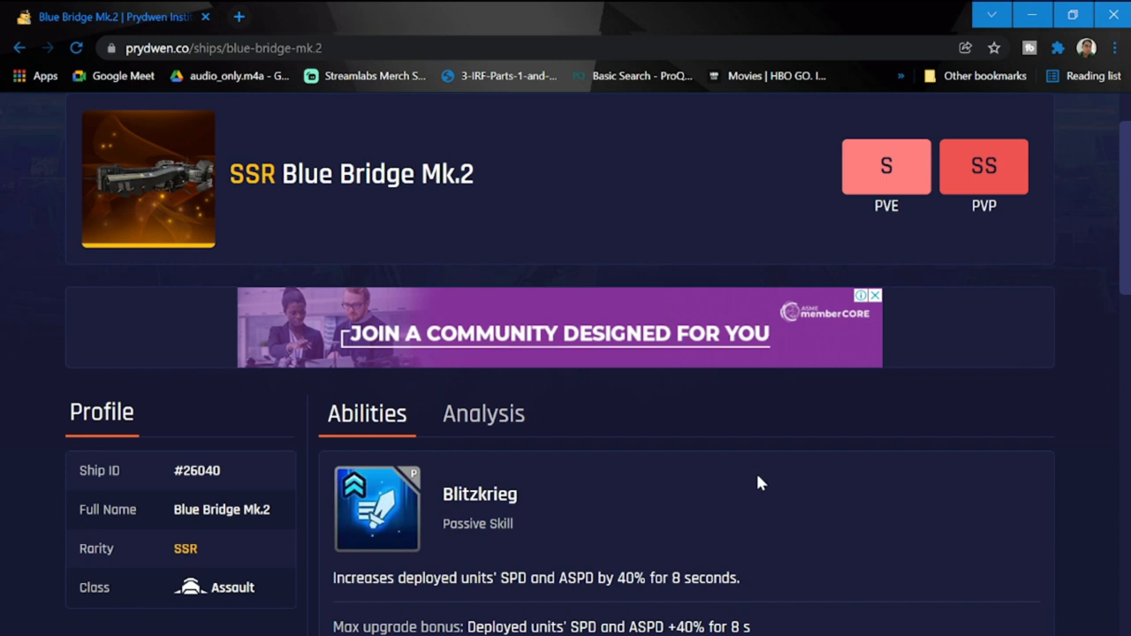
scroll(up, 3)
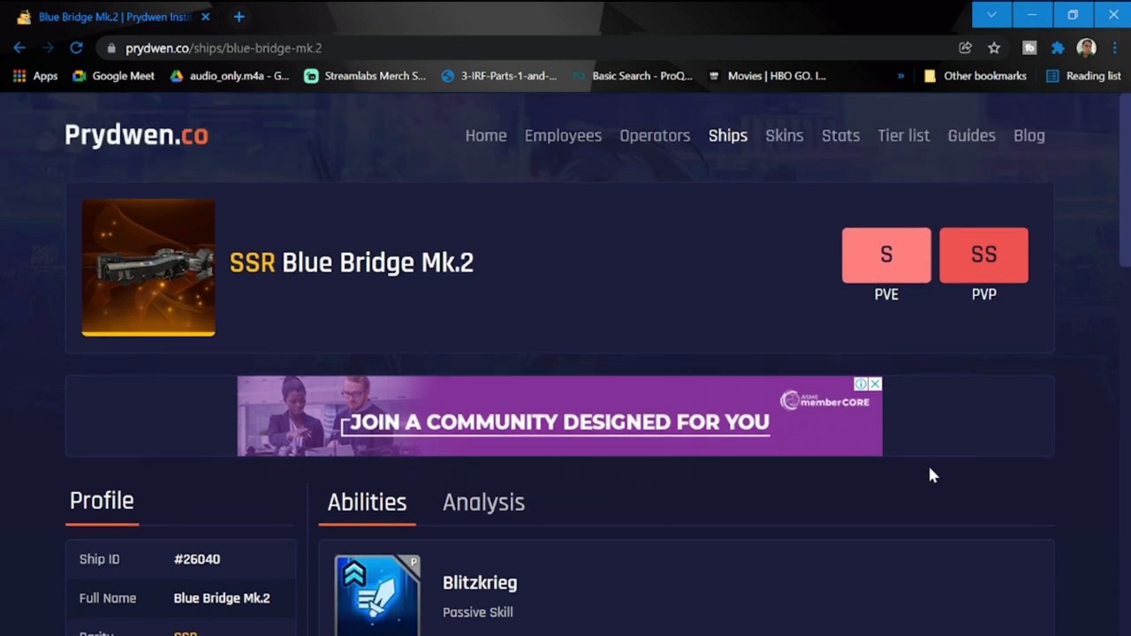
mouse_move(1021, 495)
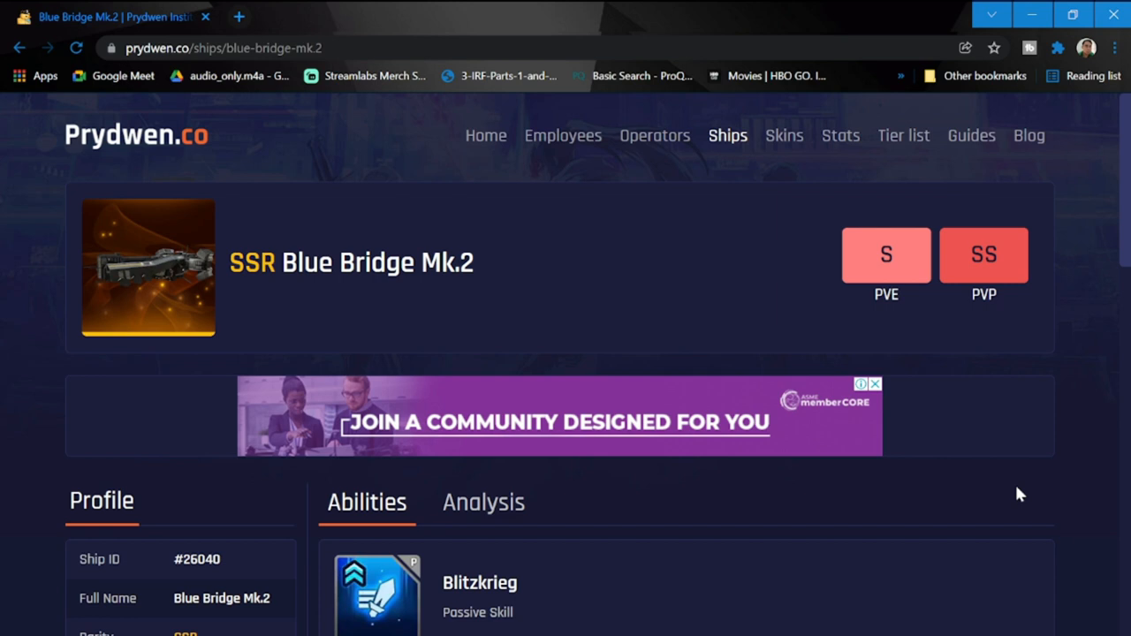
click(562, 134)
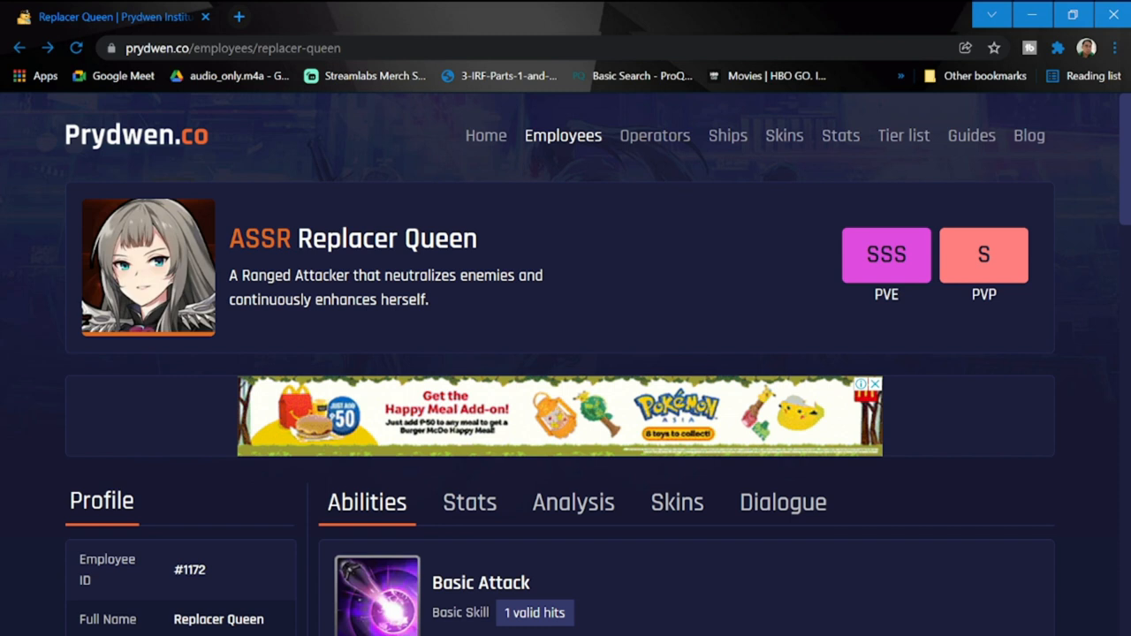
mouse_move(707, 466)
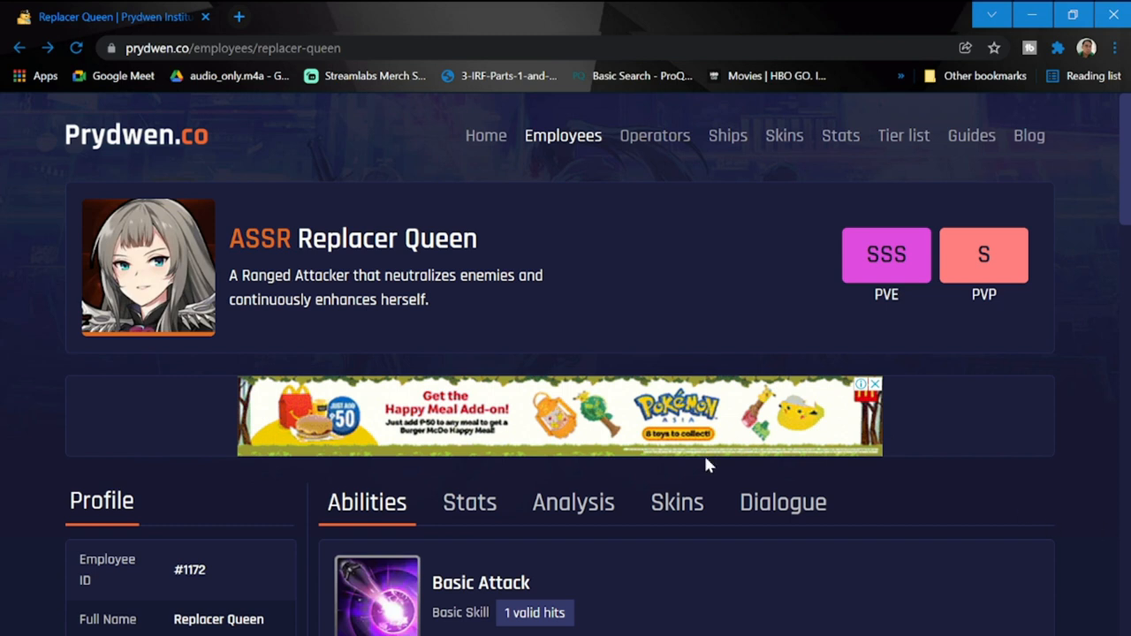
mouse_move(604, 362)
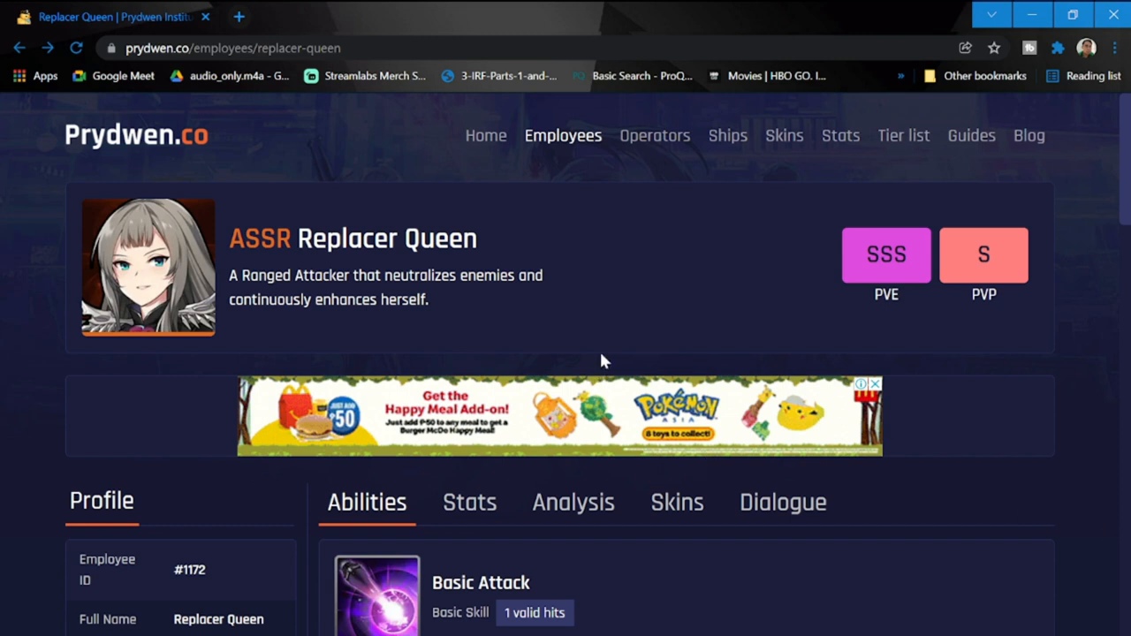
mouse_move(845, 339)
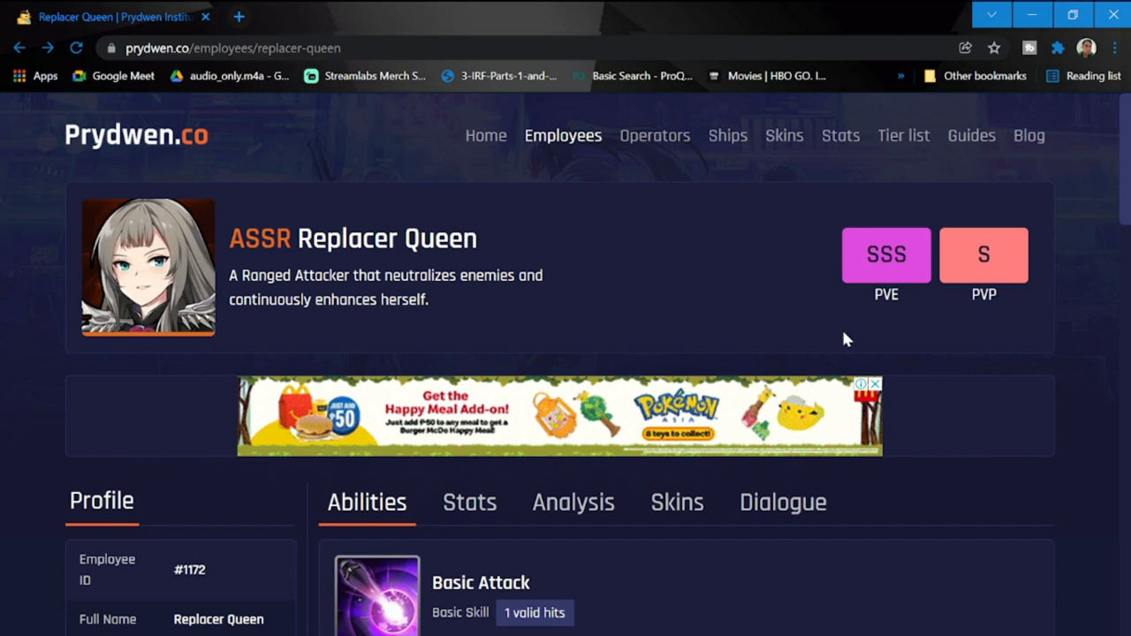
mouse_move(975, 293)
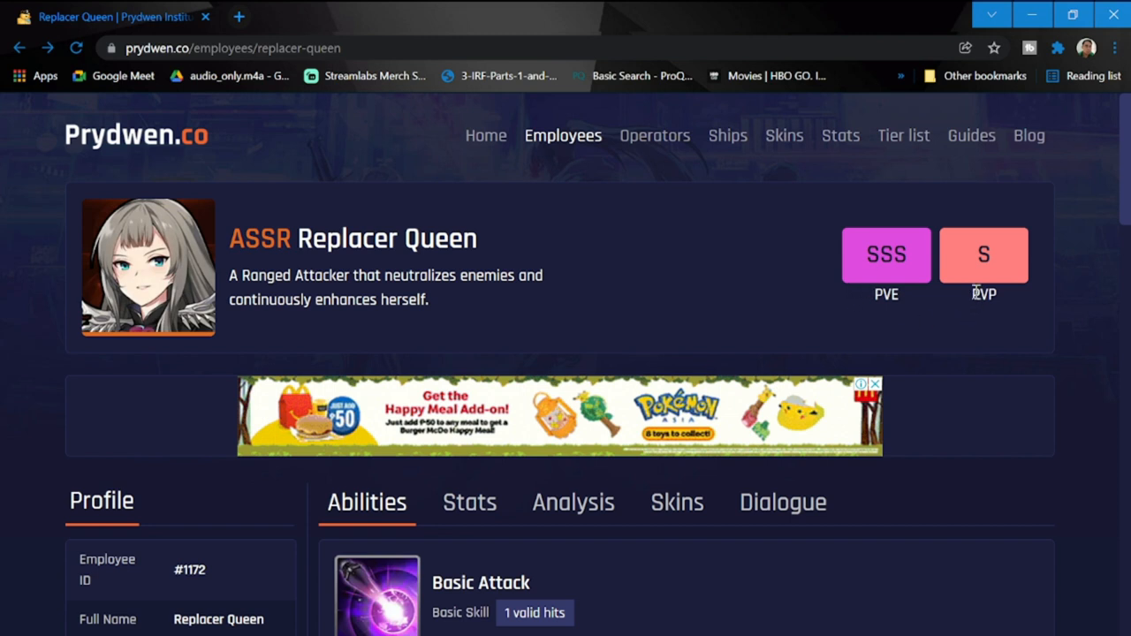
mouse_move(940, 318)
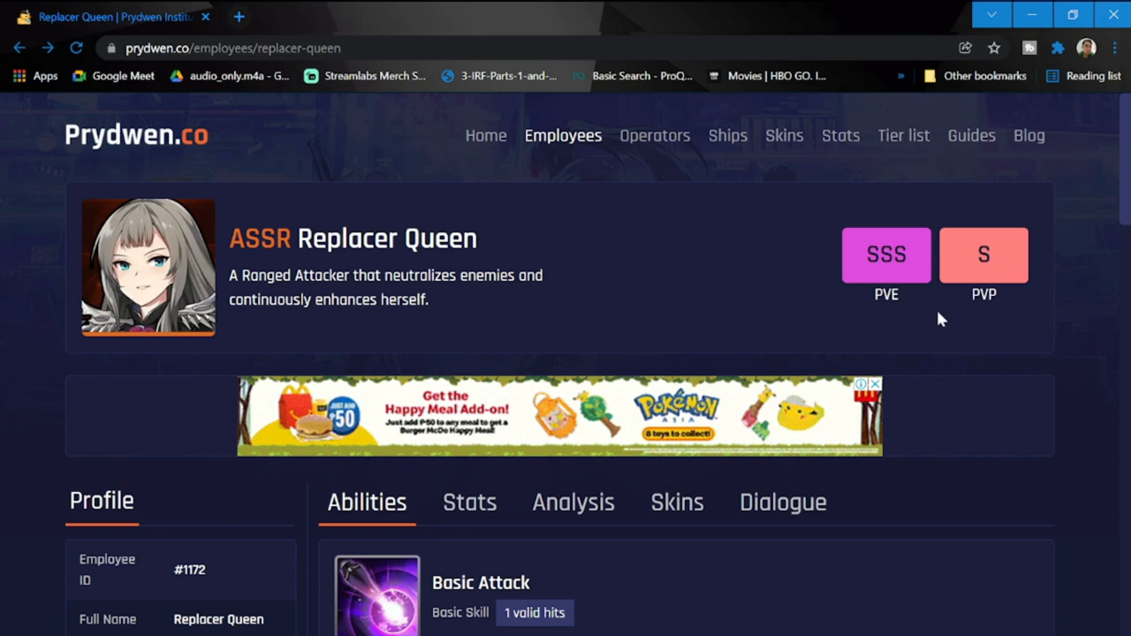
mouse_move(924, 327)
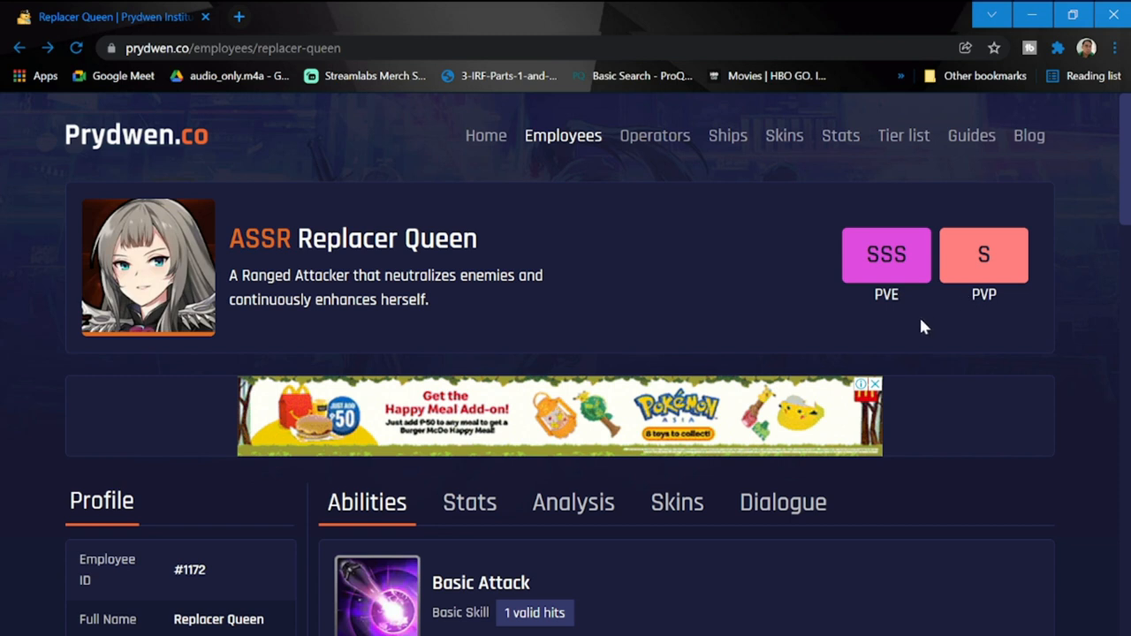
mouse_move(1028, 304)
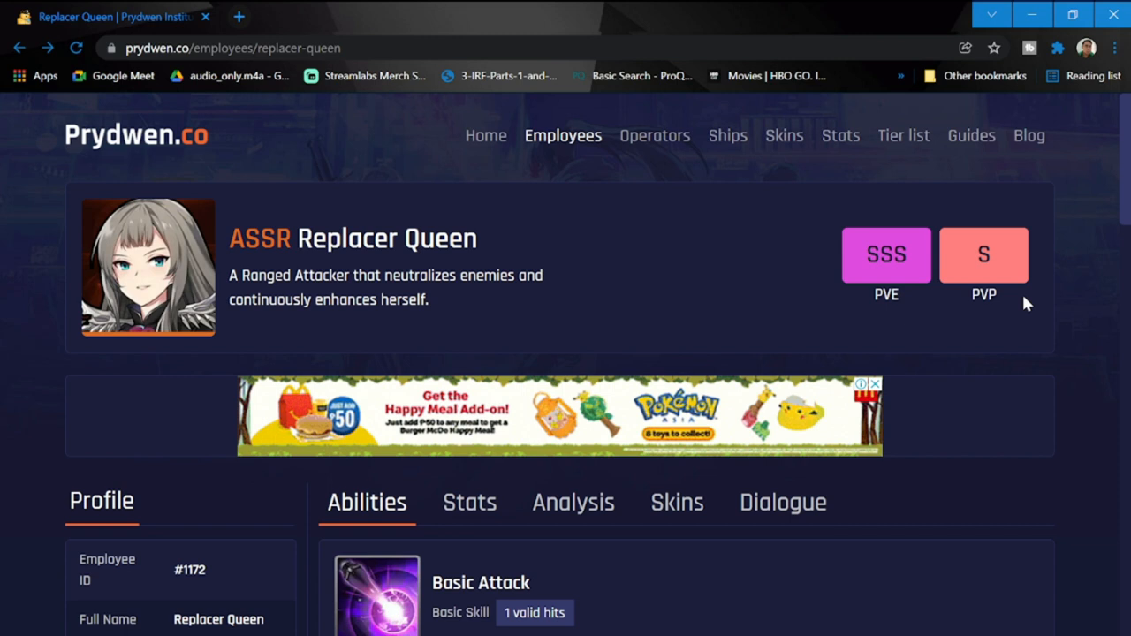
mouse_move(1071, 184)
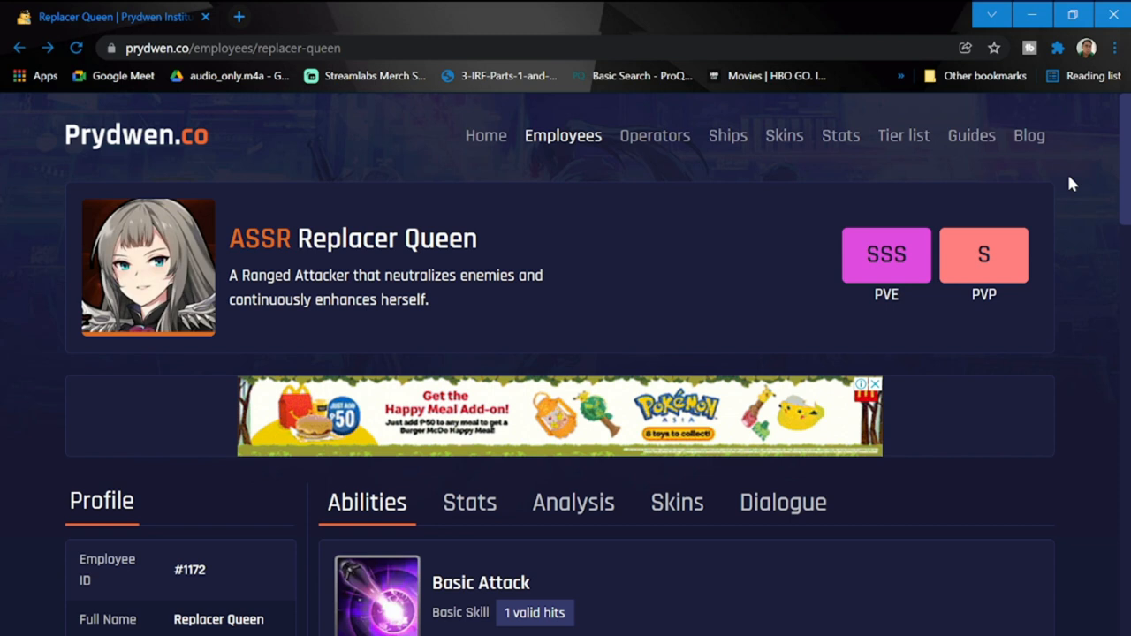
mouse_move(945, 374)
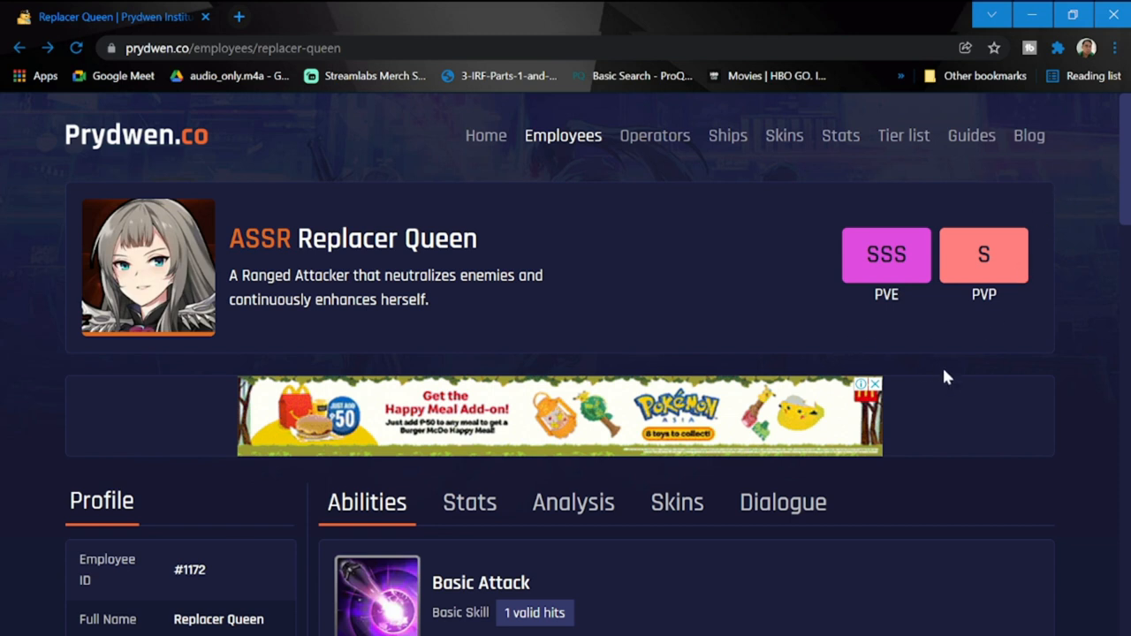
scroll(down, 3)
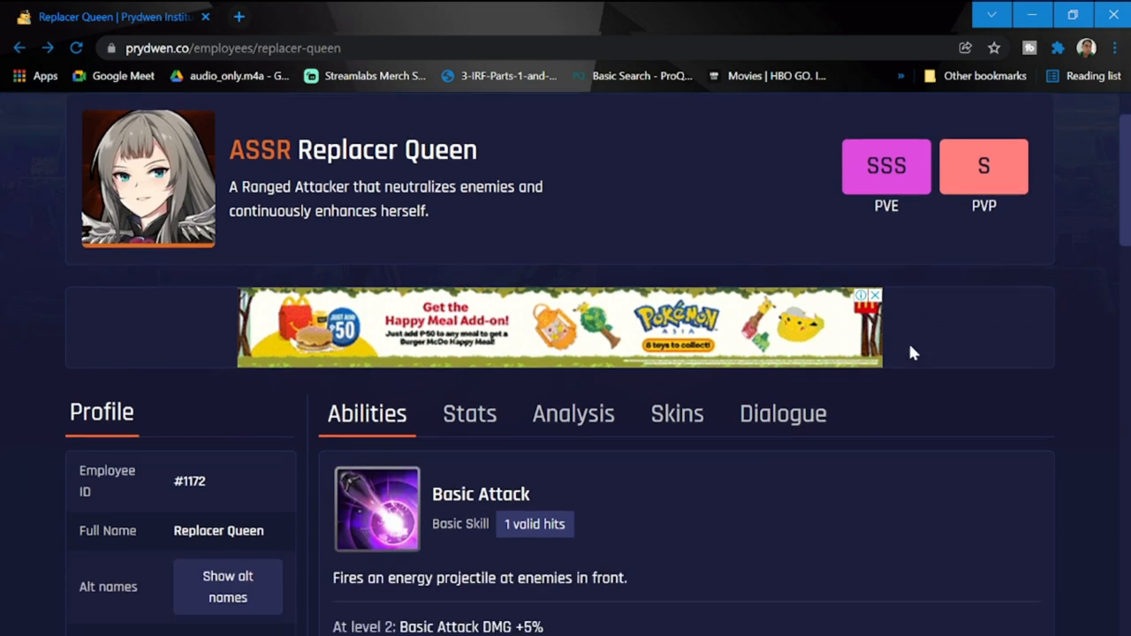
scroll(down, 3)
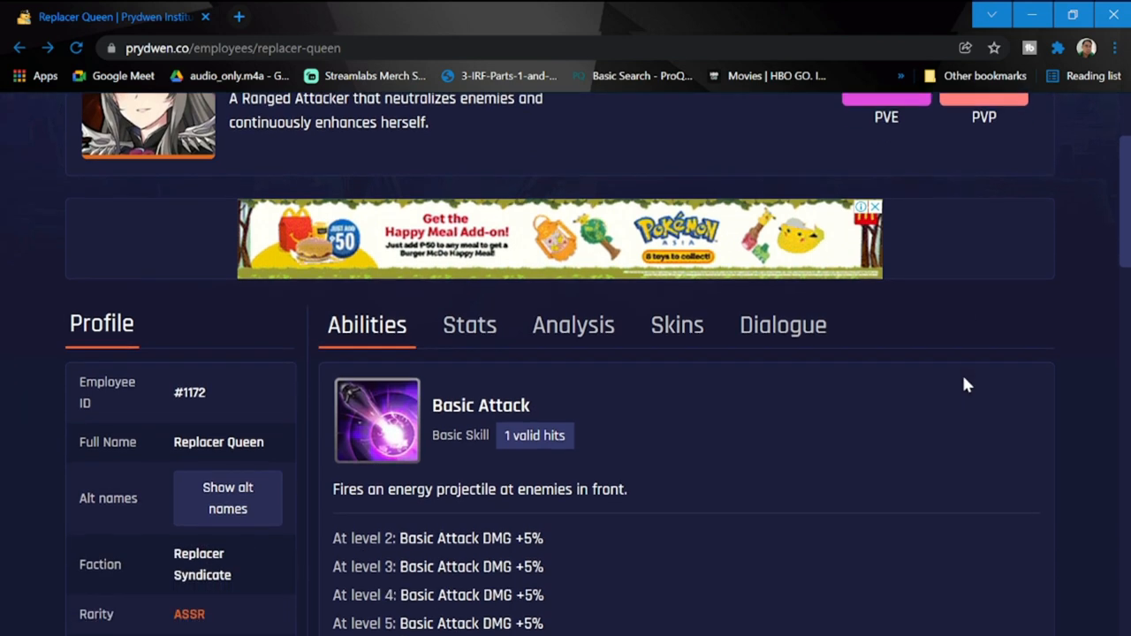
scroll(down, 3)
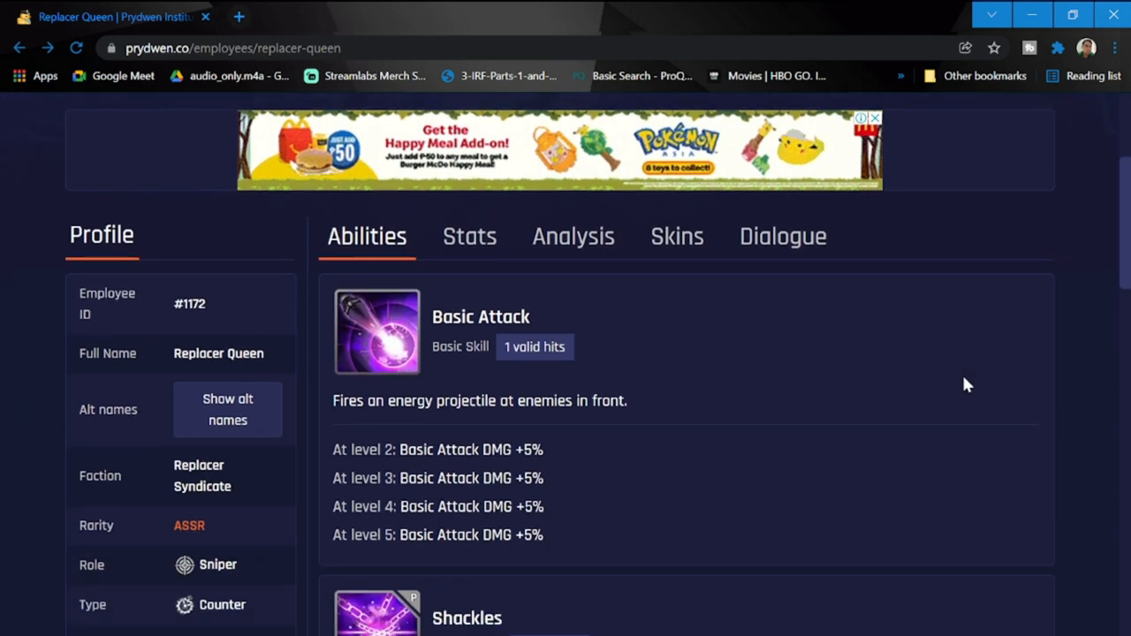
mouse_move(723, 484)
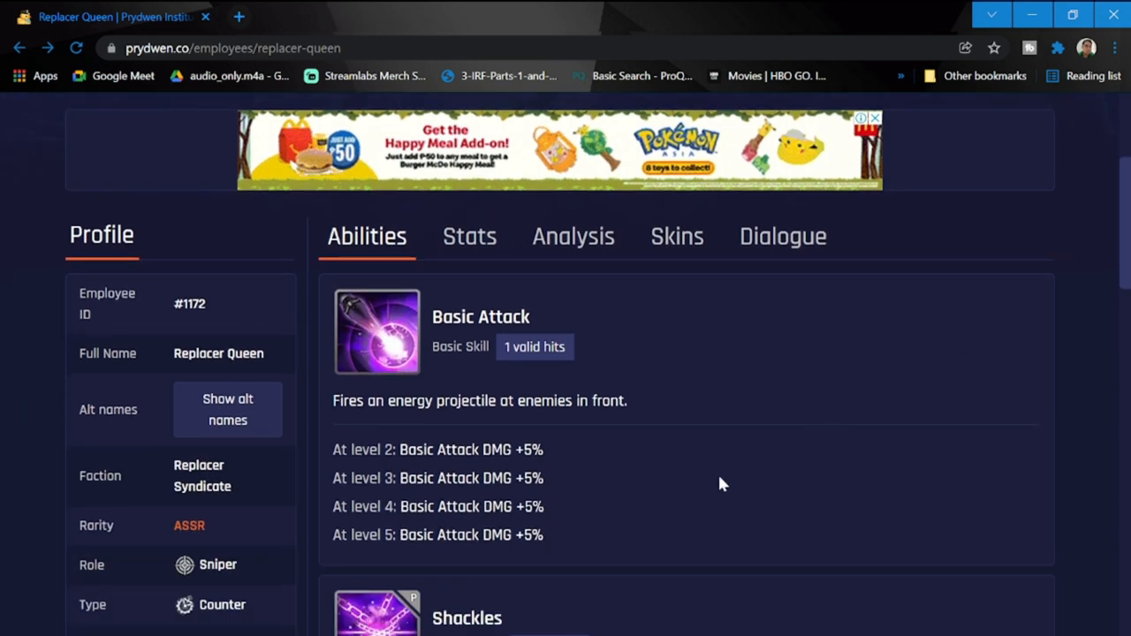
mouse_move(716, 480)
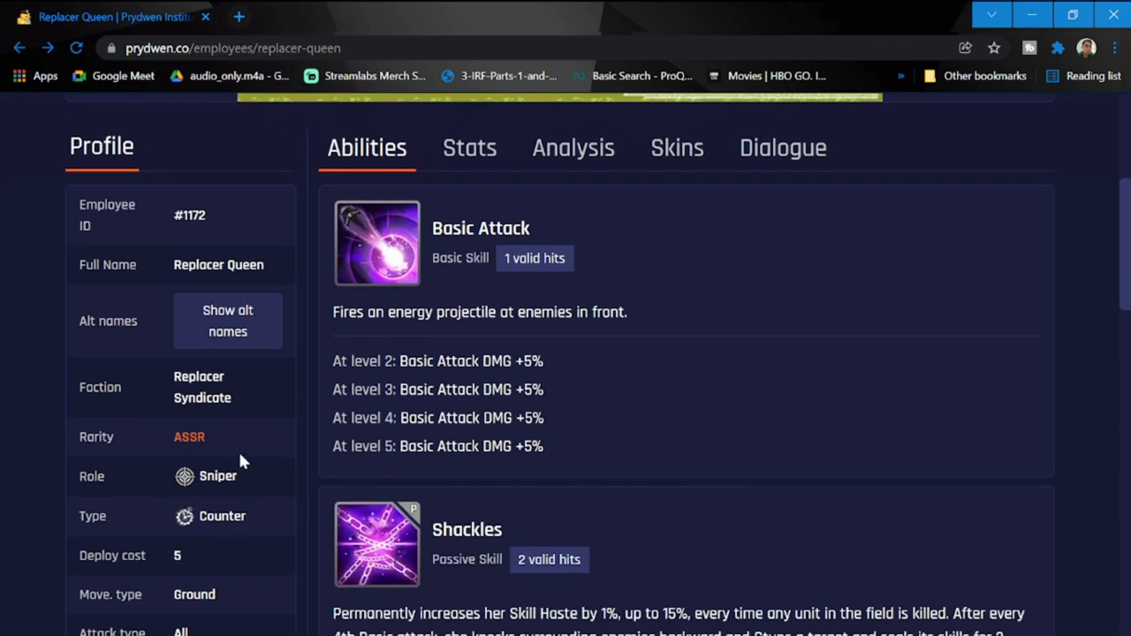
scroll(down, 3)
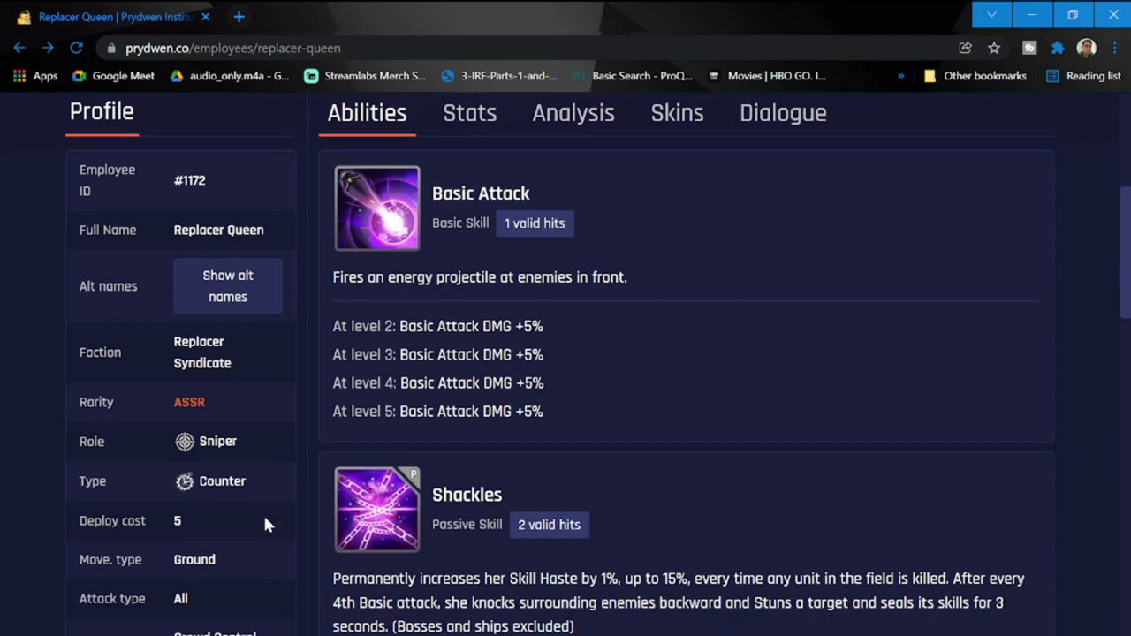
scroll(down, 3)
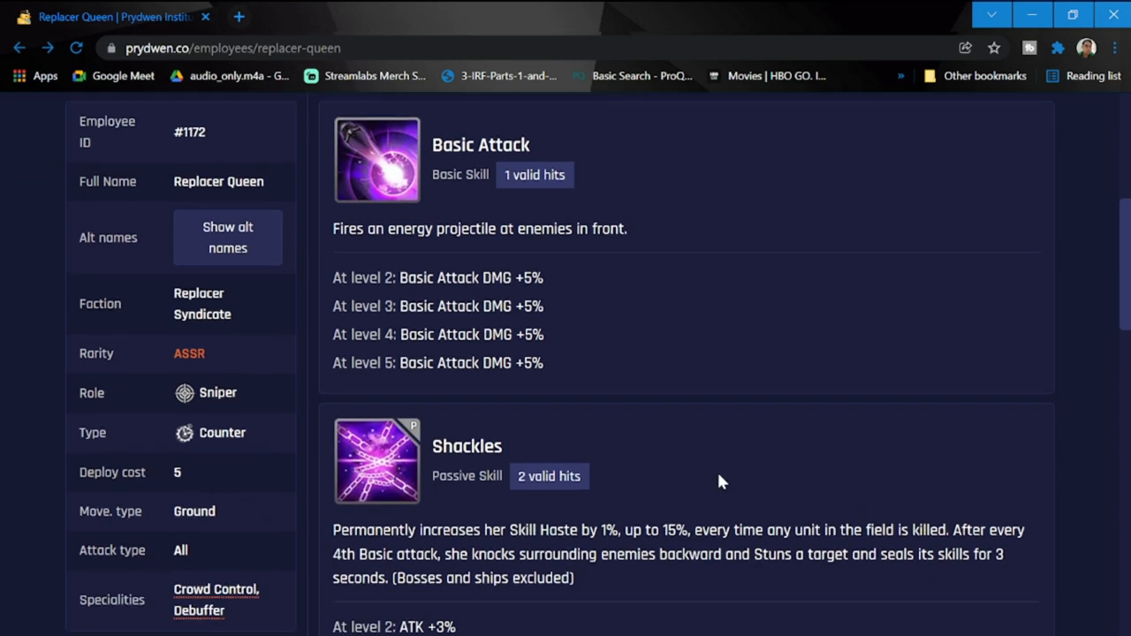
scroll(up, 3)
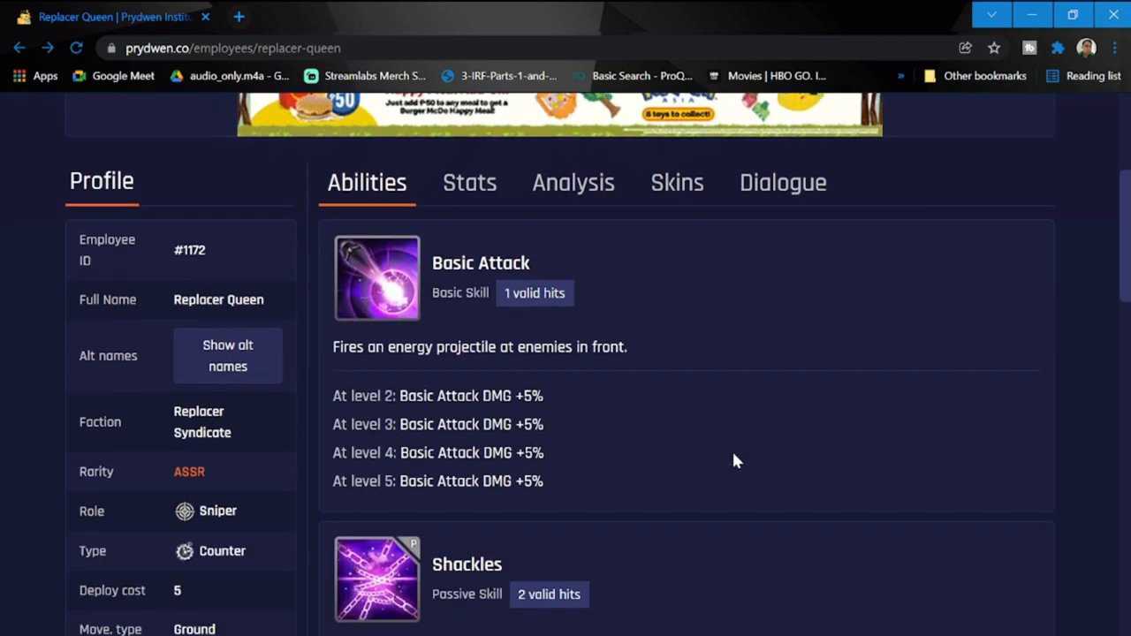
scroll(down, 3)
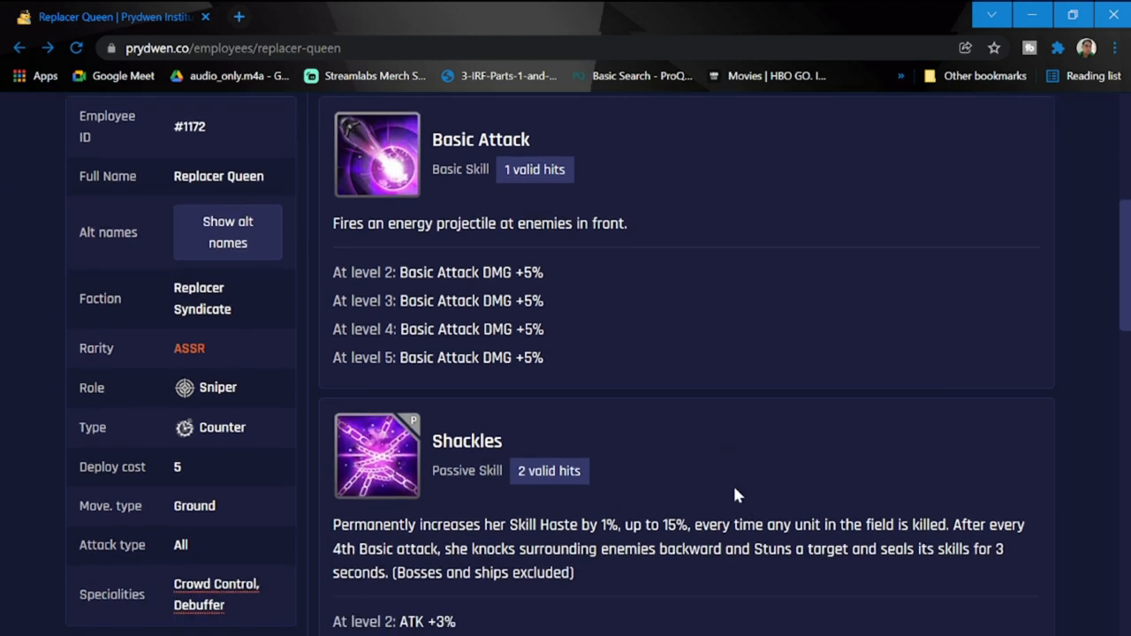
mouse_move(597, 541)
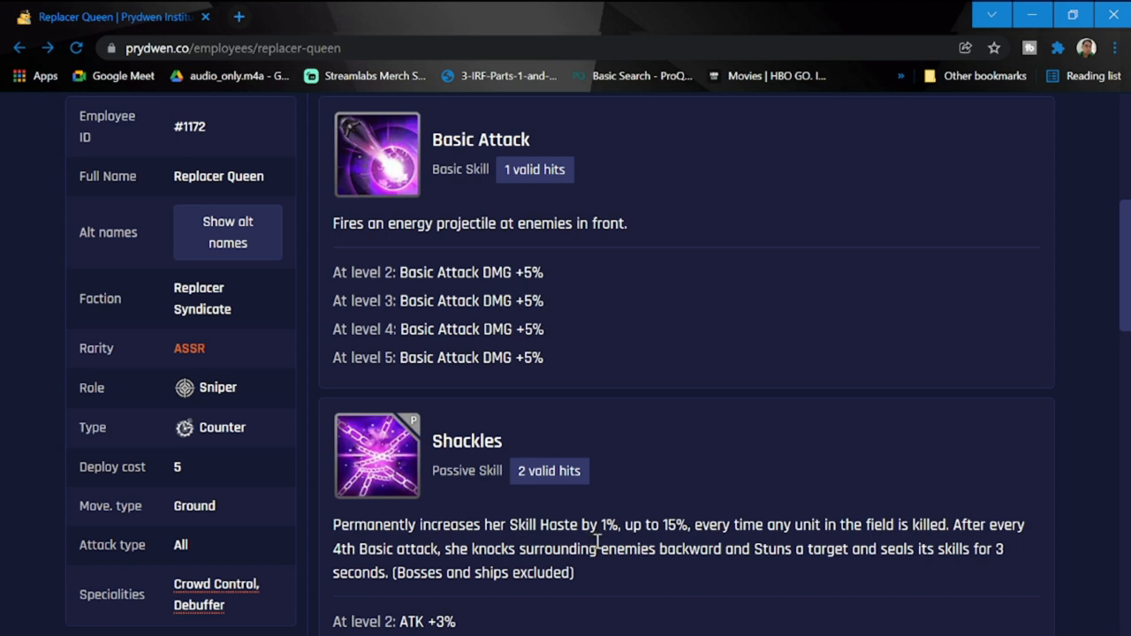
mouse_move(669, 548)
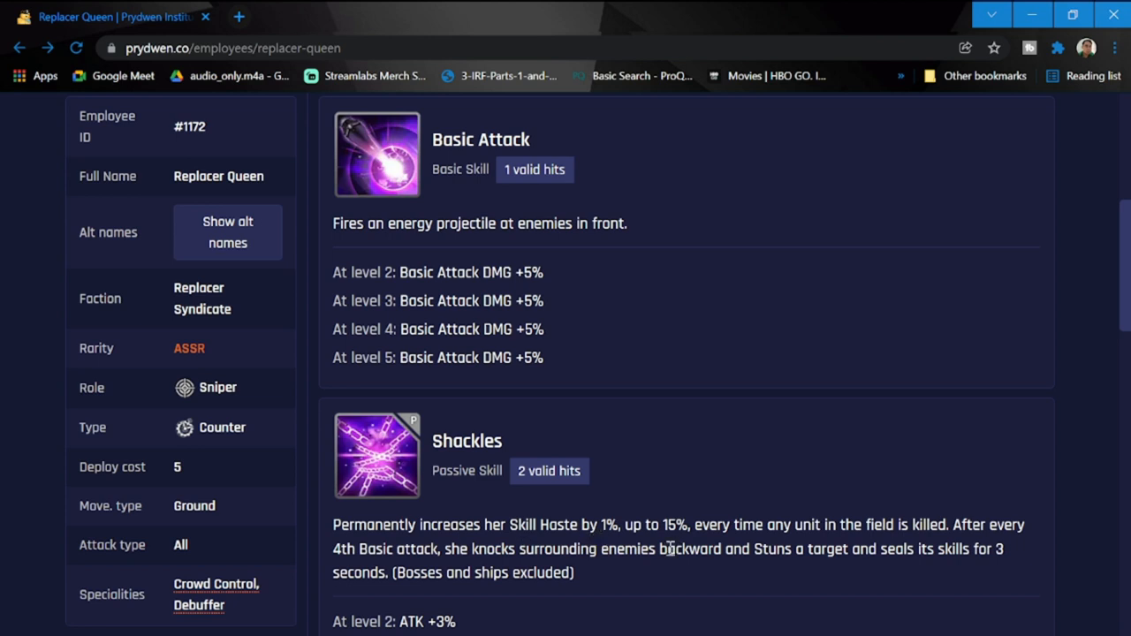
scroll(down, 3)
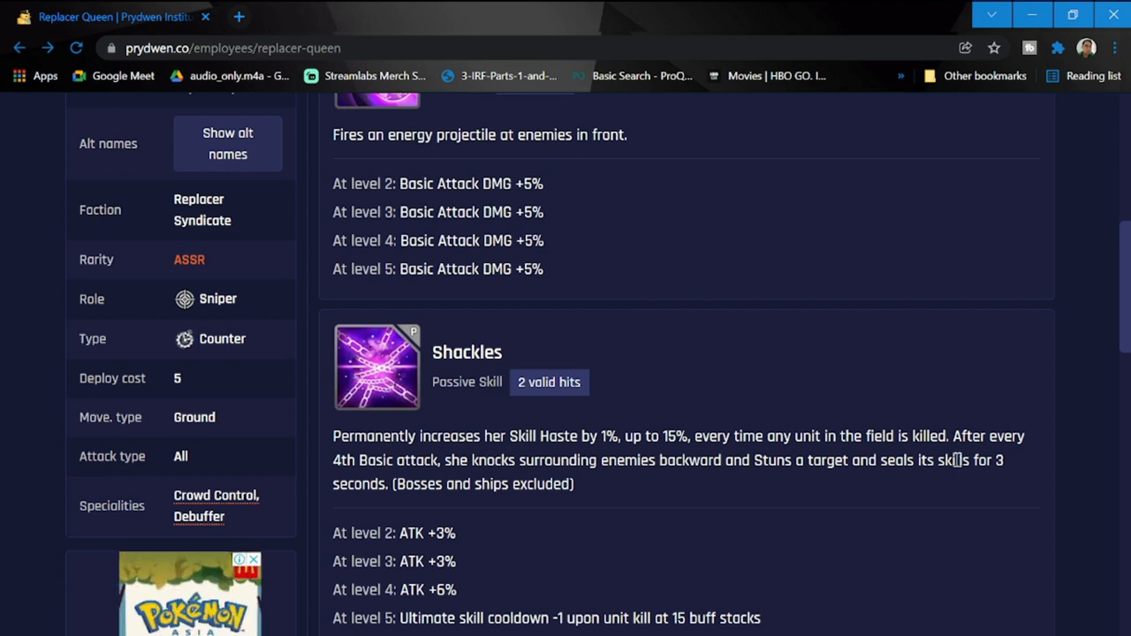
mouse_move(463, 477)
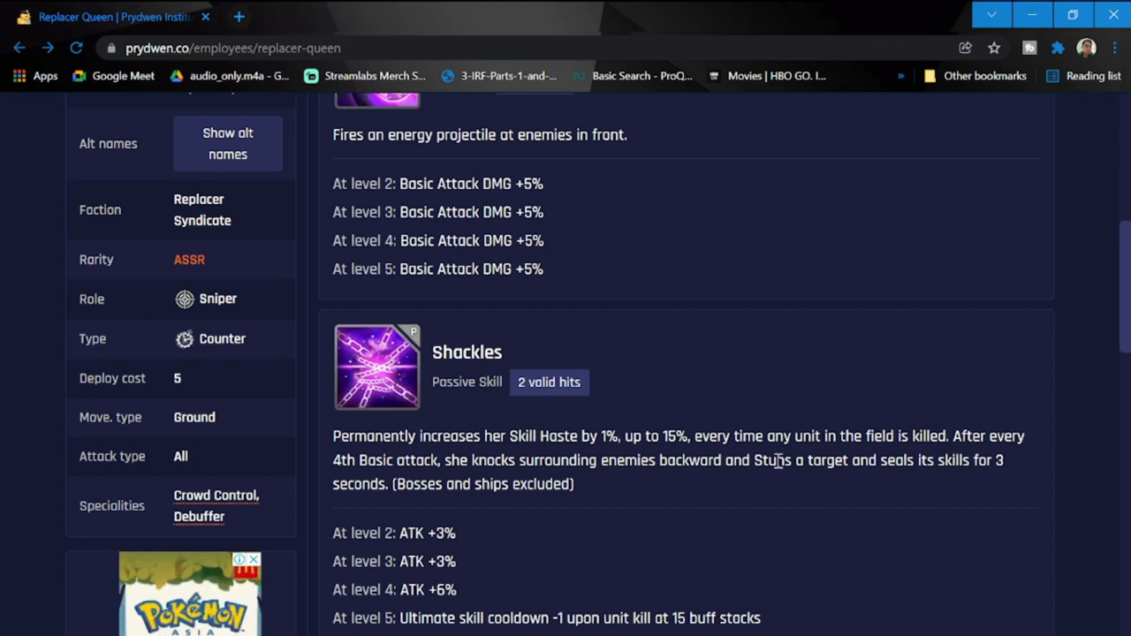
mouse_move(475, 375)
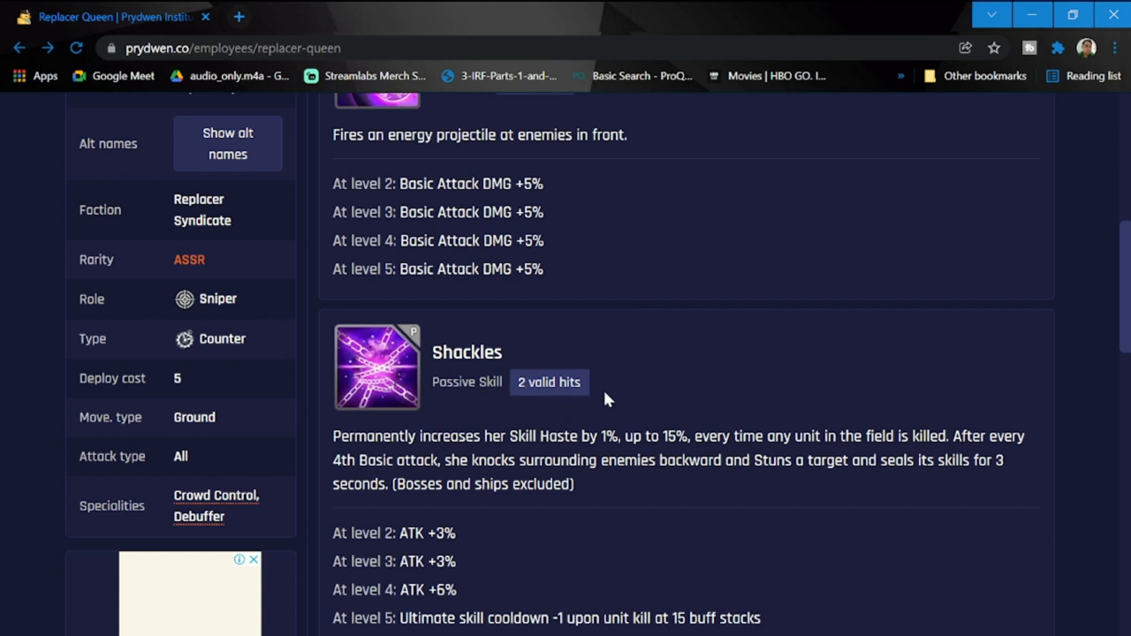
scroll(down, 3)
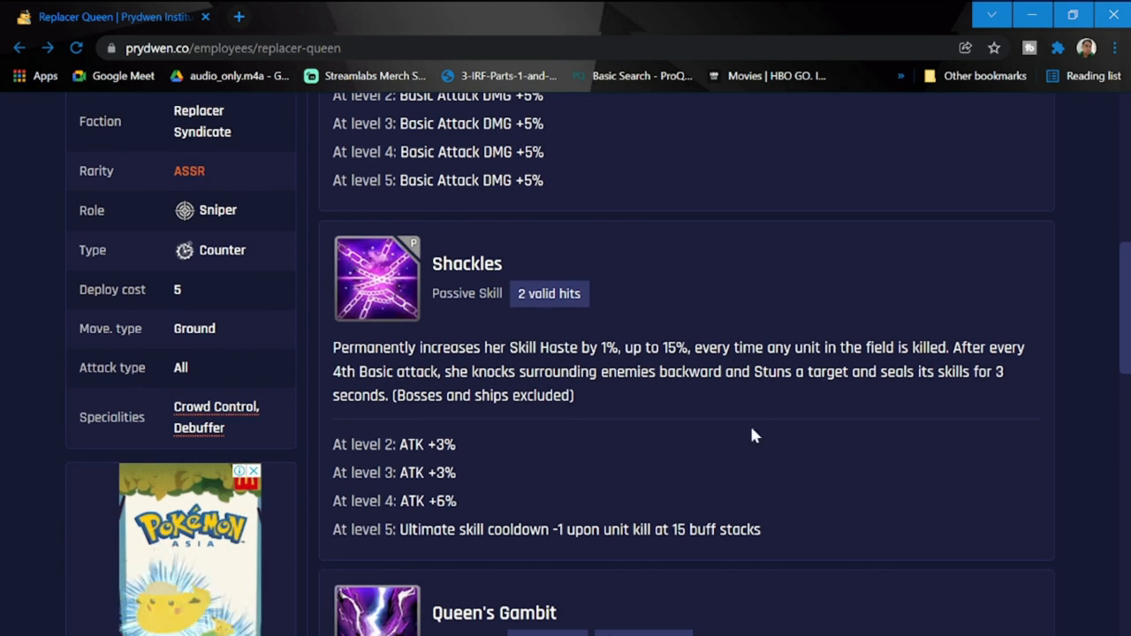
scroll(down, 3)
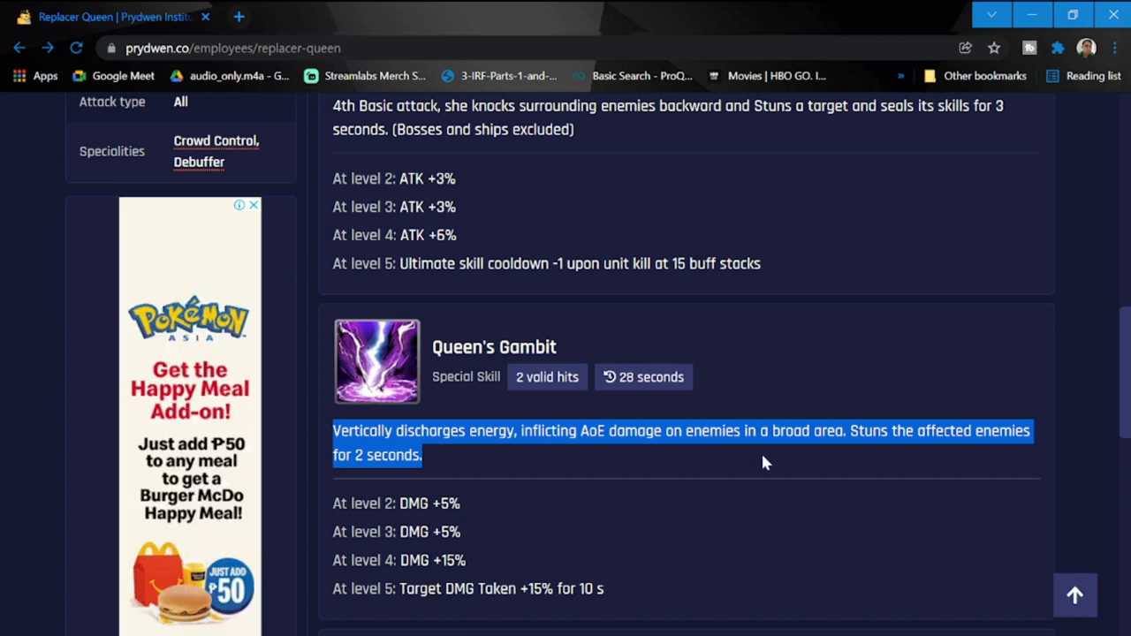
scroll(down, 3)
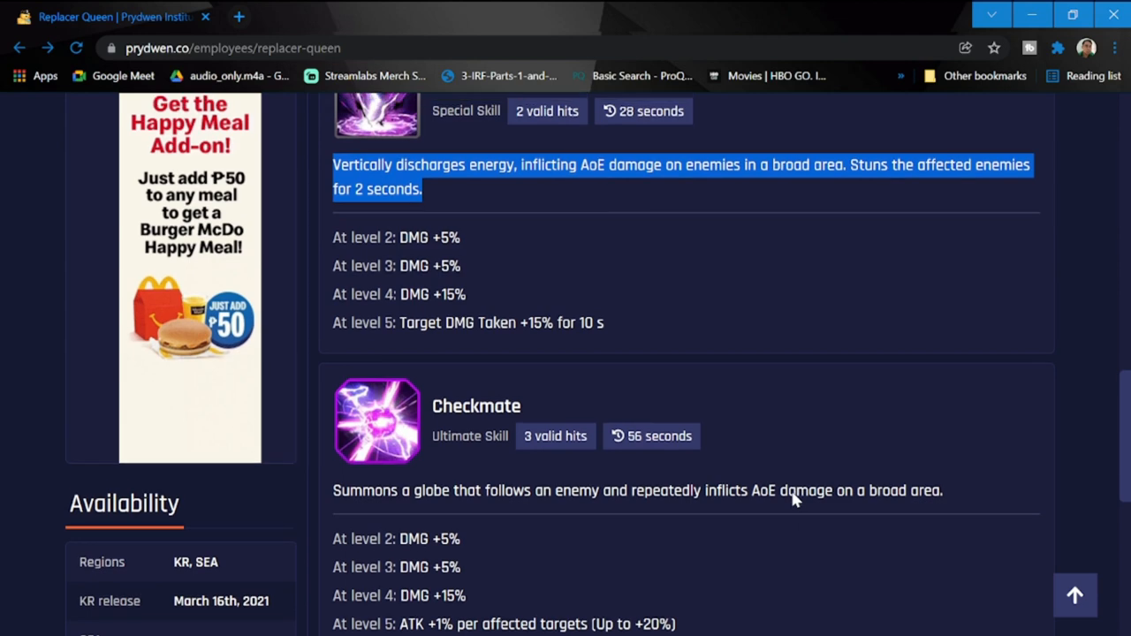
scroll(up, 3)
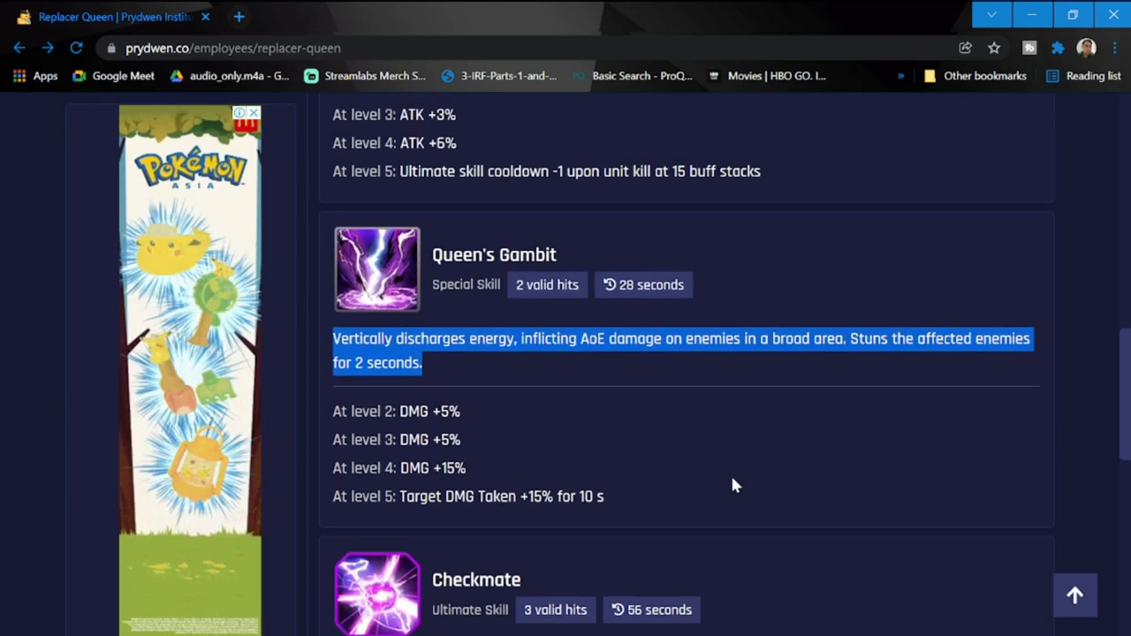
scroll(up, 3)
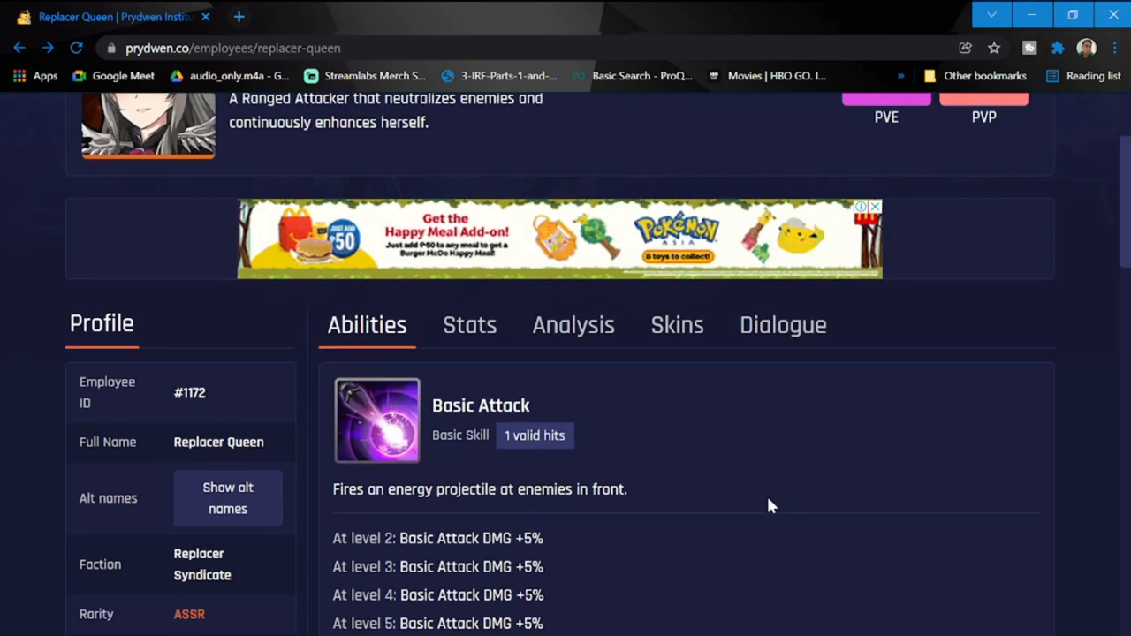
scroll(up, 3)
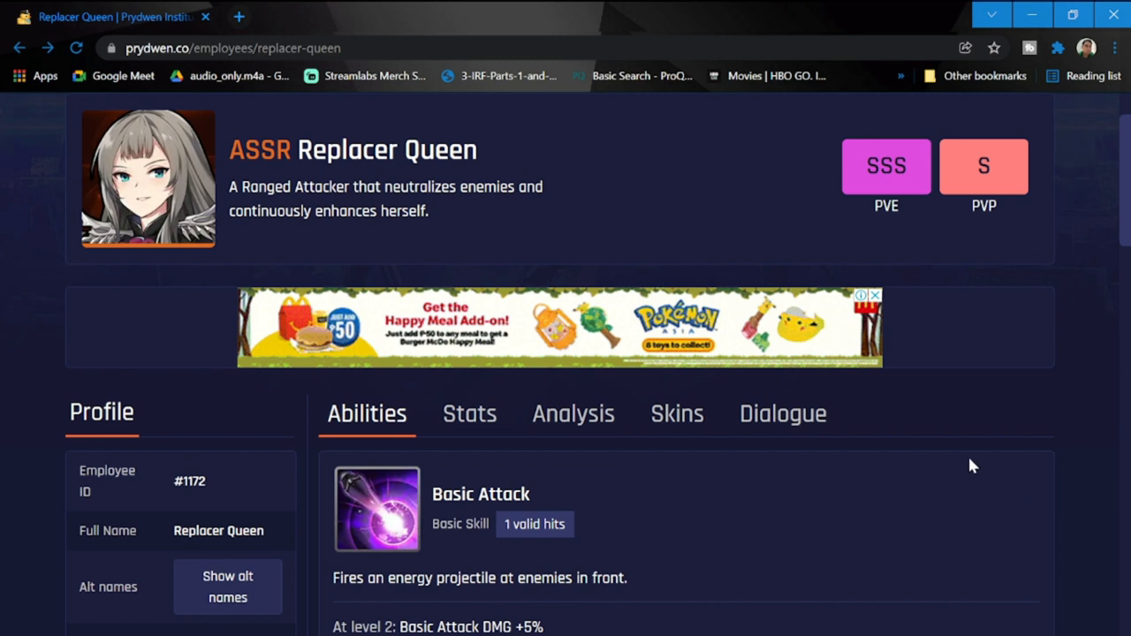
scroll(down, 3)
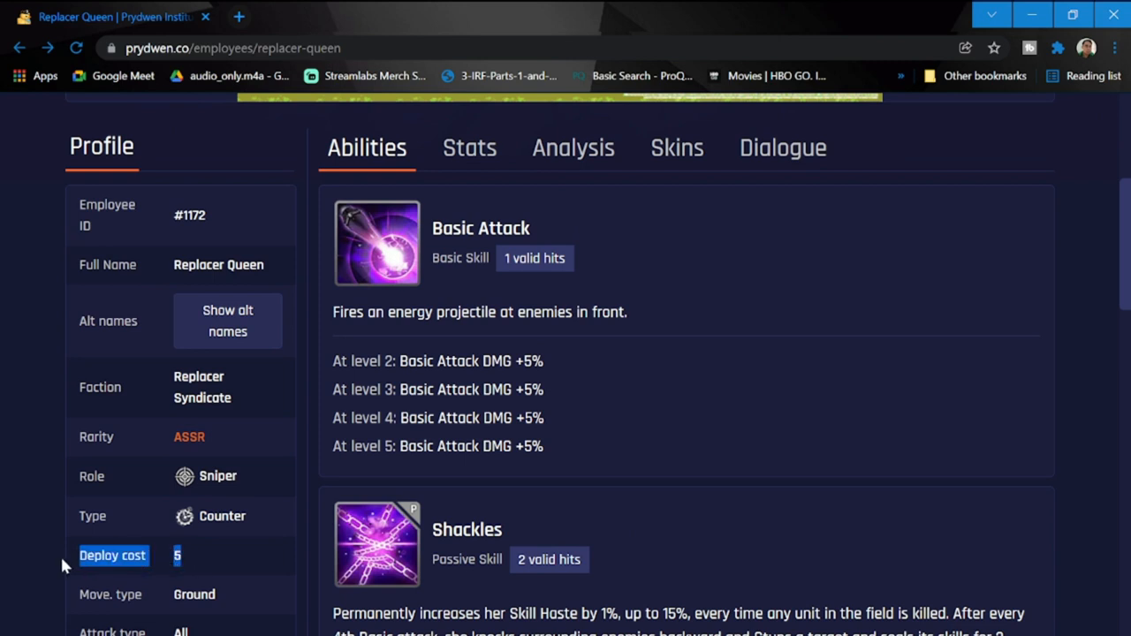
scroll(up, 3)
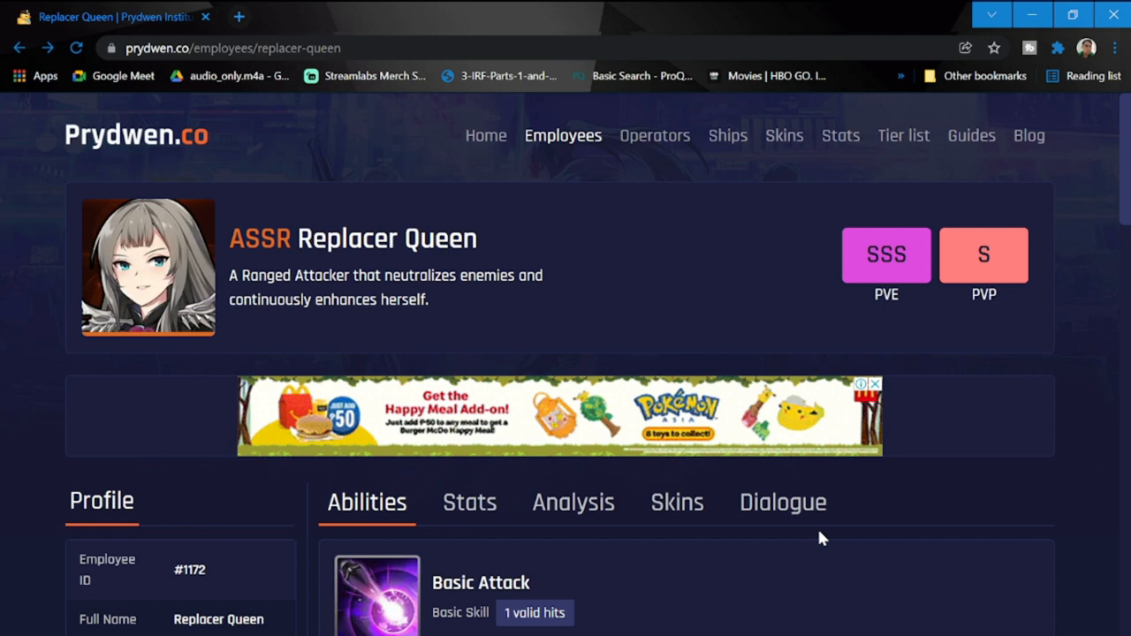
mouse_move(862, 562)
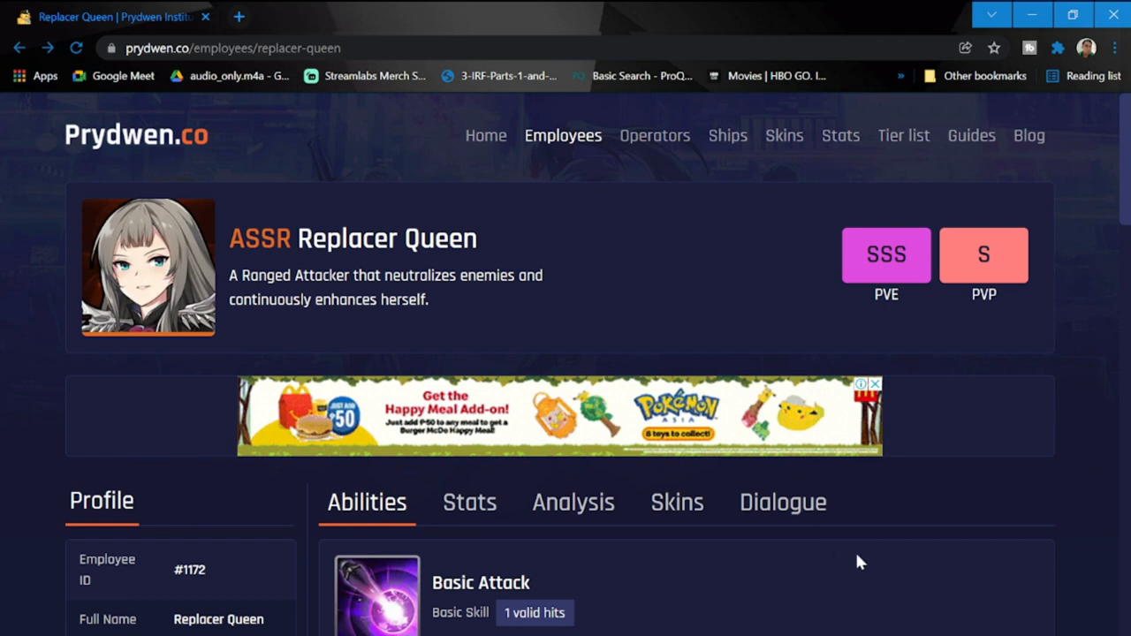
mouse_move(885, 569)
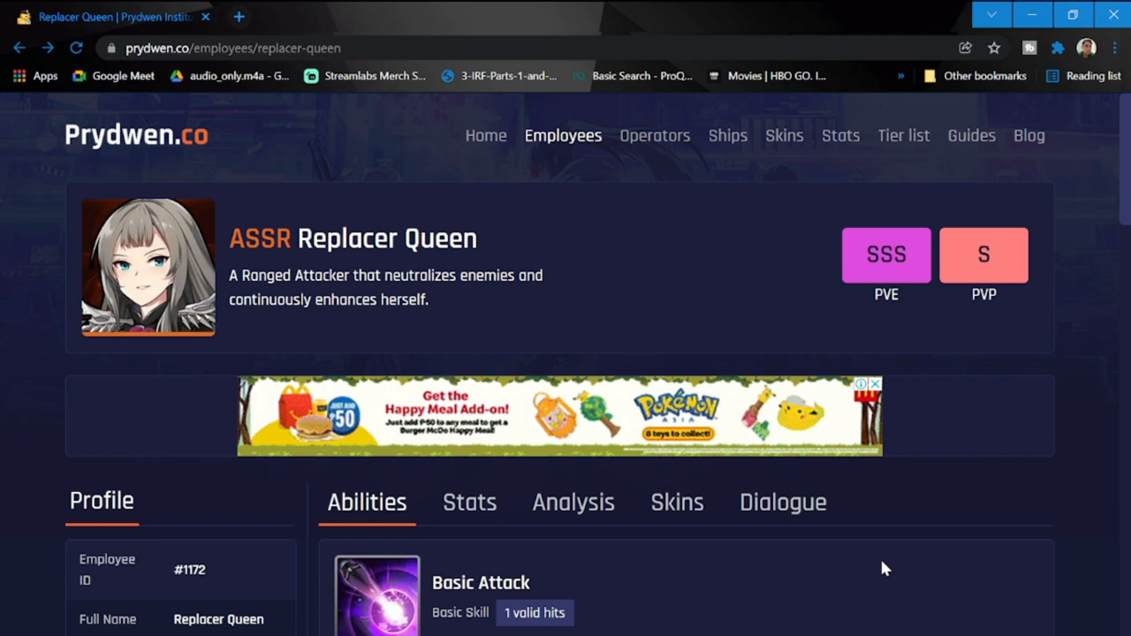
mouse_move(915, 555)
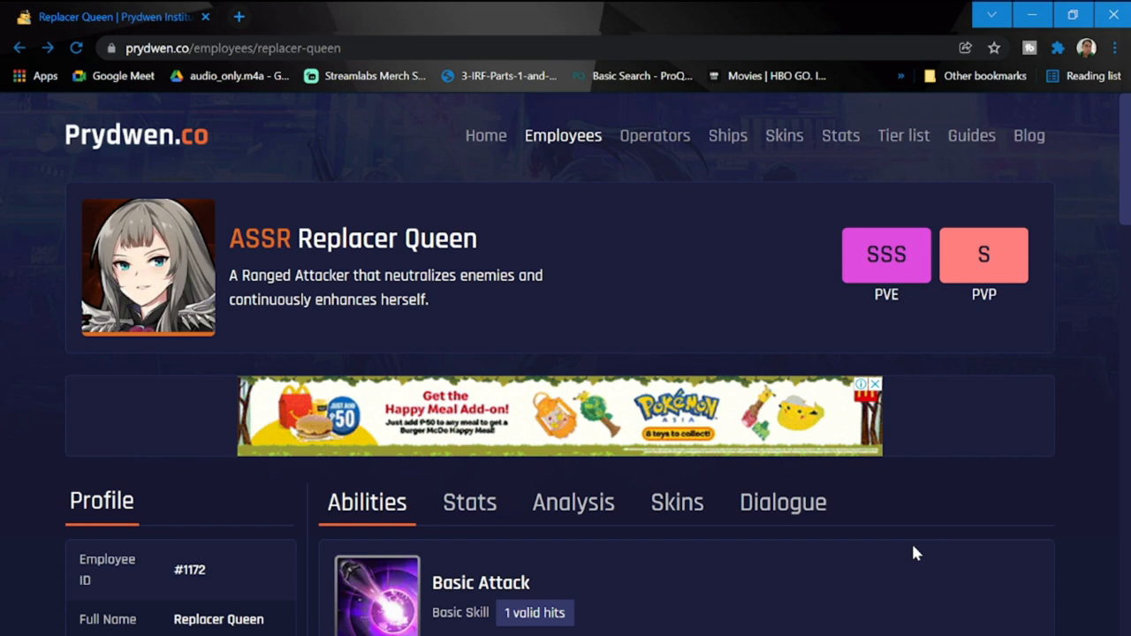
mouse_move(954, 550)
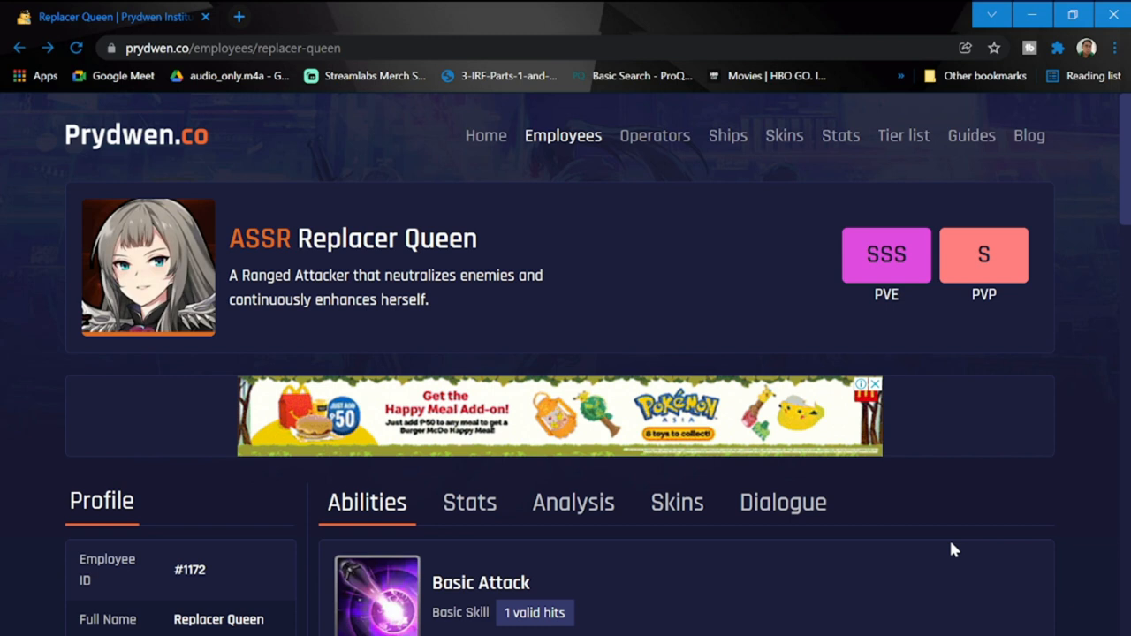
mouse_move(935, 541)
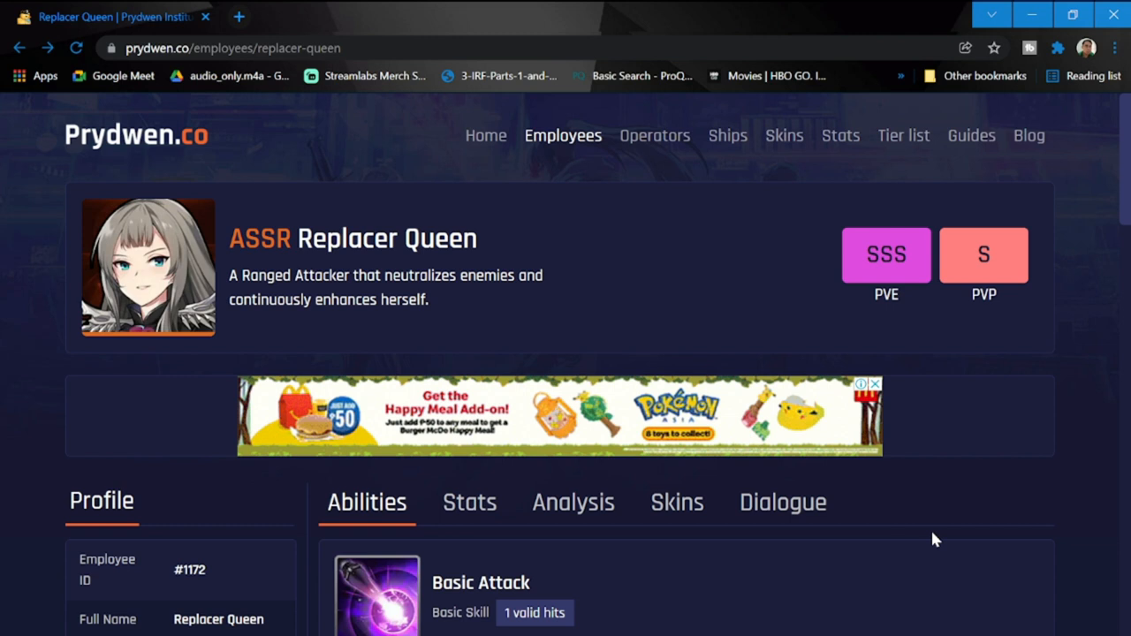
mouse_move(1010, 540)
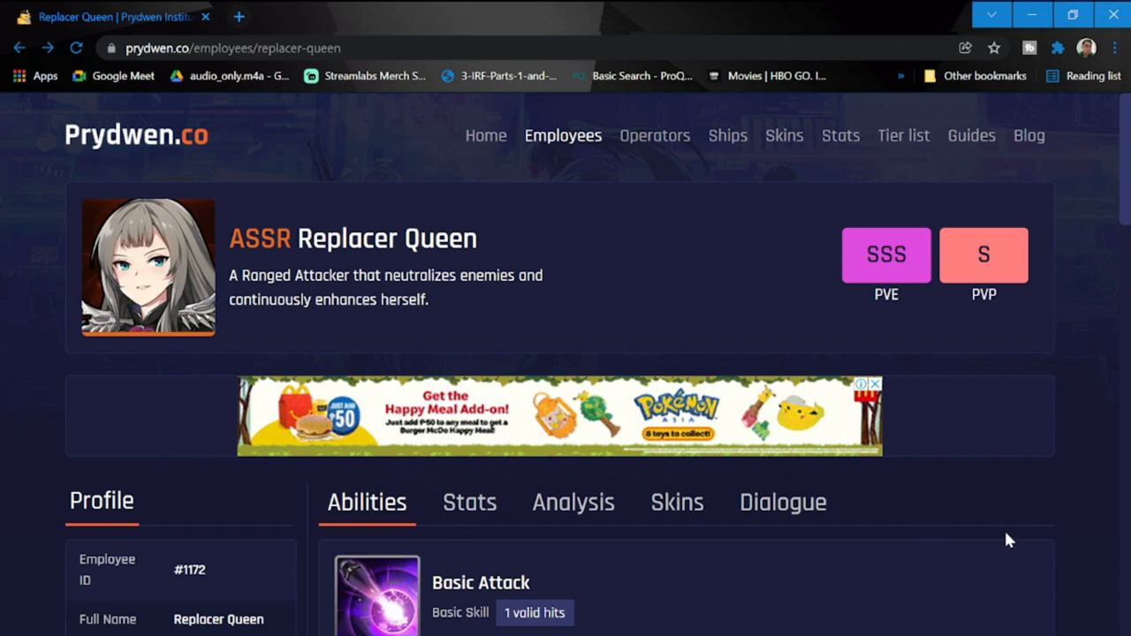